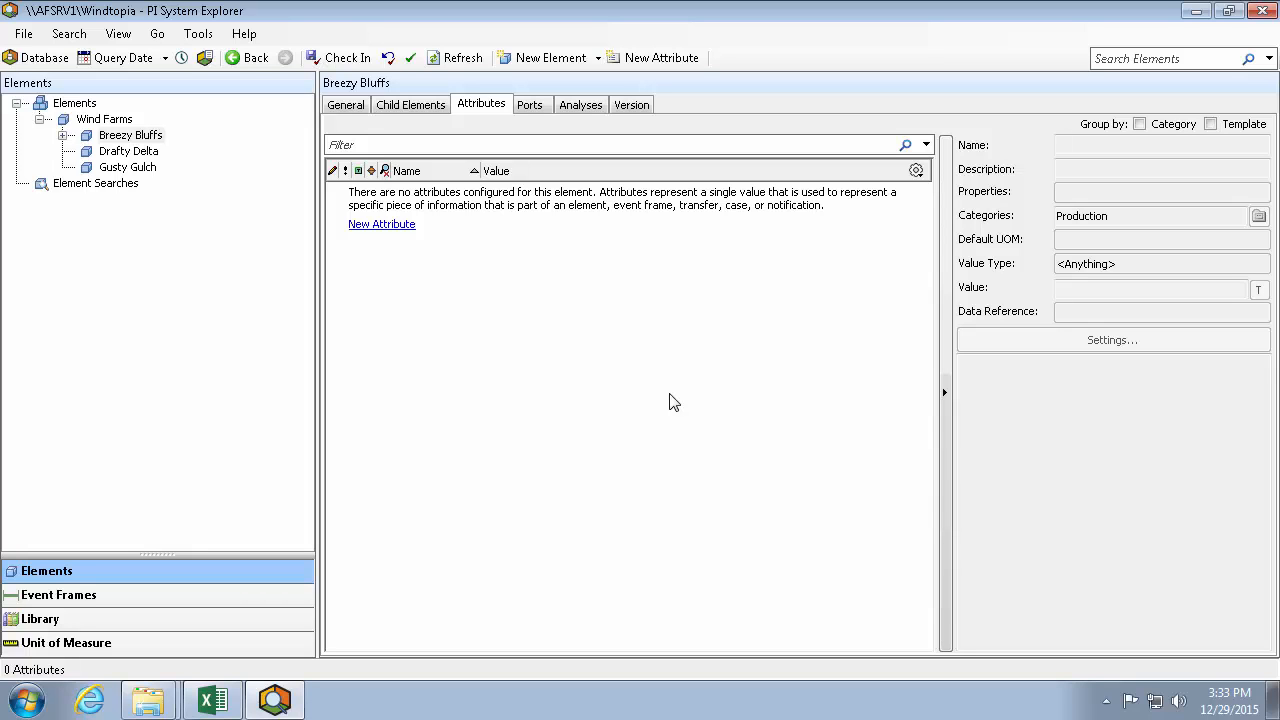
mouse_move(674, 392)
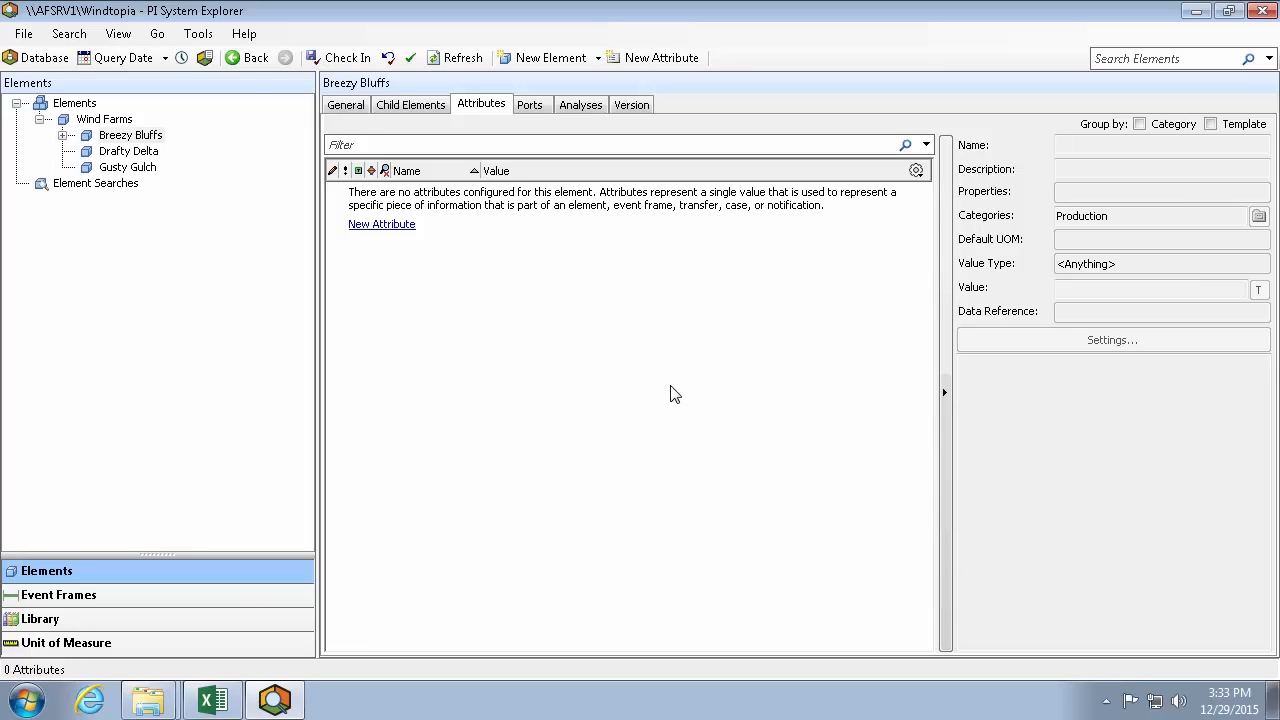
mouse_move(250, 152)
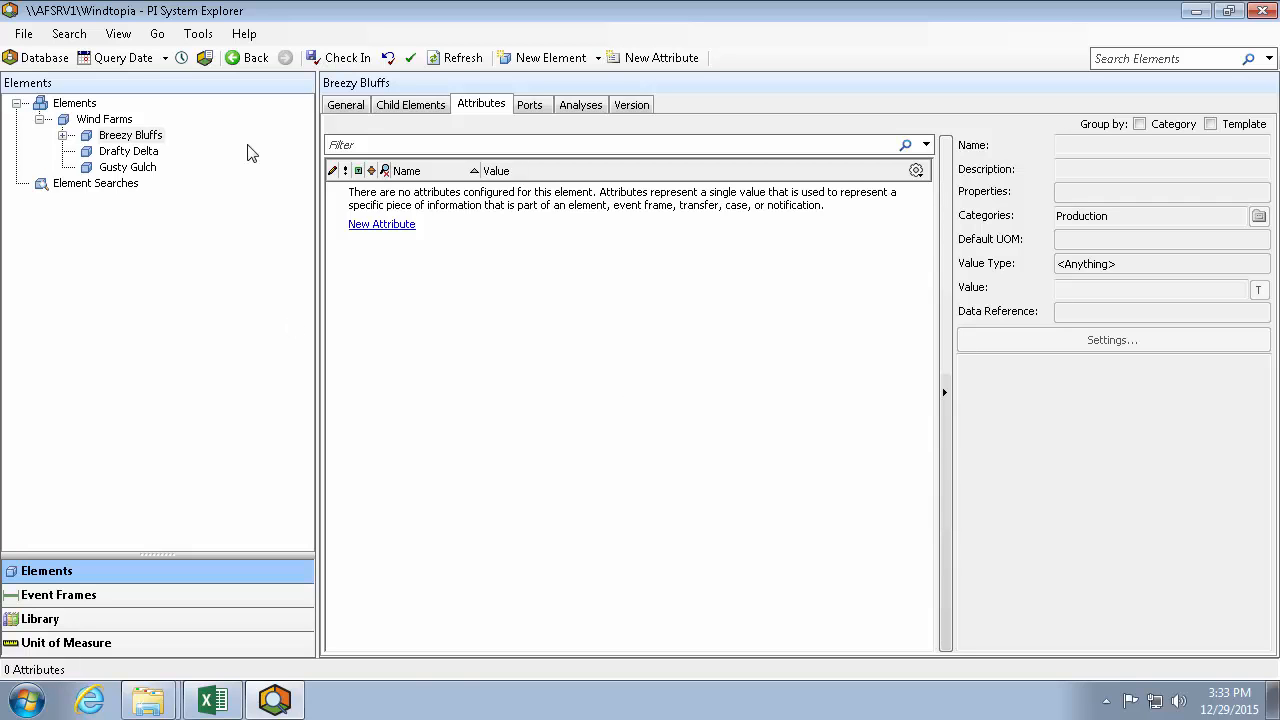
Step: Expand Wind Farms > Breezy Bluffs and show turbine T005's attributes
click(104, 120)
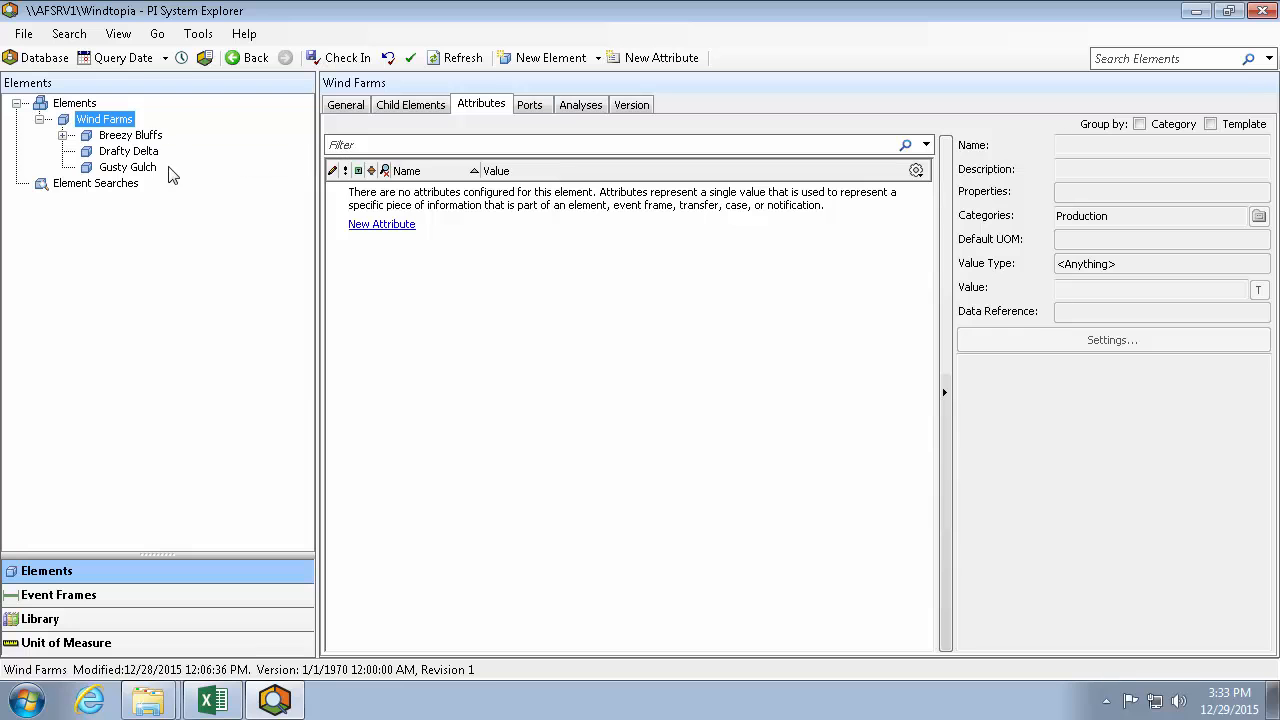
click(130, 136)
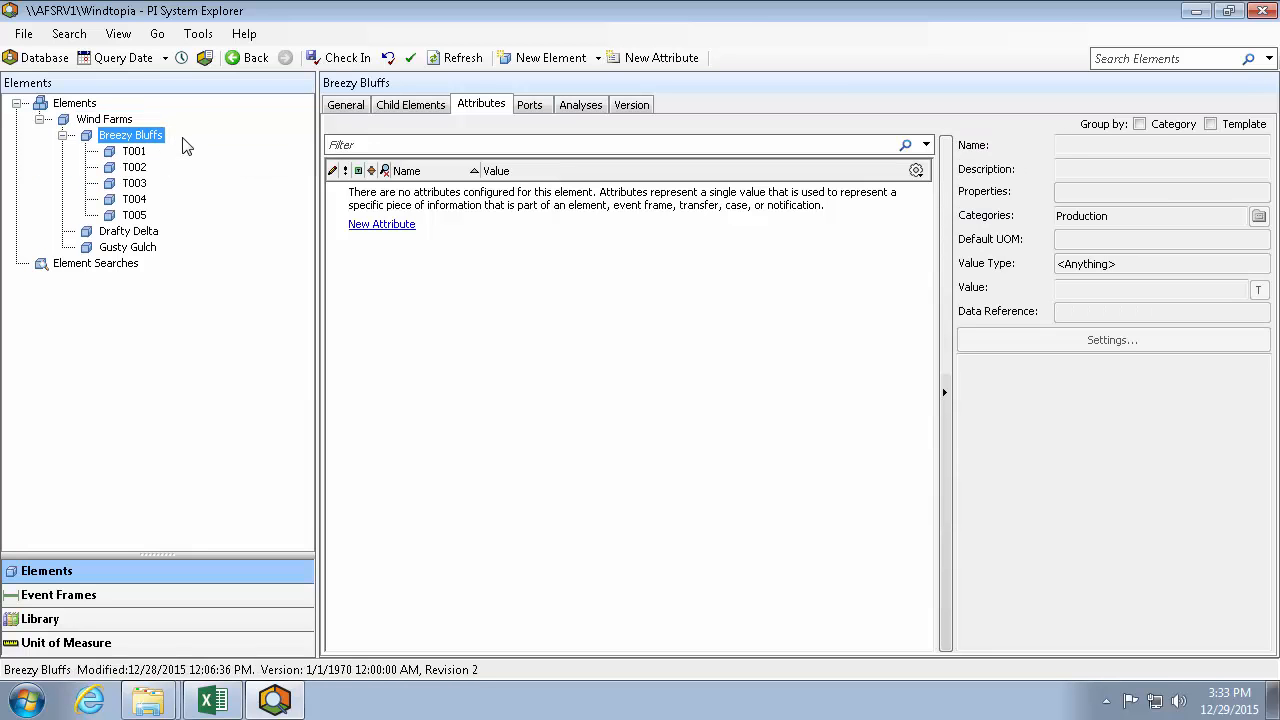
mouse_move(184, 220)
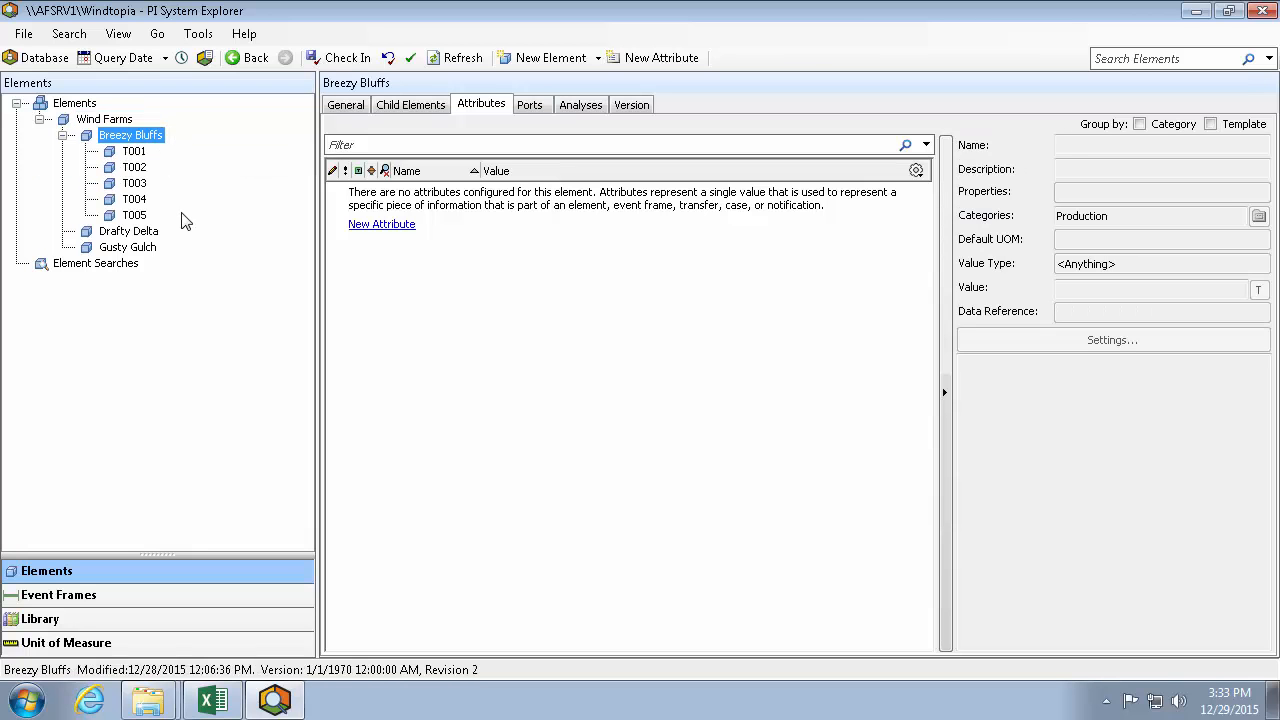
click(134, 216)
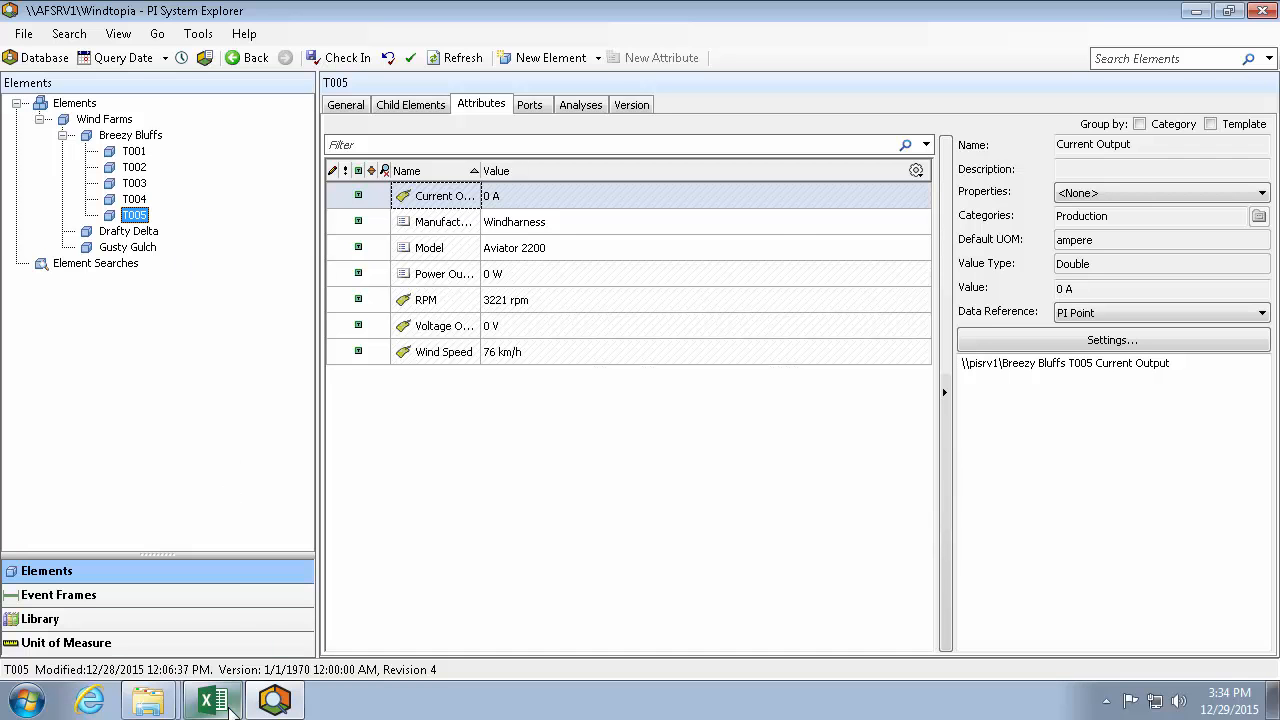
Step: Start a blank Excel workbook and show the PI Builder Elements retrieval options
click(208, 700)
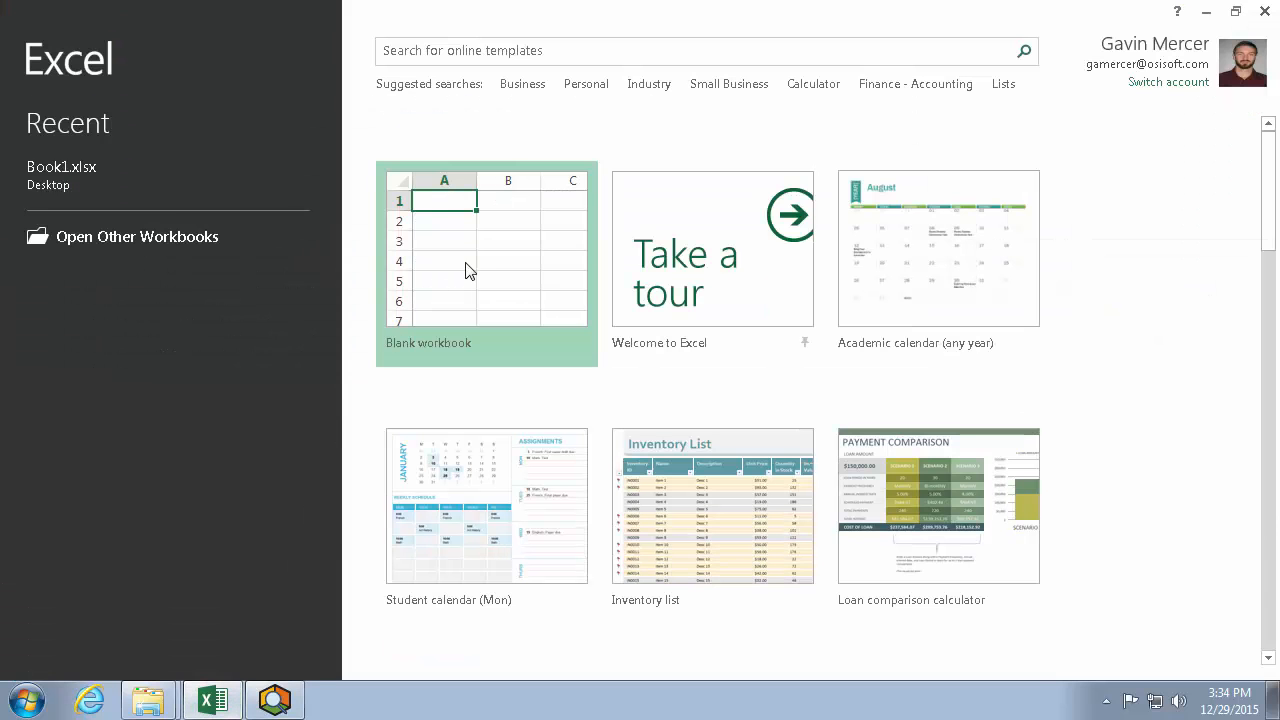
click(488, 250)
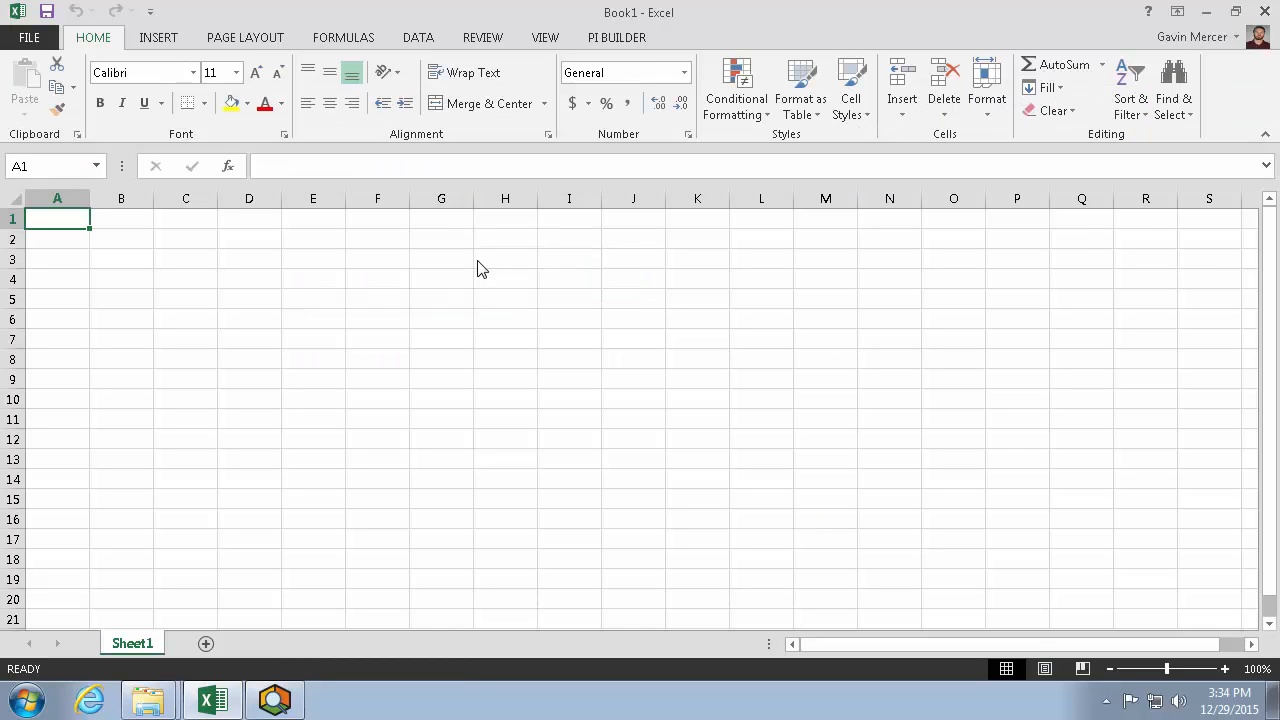
click(616, 36)
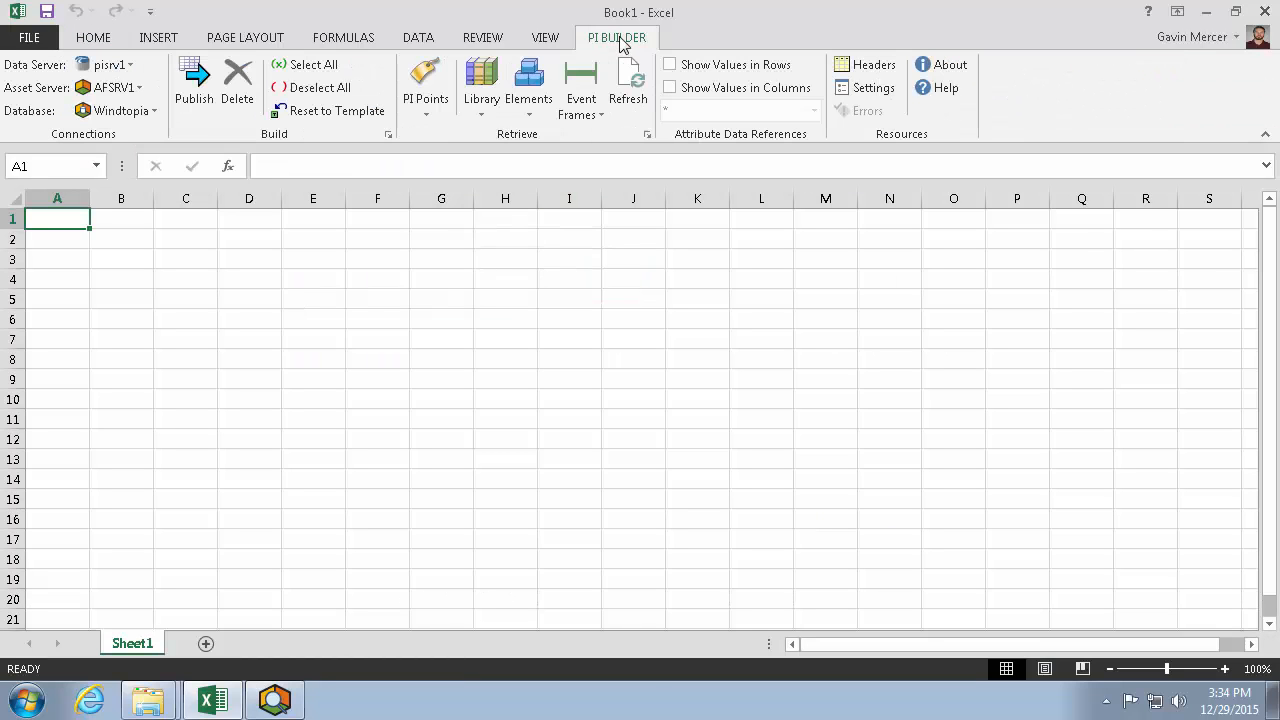
click(616, 36)
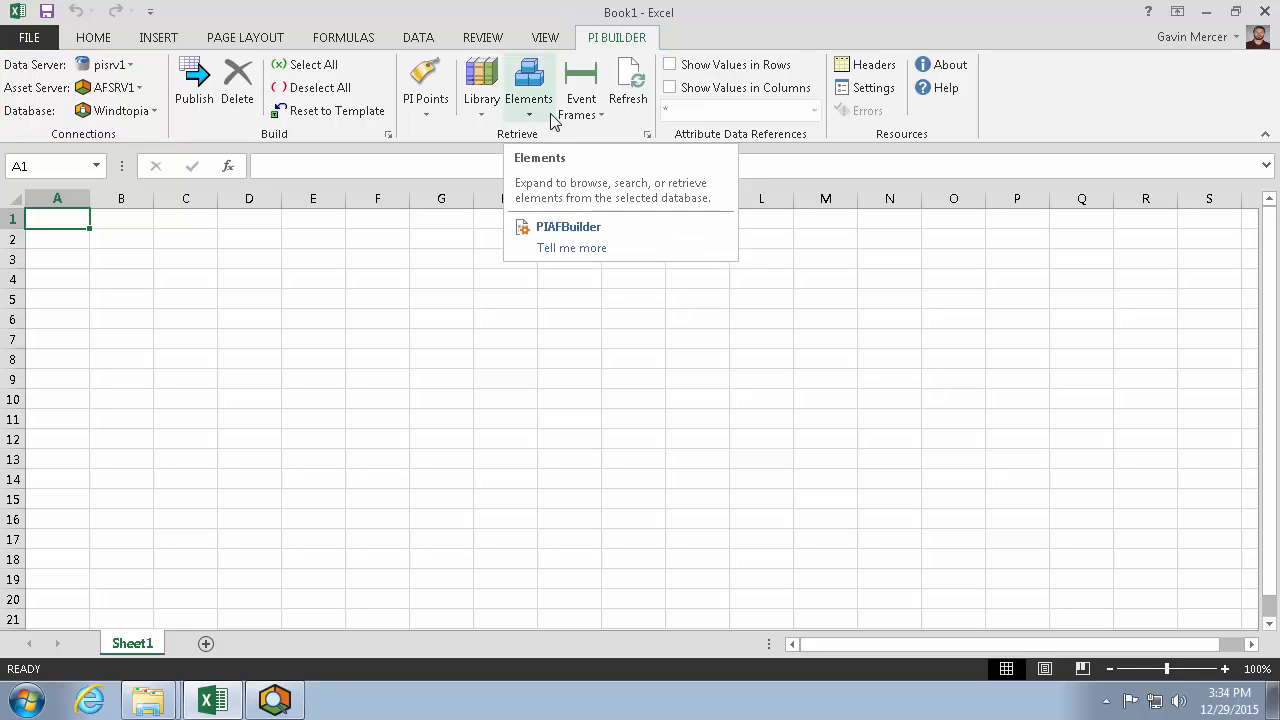
click(528, 84)
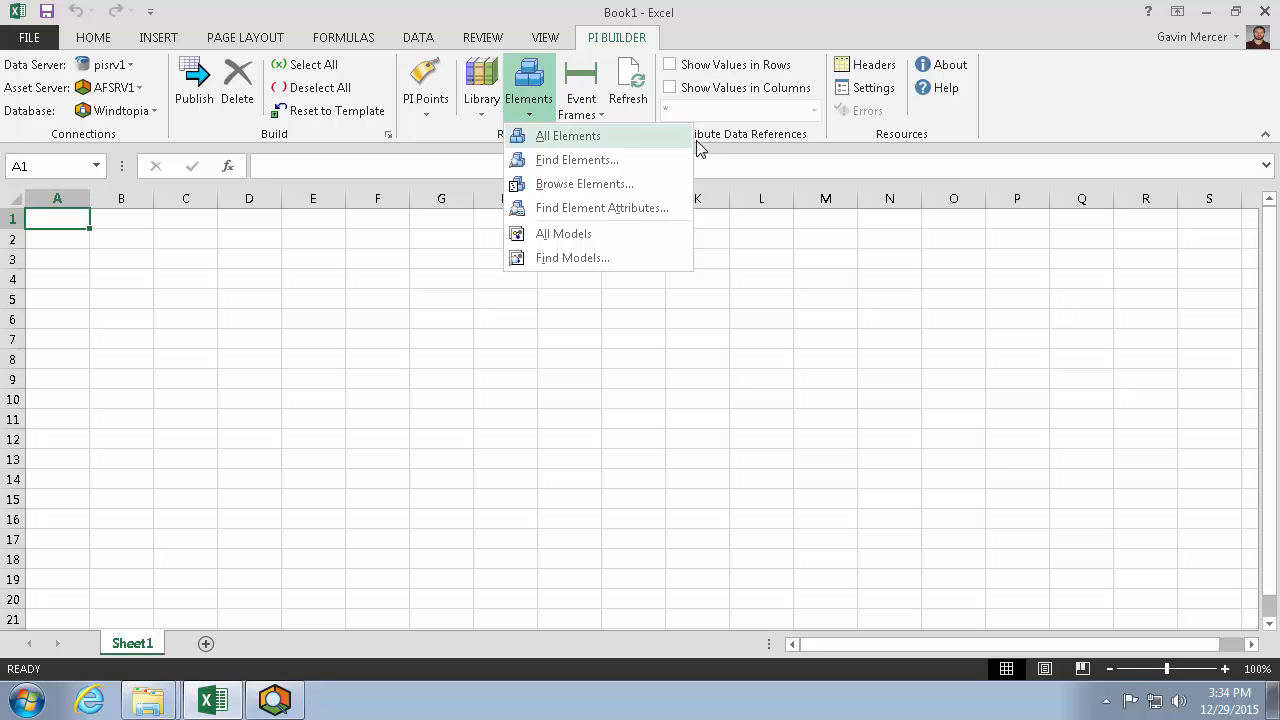
mouse_move(678, 144)
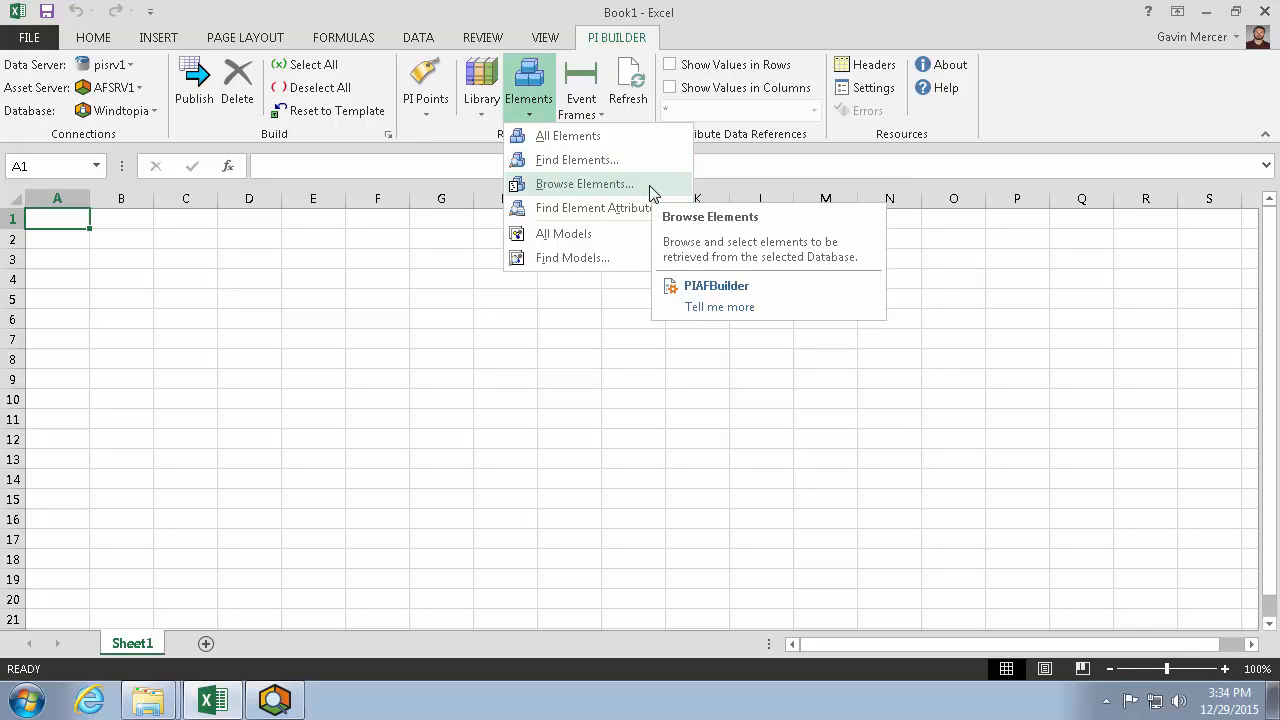
mouse_move(678, 192)
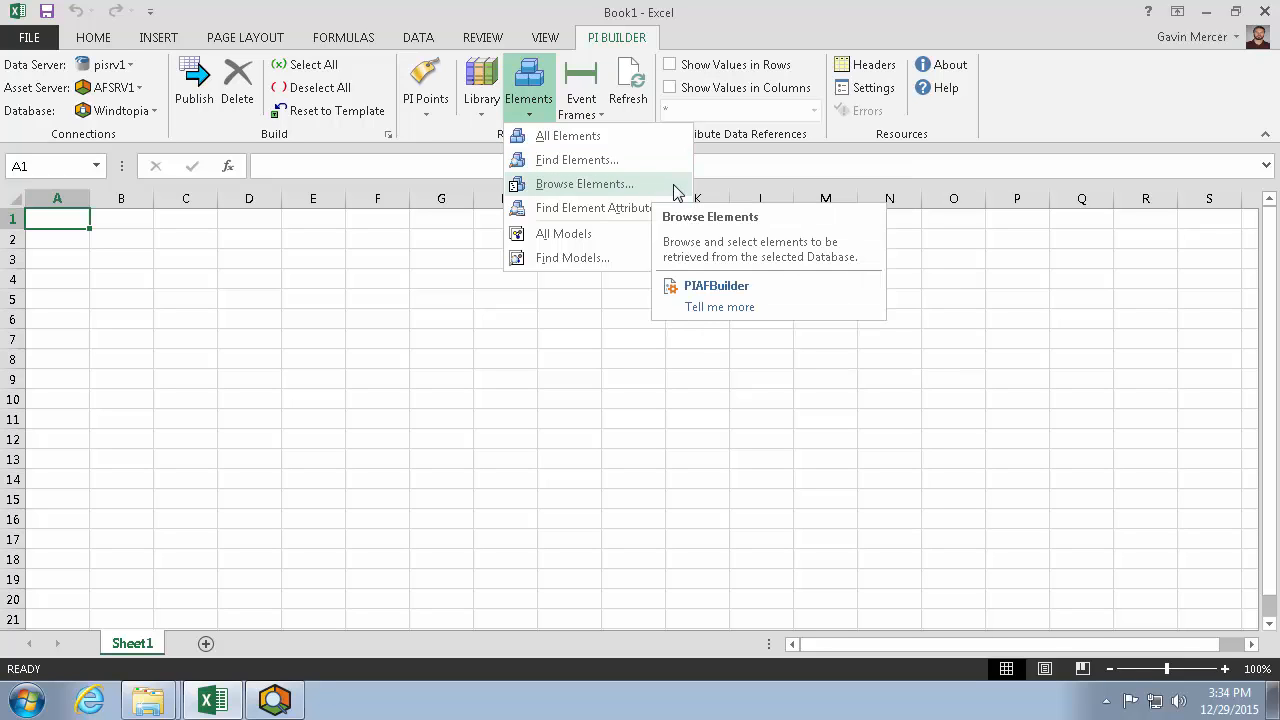
Step: Browse elements with the Template column included and retrieve the Windtopia wind farm elements
click(584, 184)
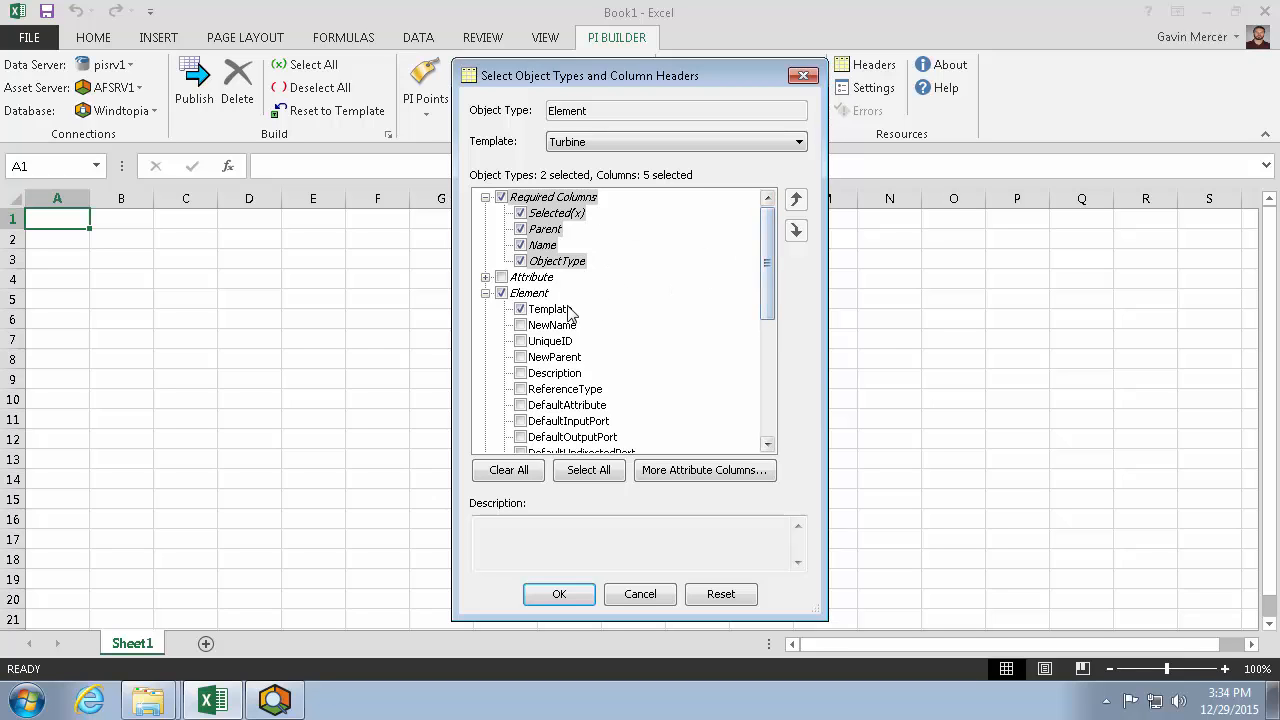
click(548, 308)
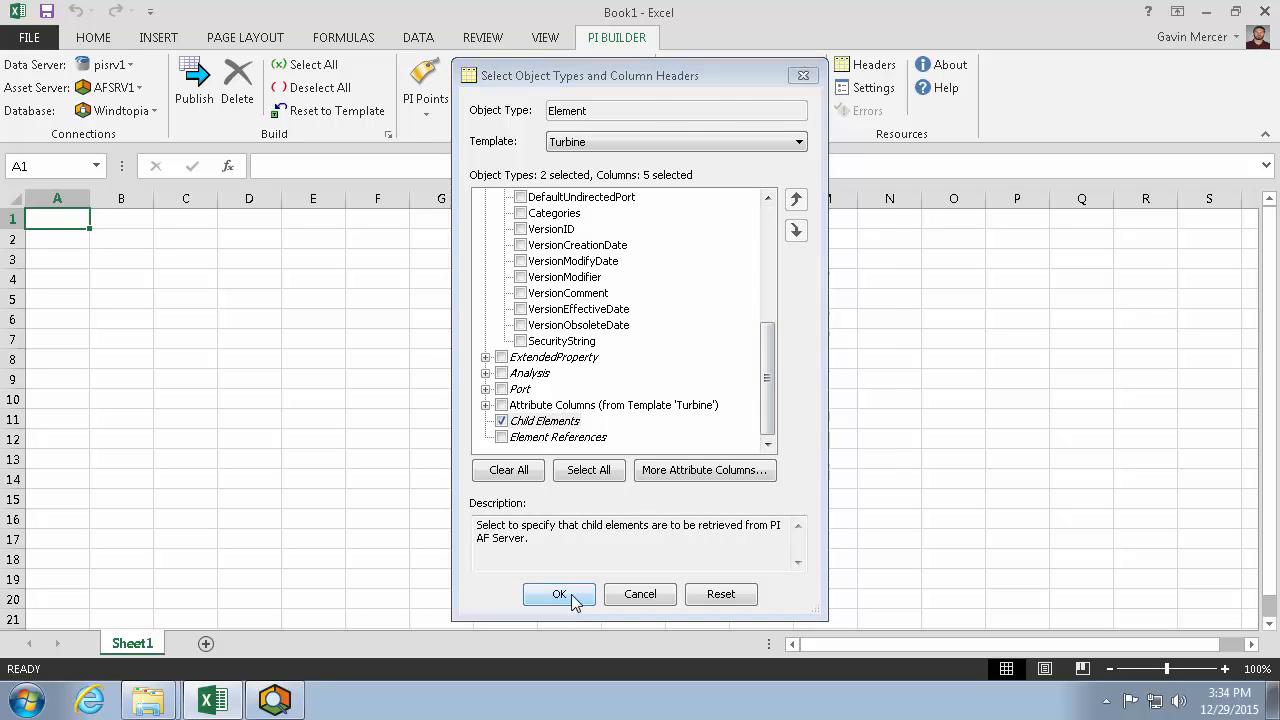
click(560, 594)
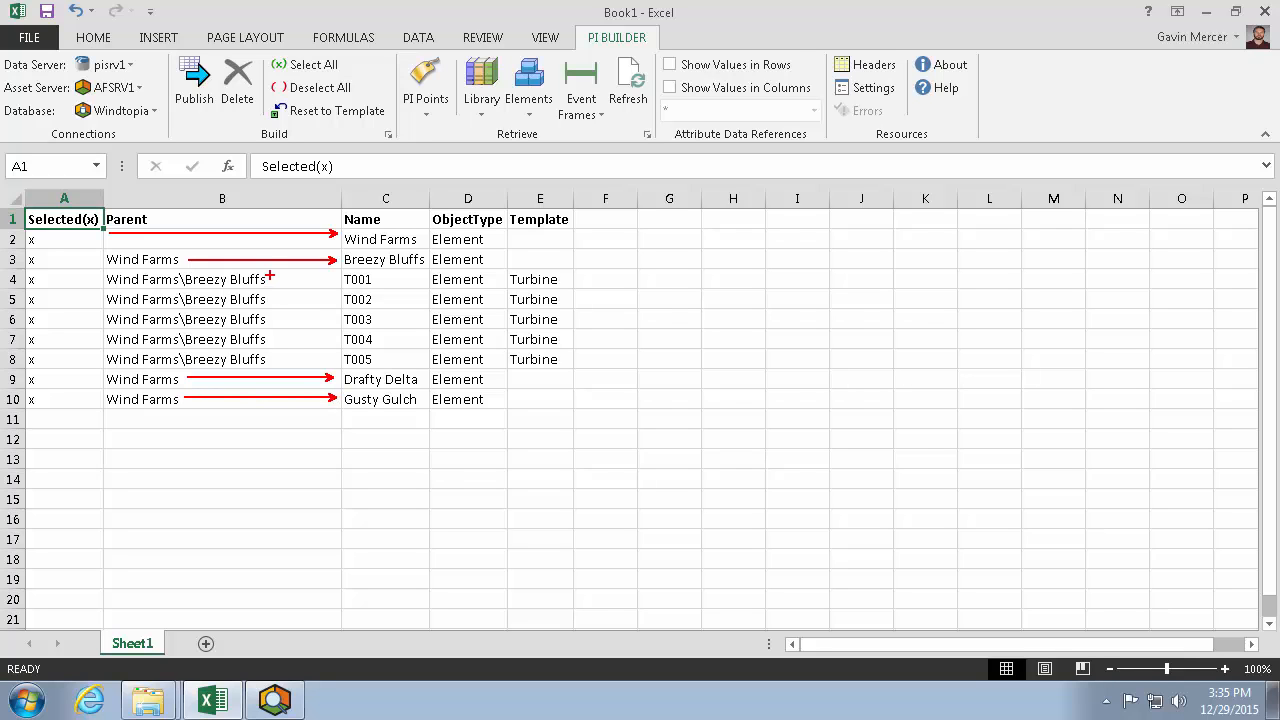
Step: Copy the T001 row to row 11 and fill names down to T008 in row 18
drag(304, 280, 304, 360)
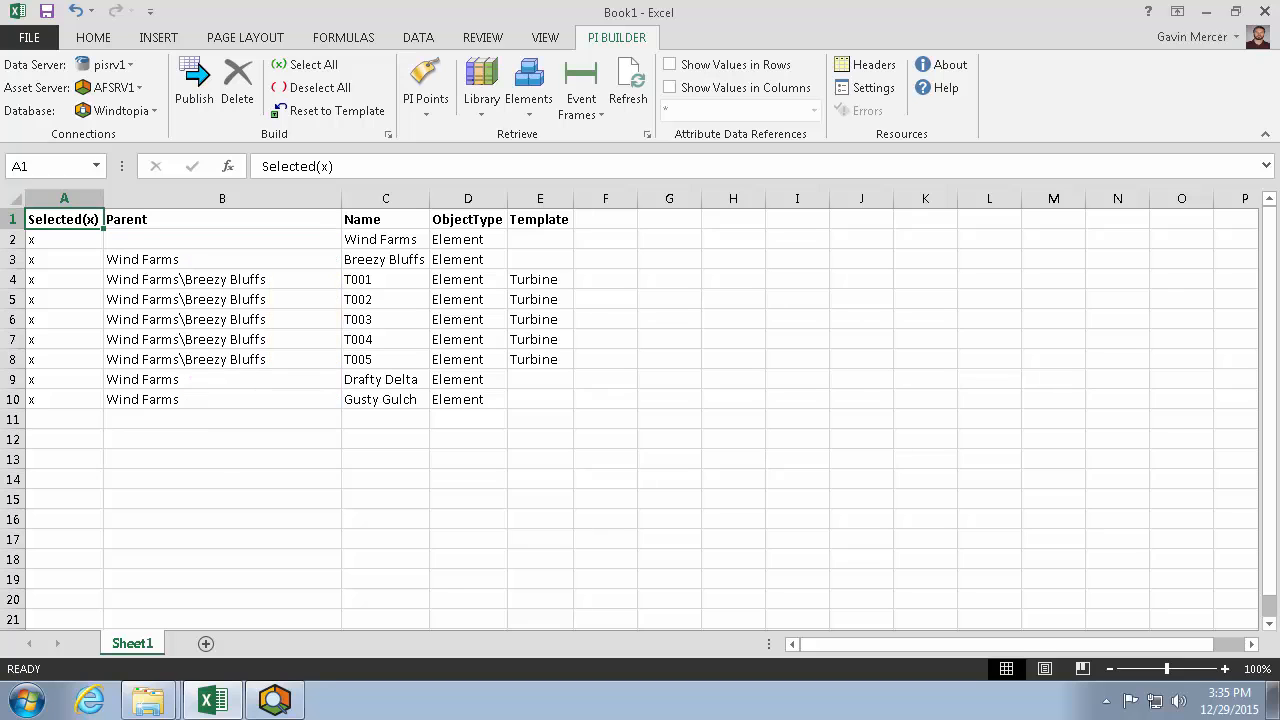
mouse_move(12, 280)
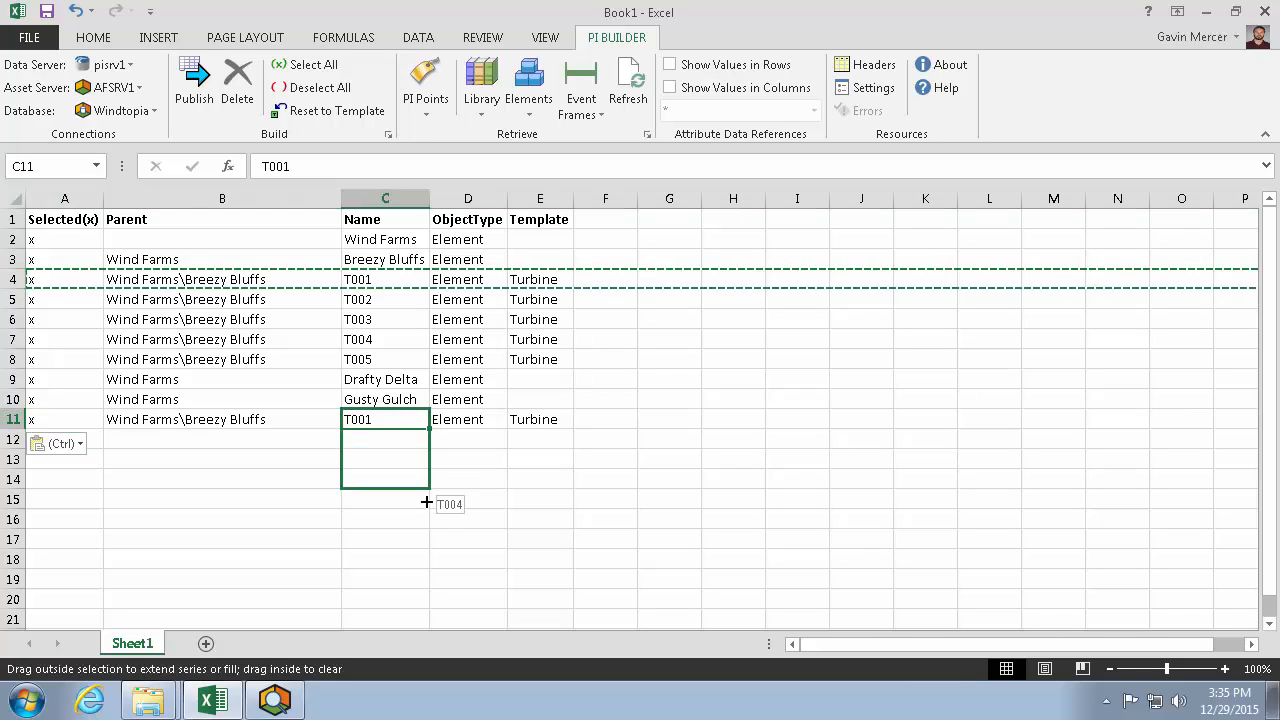
drag(428, 504, 428, 576)
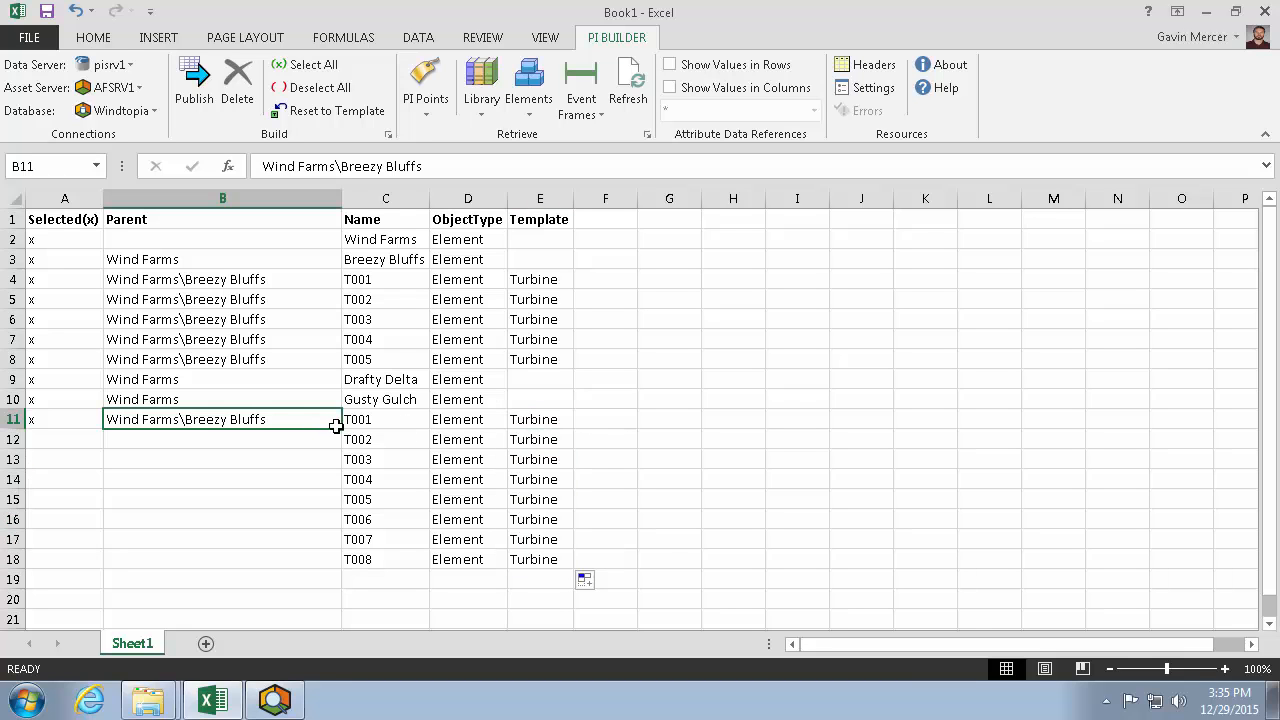
Step: Fill parent paths in B11:B18 and replace Breezy Bluffs with Drafty Delta in all eight
drag(336, 428, 336, 568)
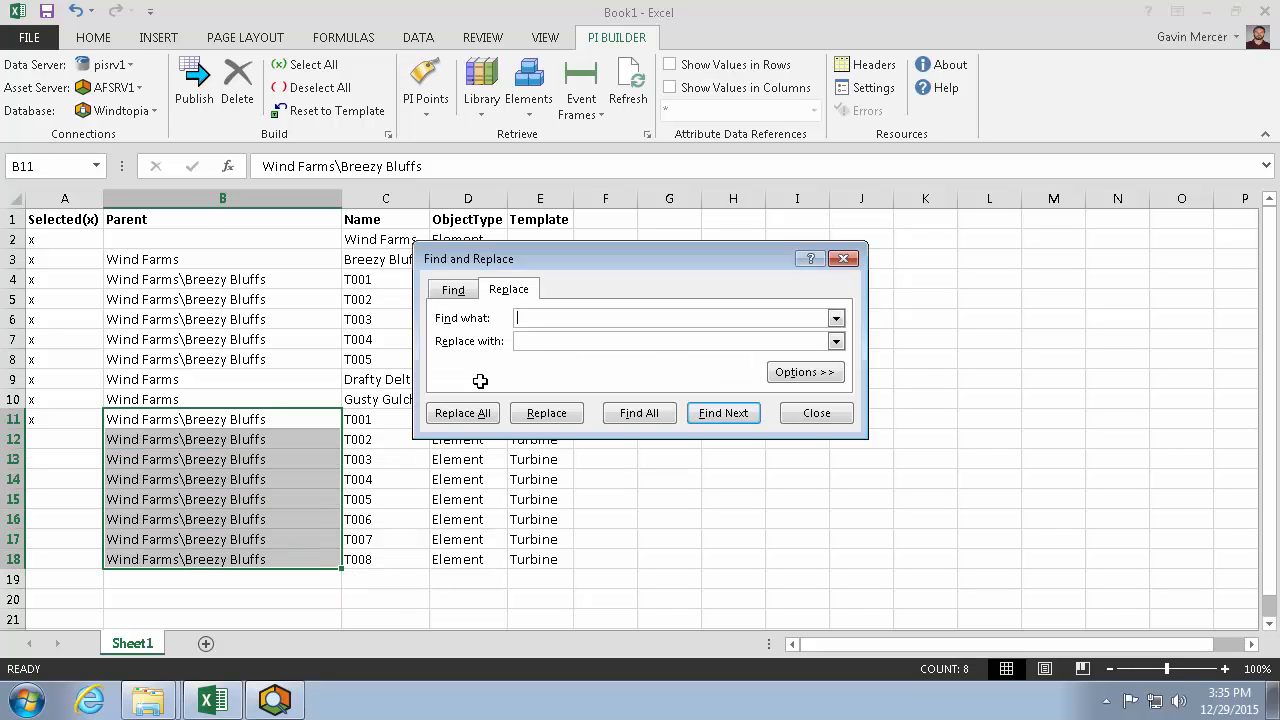
text(B)
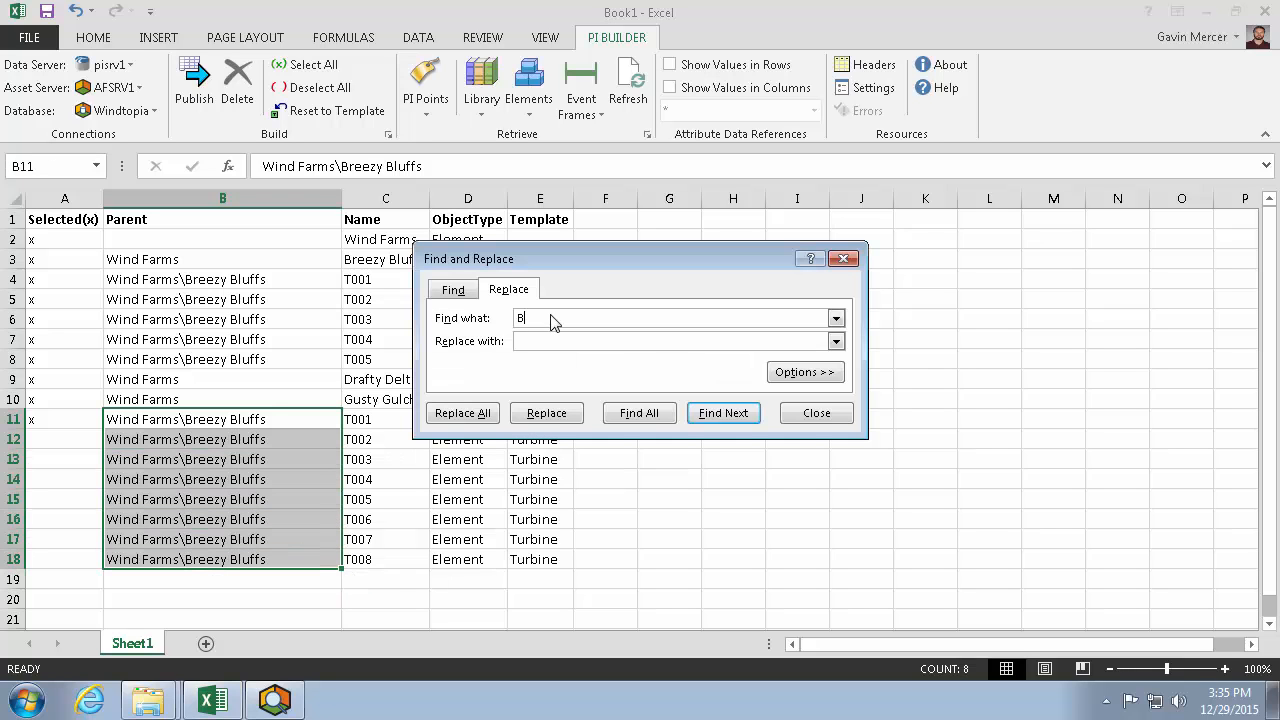
text(reezy B)
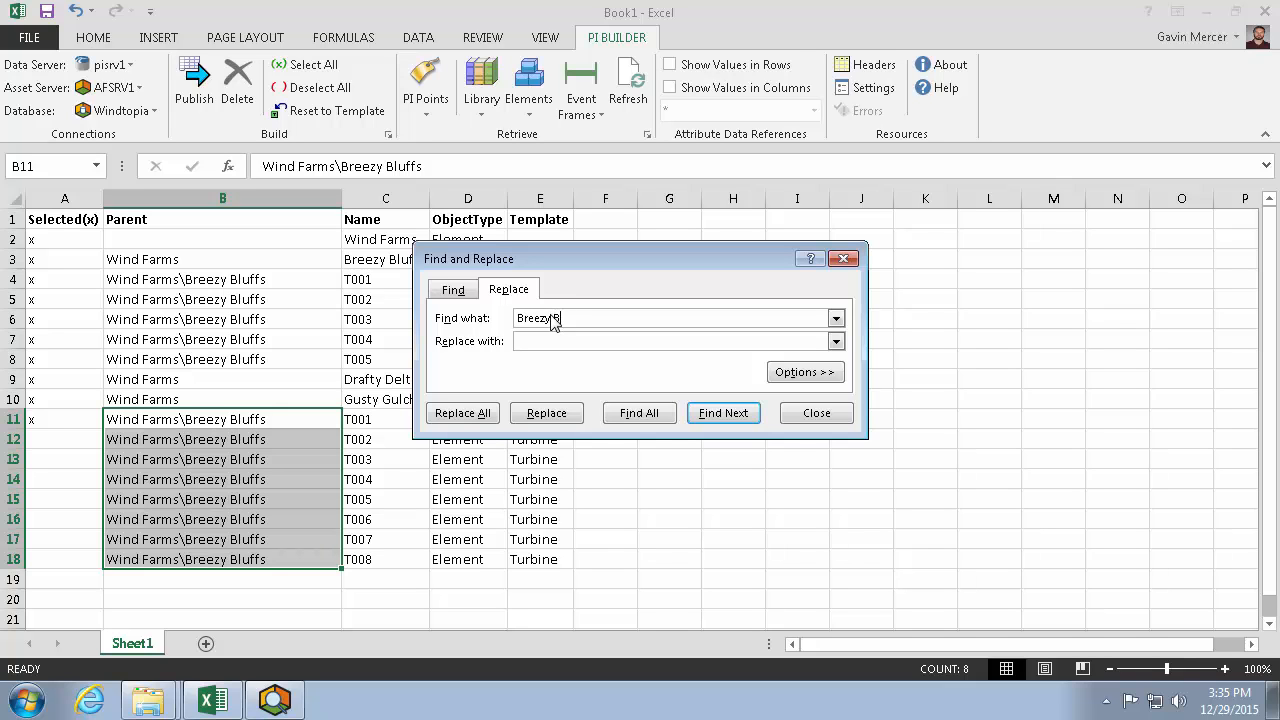
text(Drafty Delta)
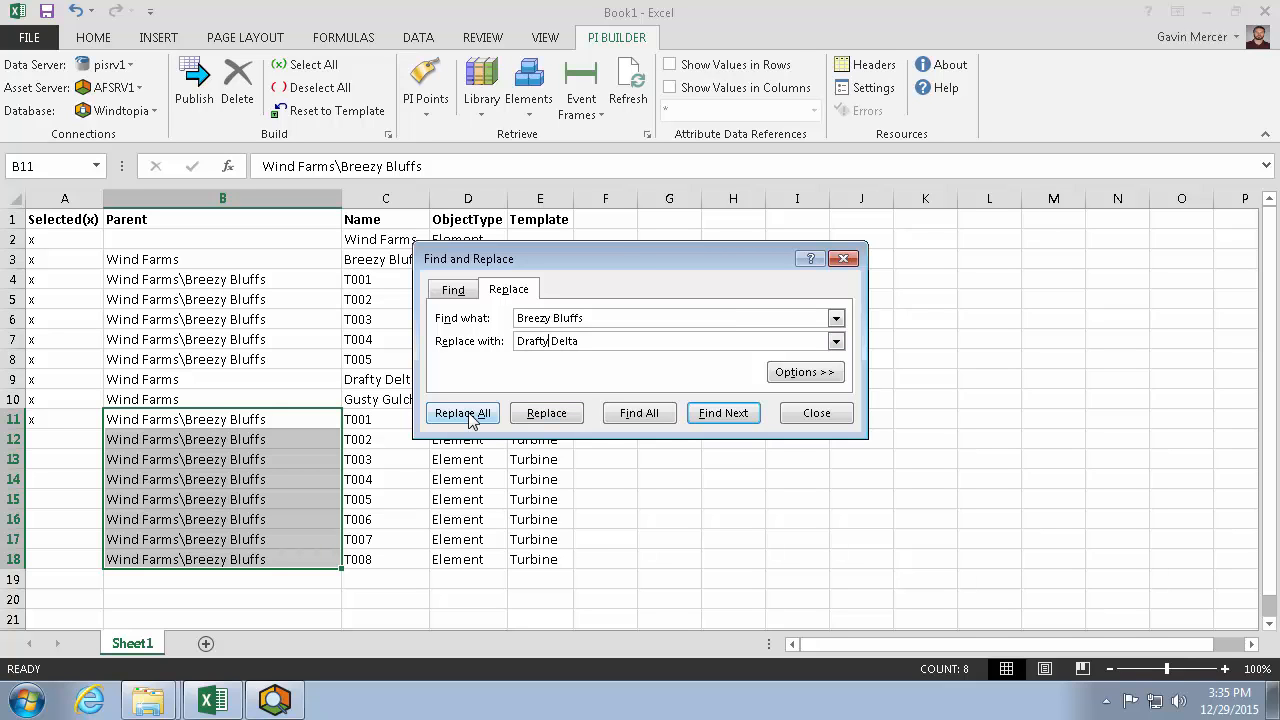
click(462, 412)
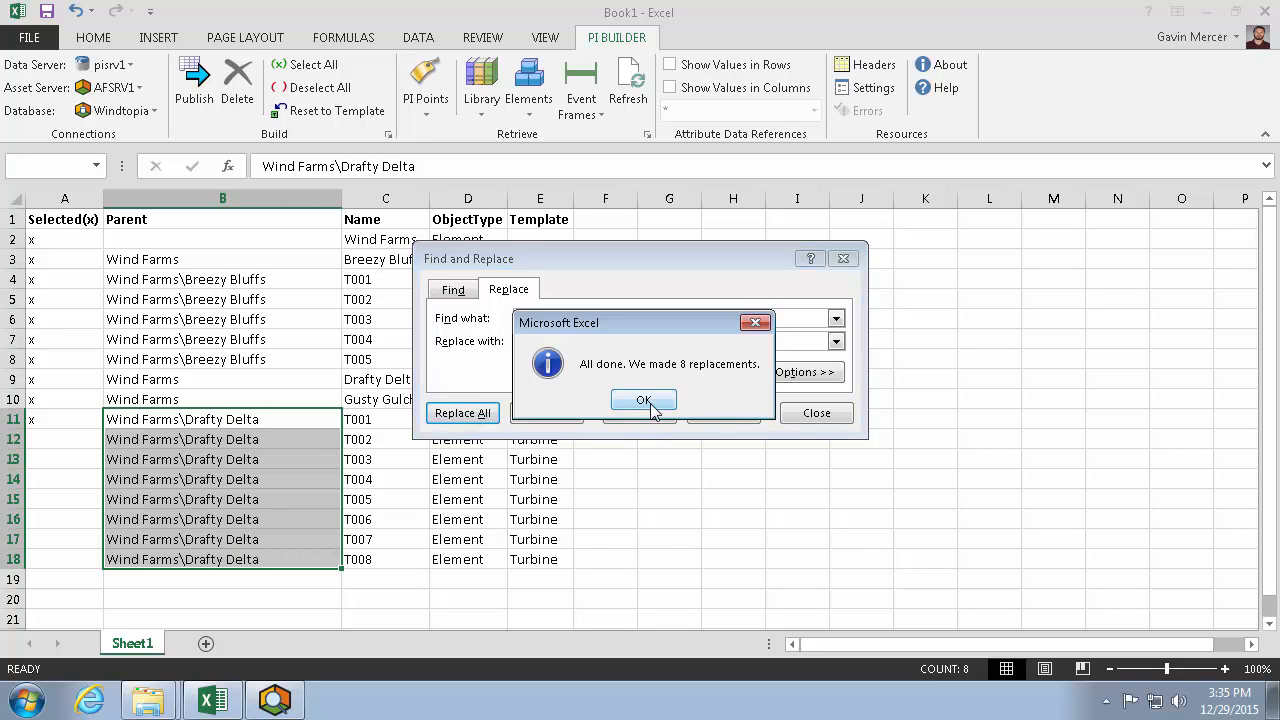
click(644, 400)
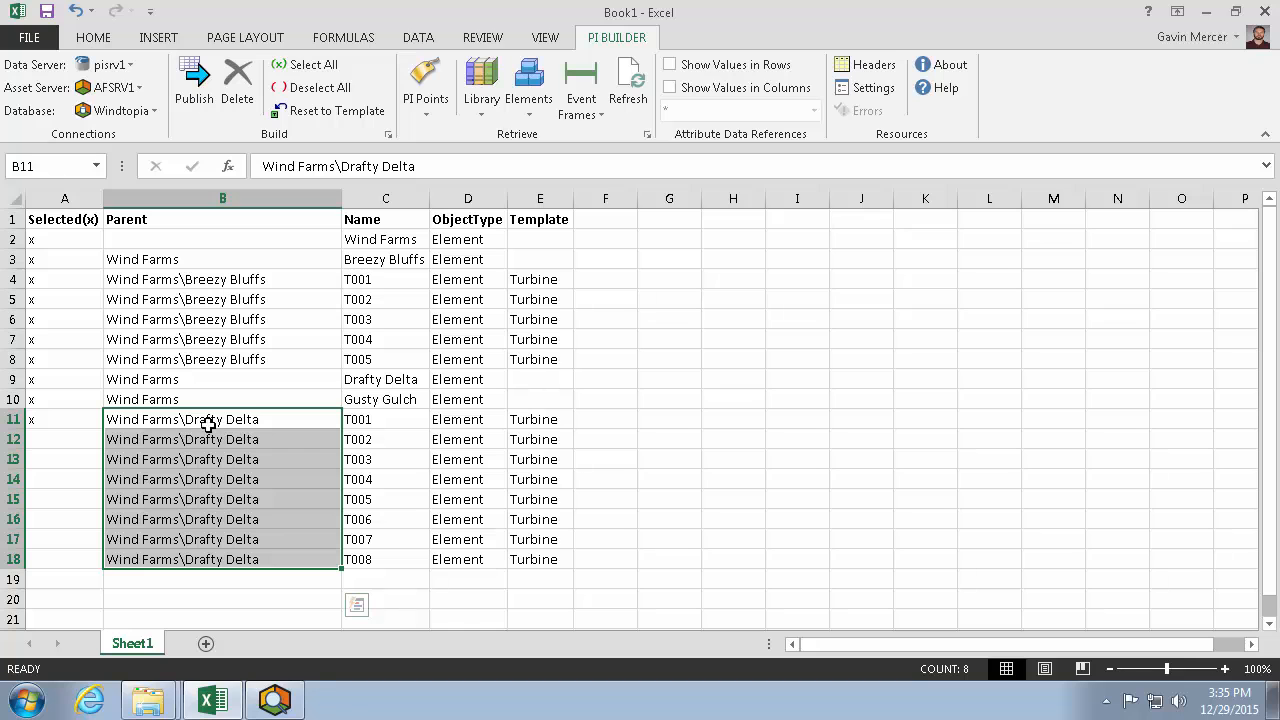
mouse_move(320, 428)
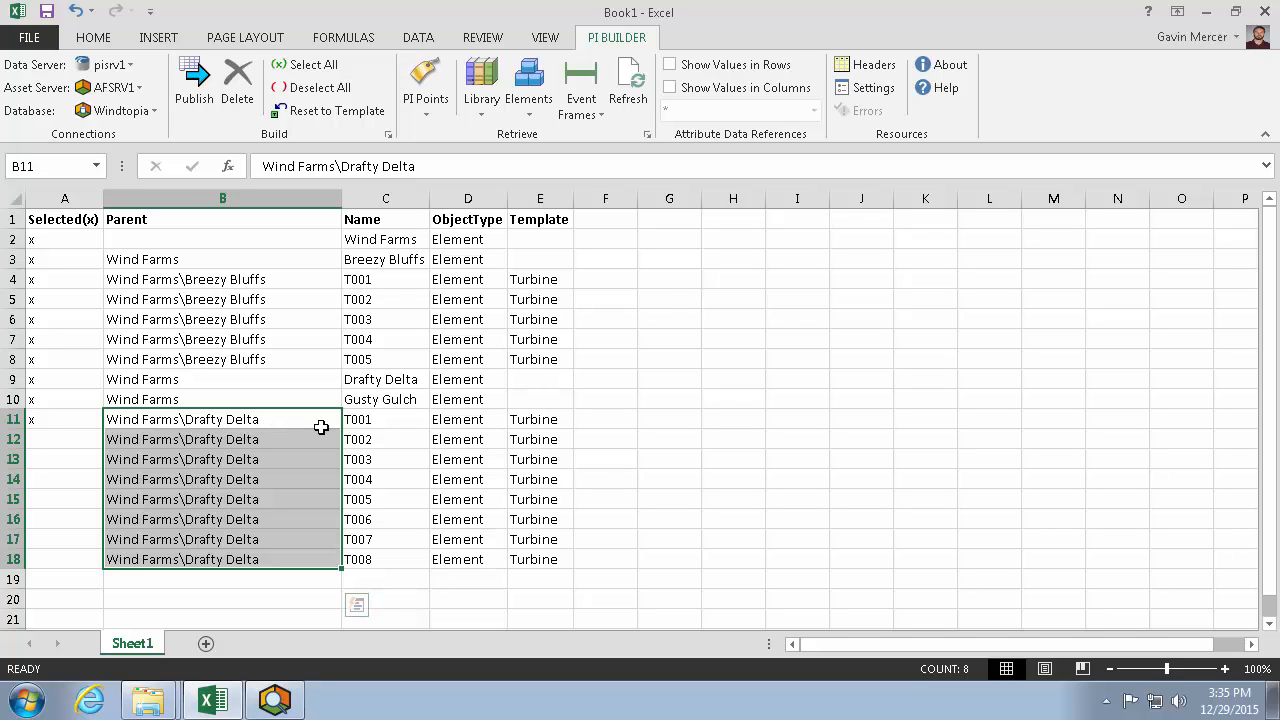
mouse_move(24, 270)
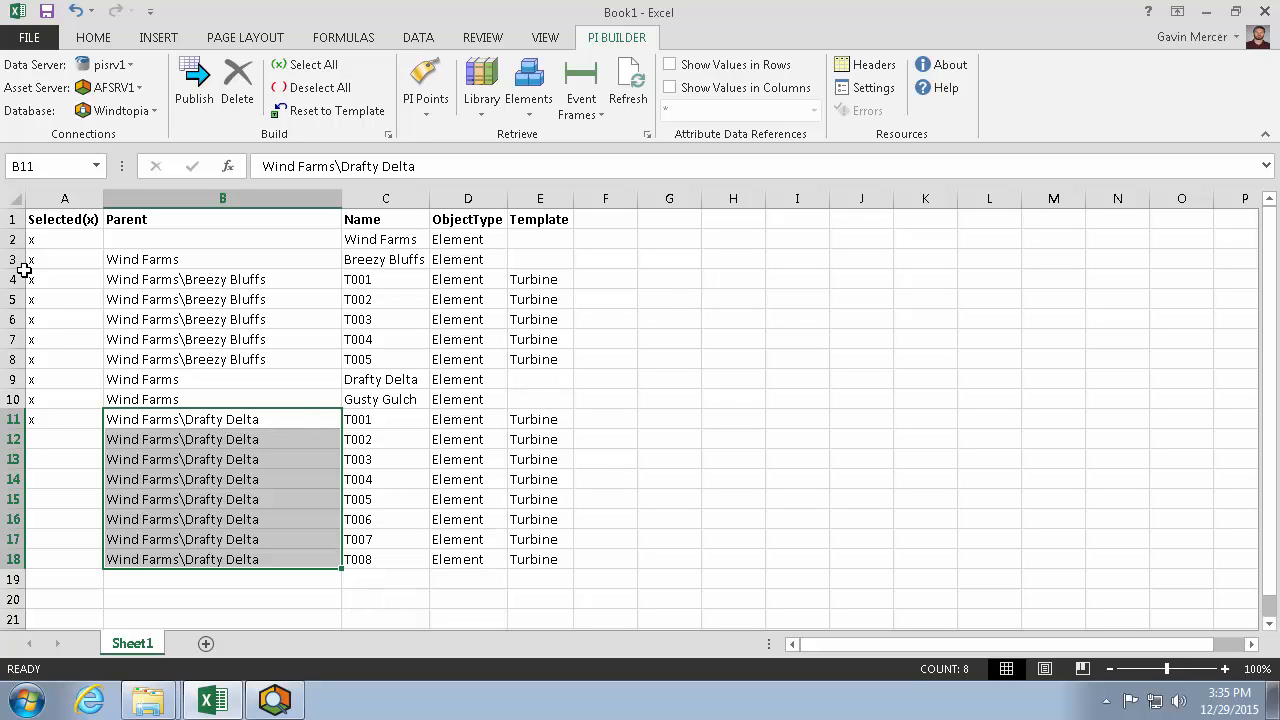
Step: Fill Element/Turbine and the Breezy Bluffs parent path down rows 19–22 for T001–T004
click(32, 280)
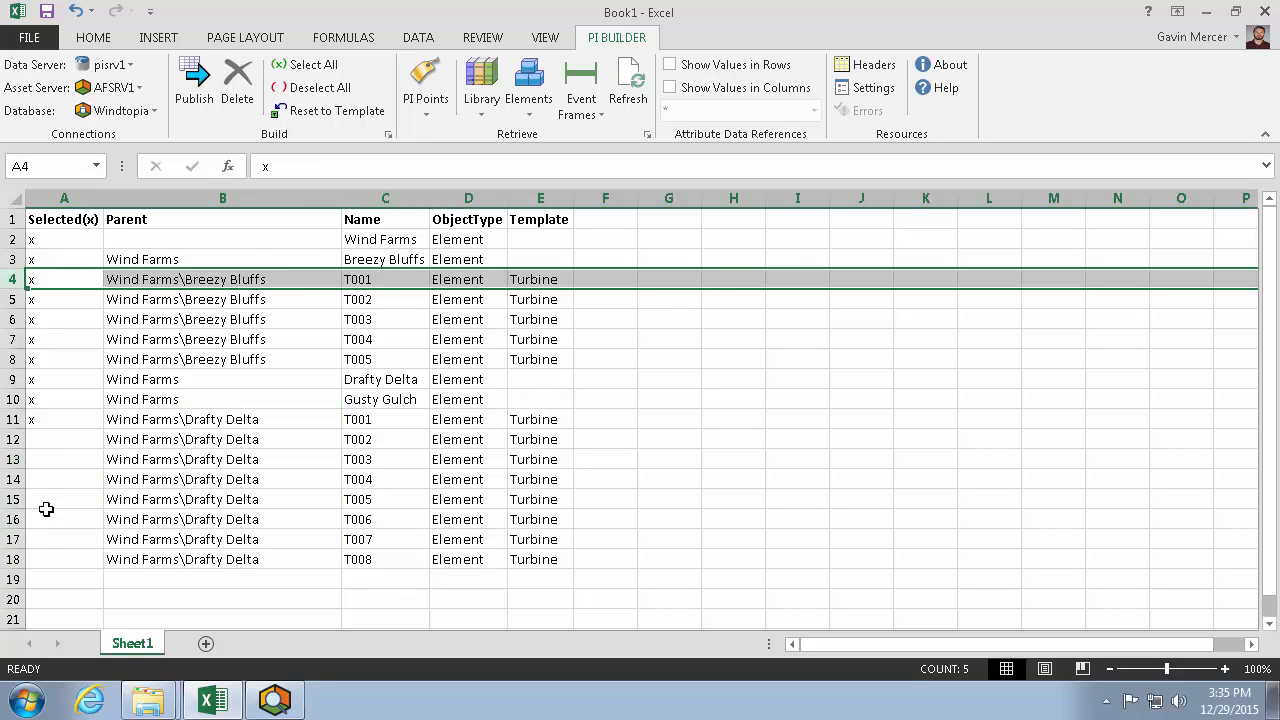
click(64, 580)
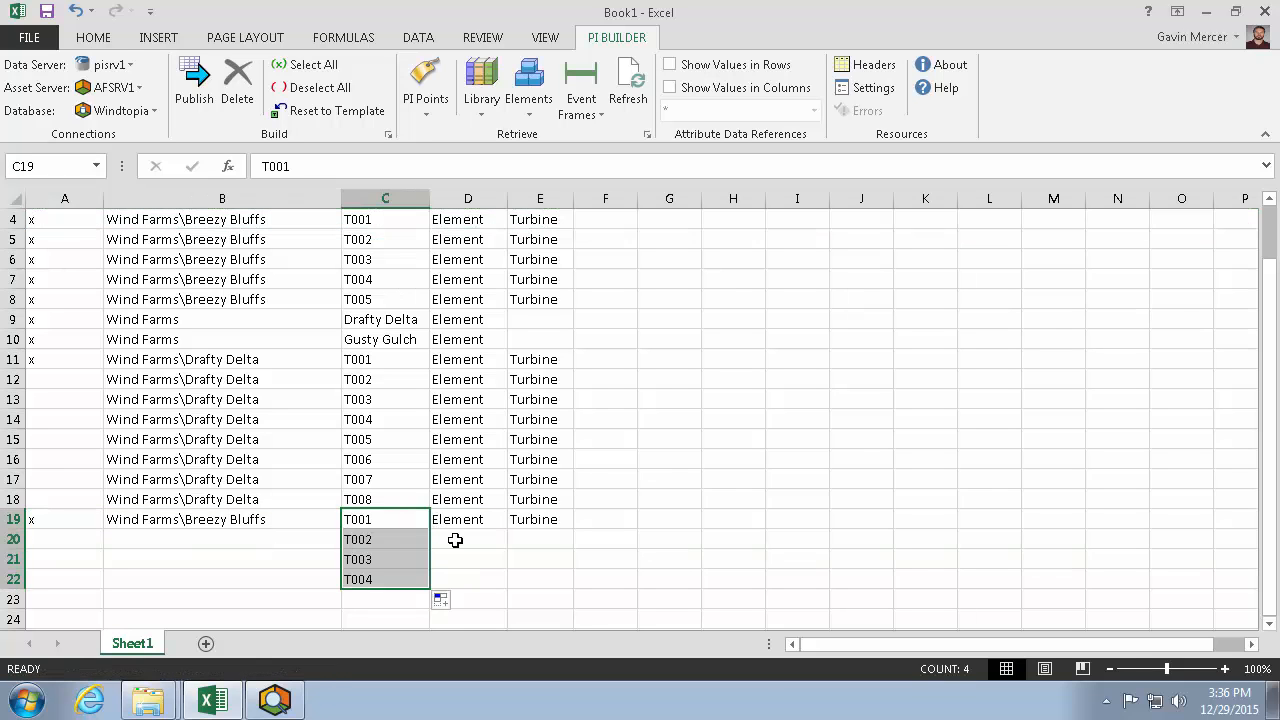
click(468, 520)
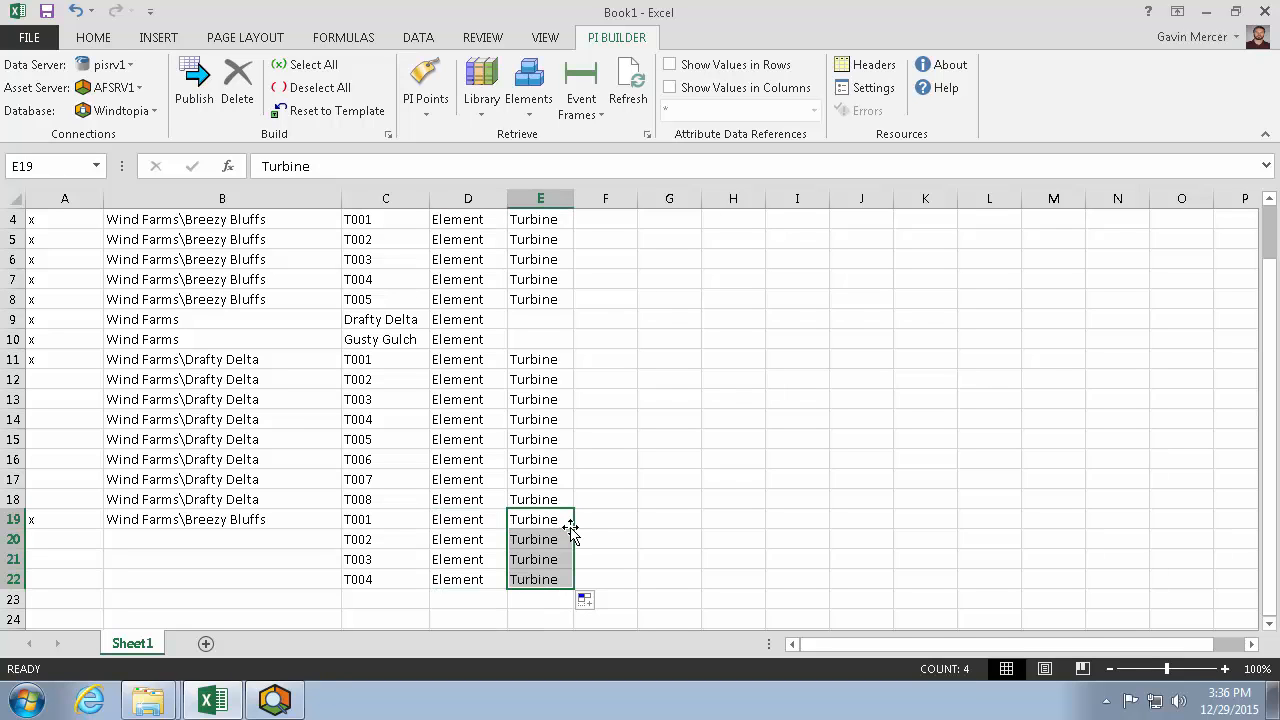
click(220, 520)
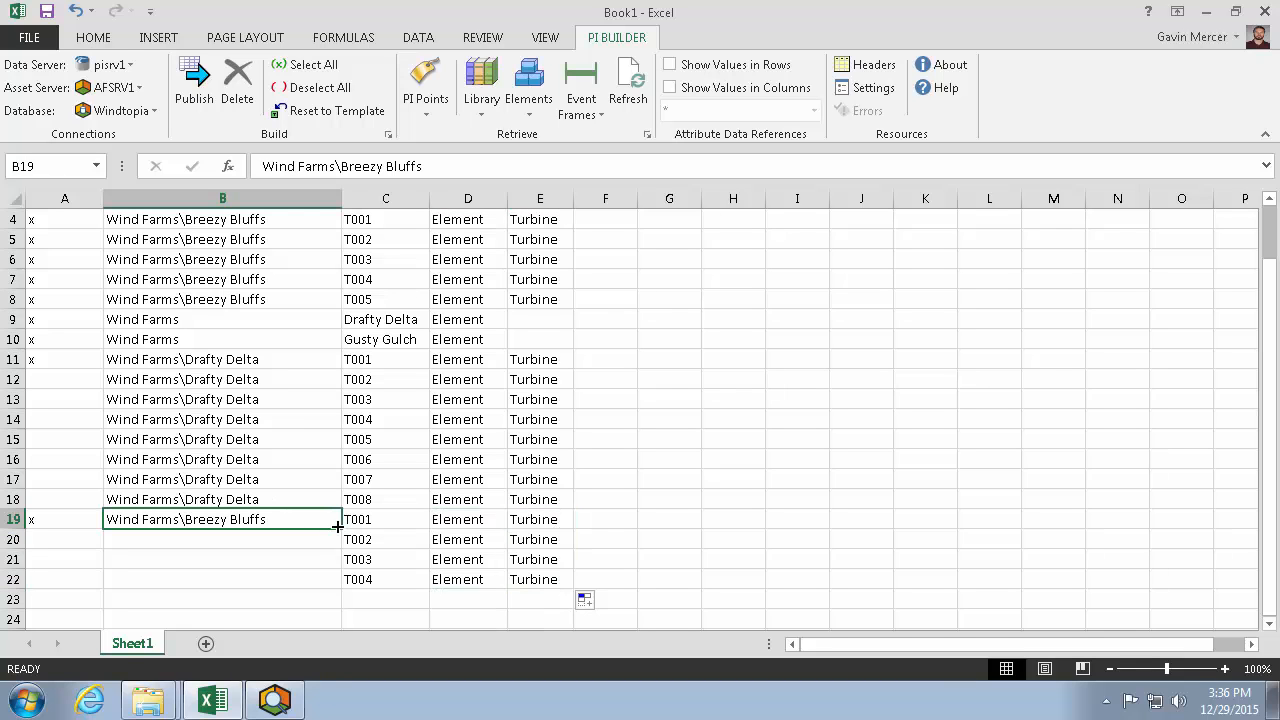
drag(336, 520, 336, 580)
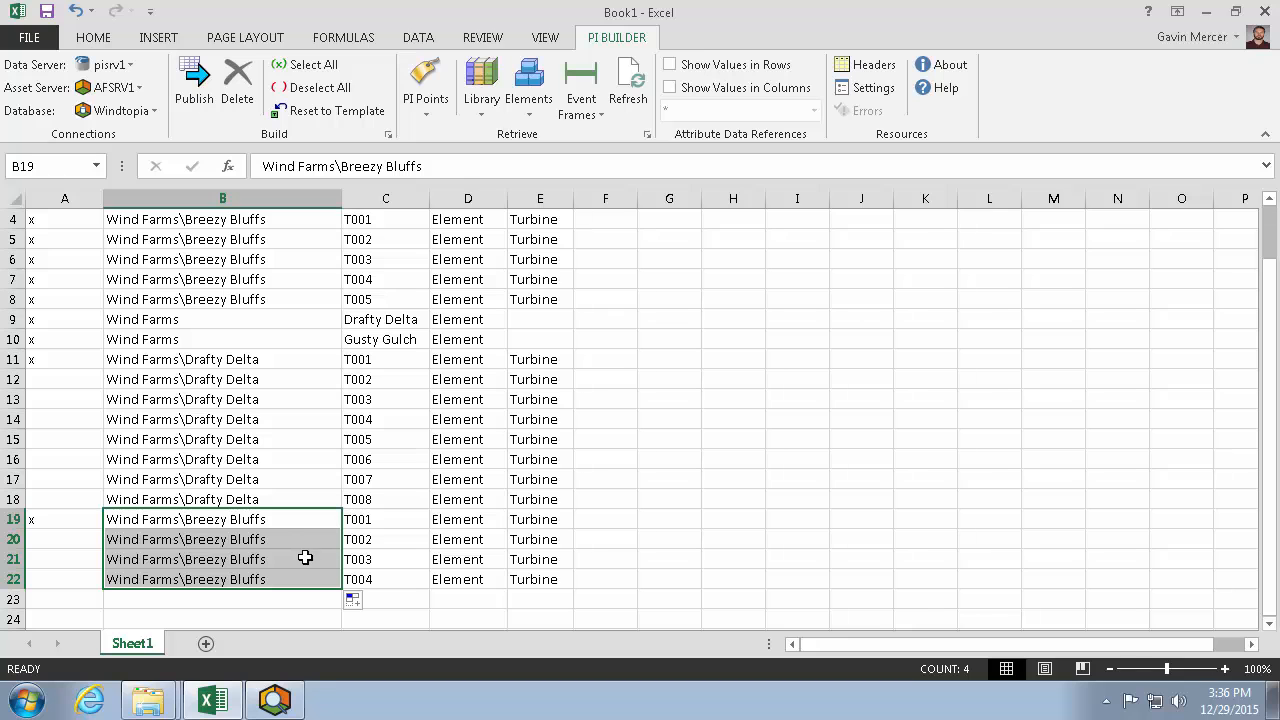
mouse_move(302, 580)
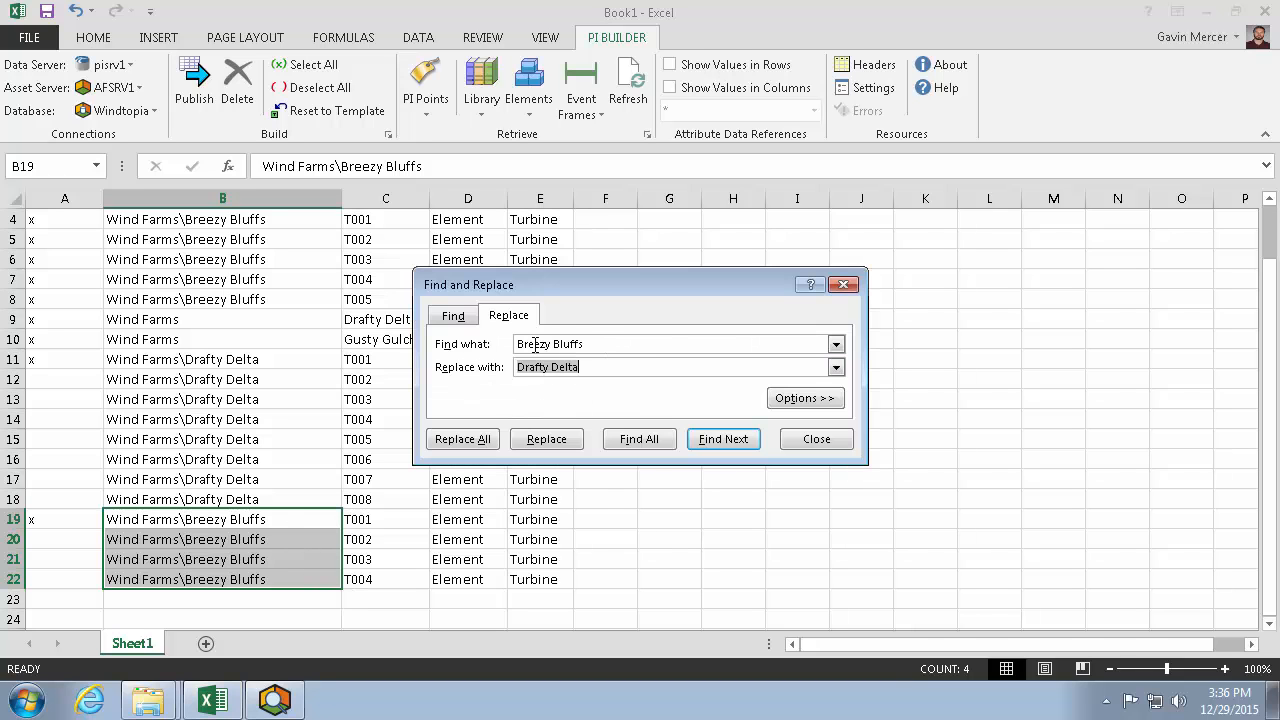
Step: Replace Breezy Bluffs with Gusty Gulch in the parent paths of rows 19–22
text(G)
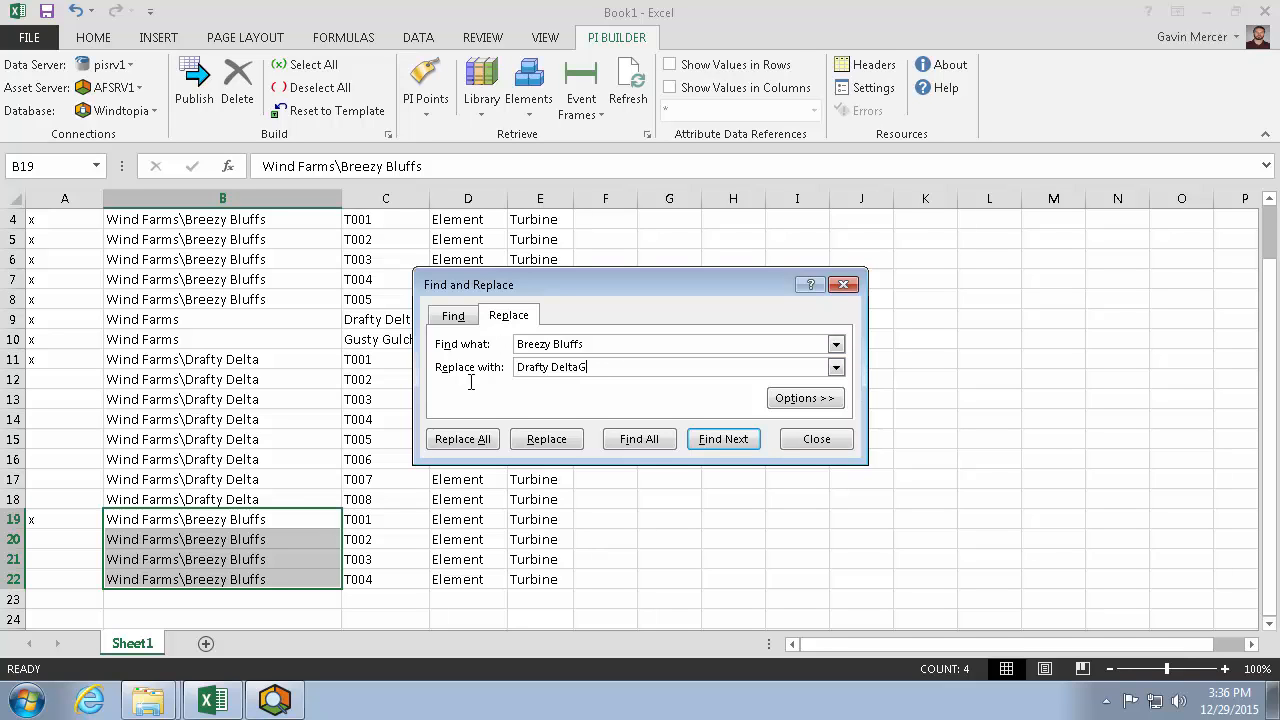
text(Gusty Gulch)
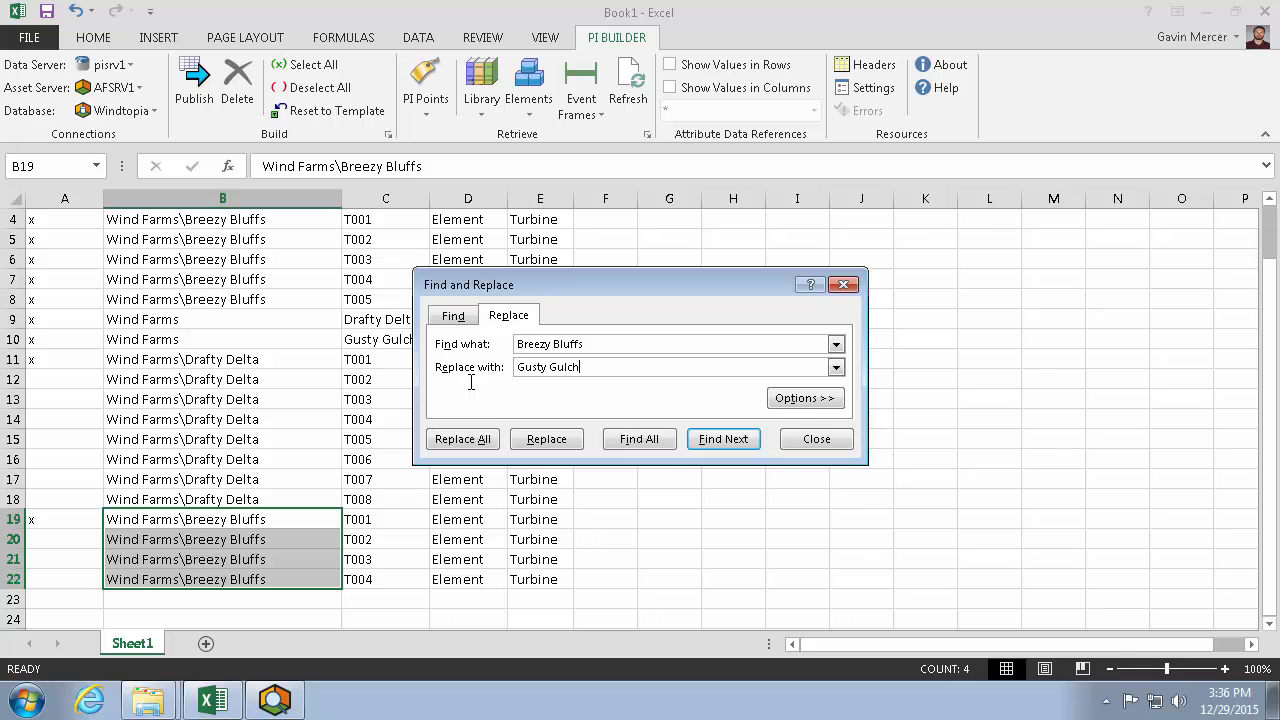
click(462, 440)
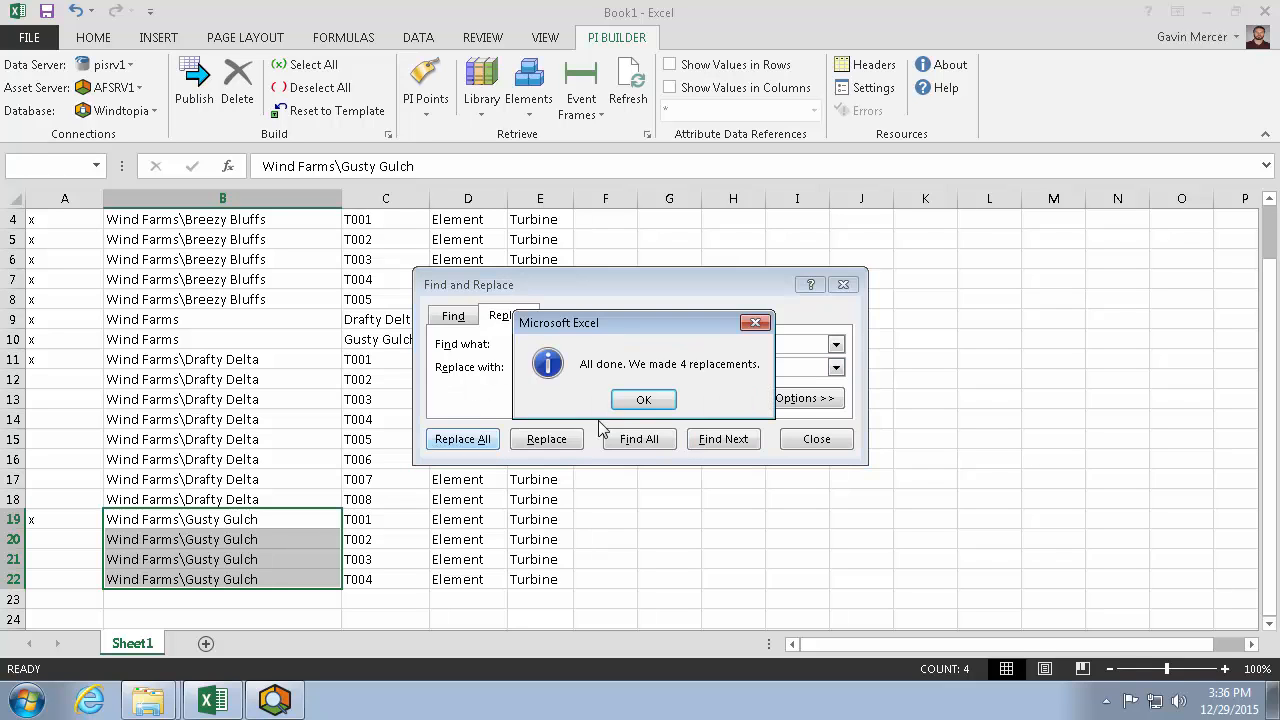
click(644, 400)
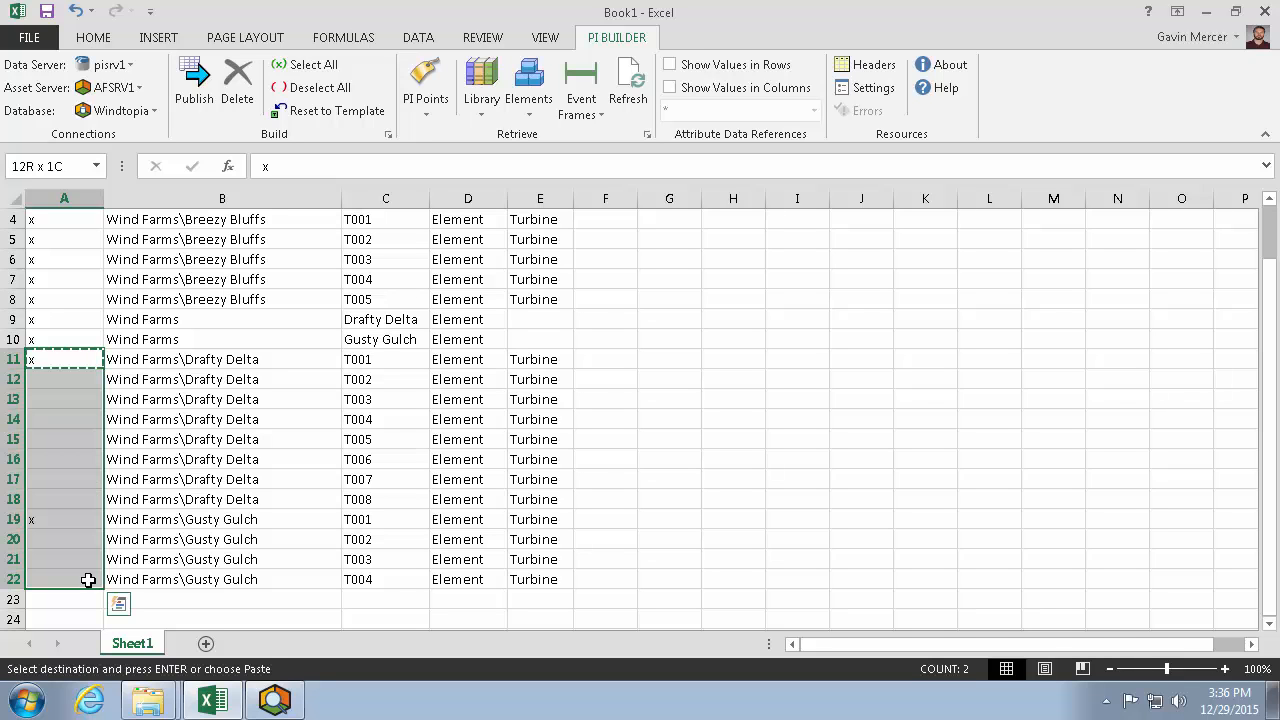
Step: Mark rows 11–22 with x and clear the marks on rows 2–10
key(ctrl+v)
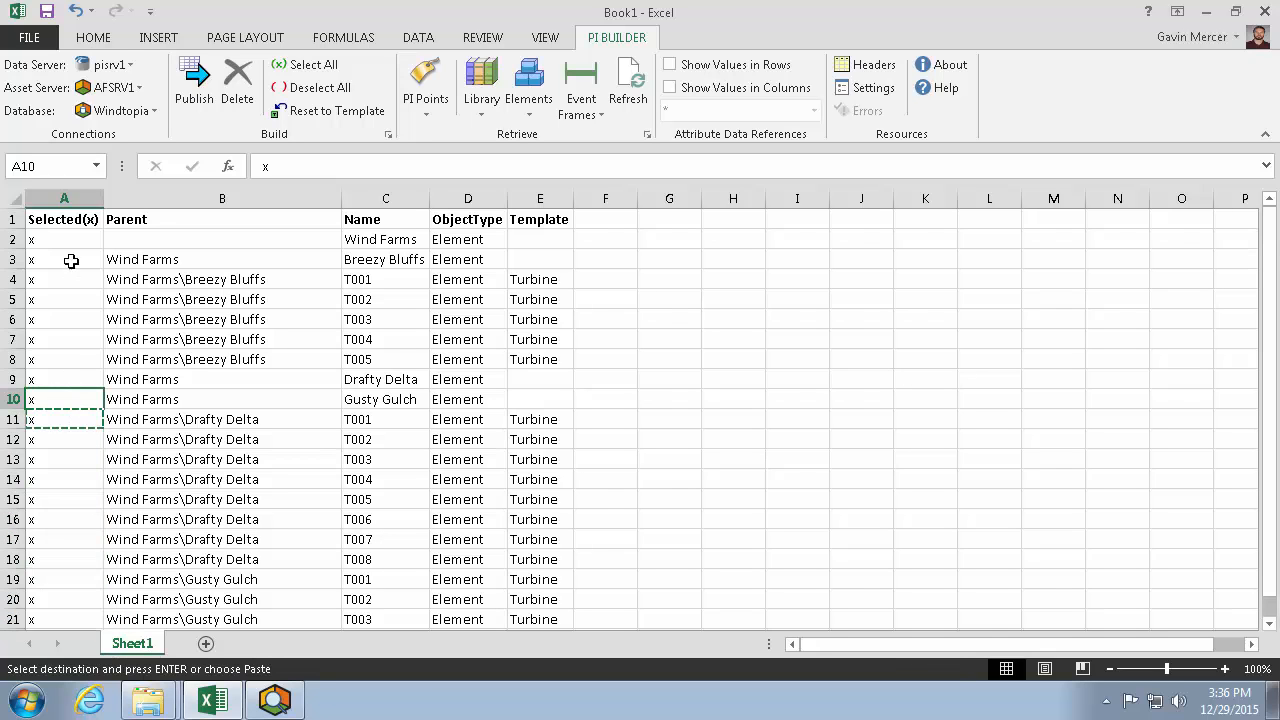
drag(64, 240, 64, 380)
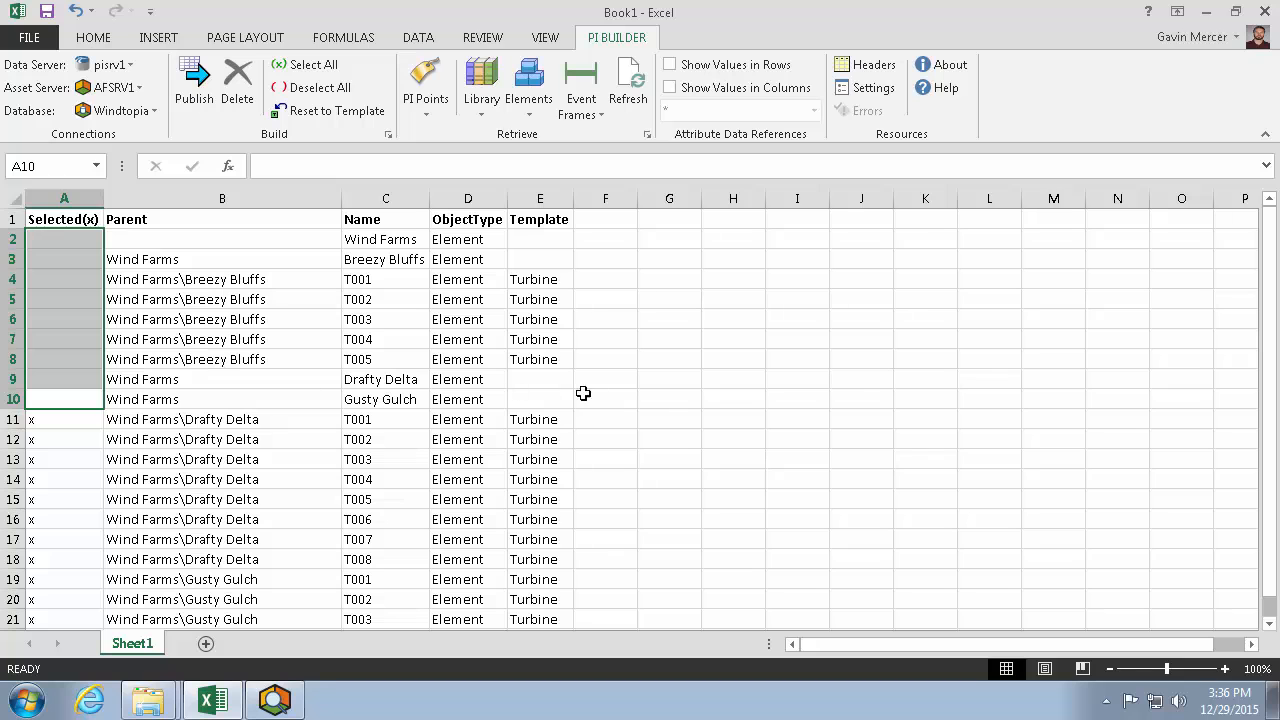
click(604, 400)
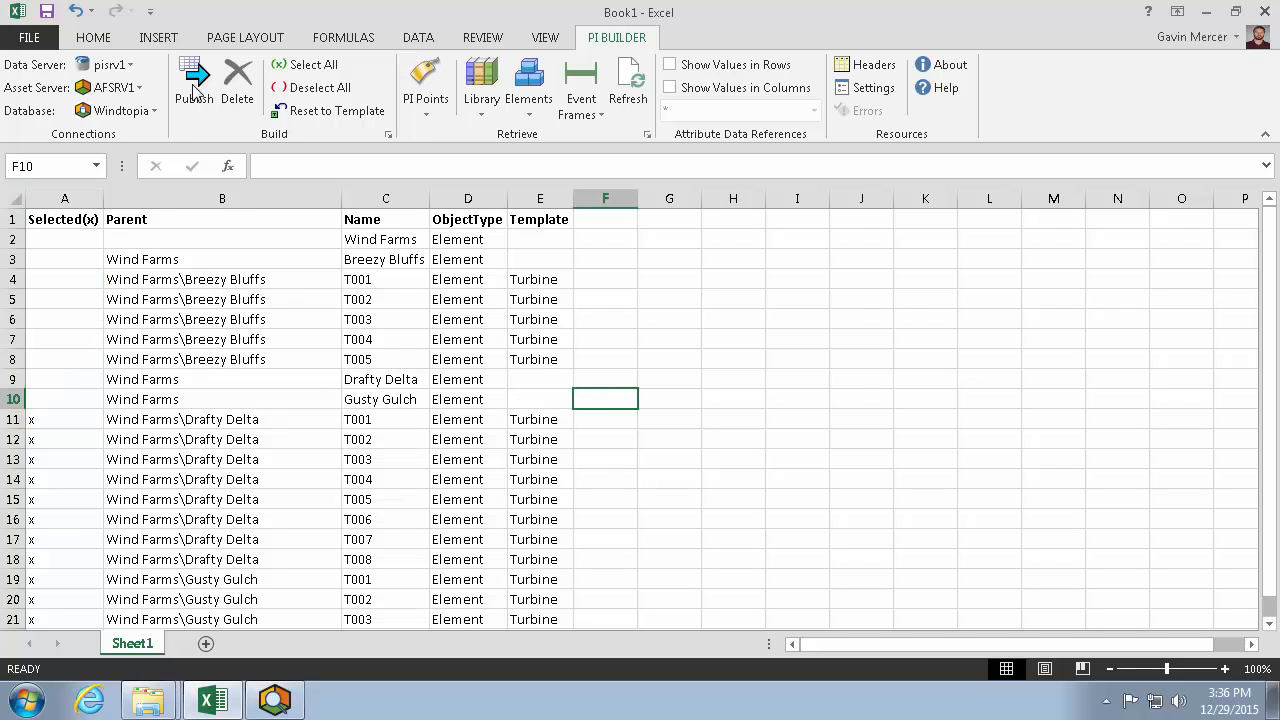
Step: Publish the marked turbine rows in Create Only mode, completing 12 operations
click(192, 80)
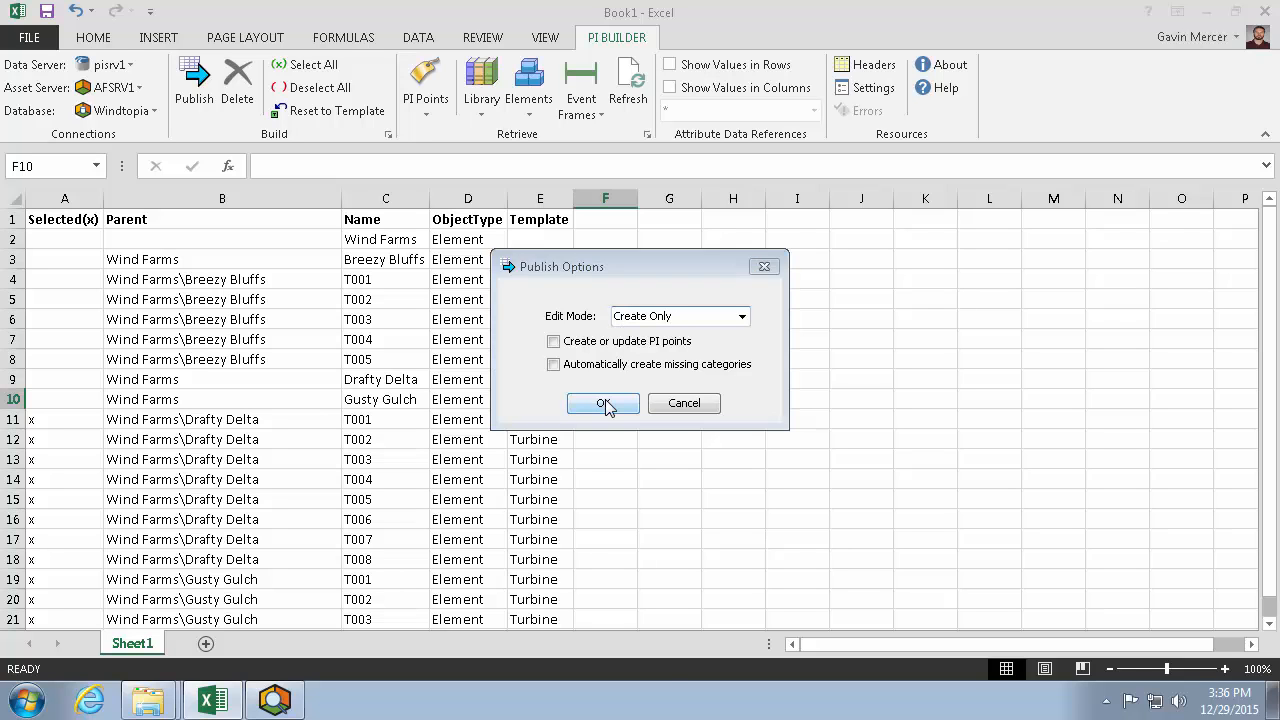
click(604, 404)
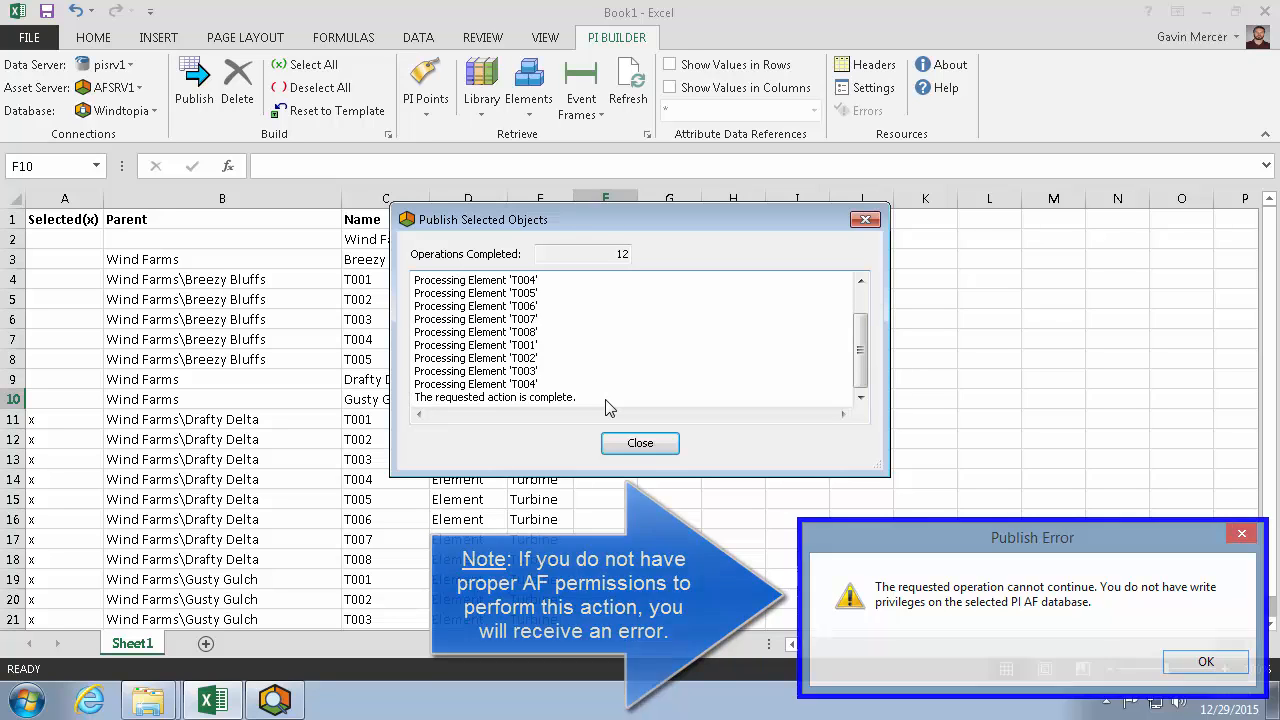
click(1204, 660)
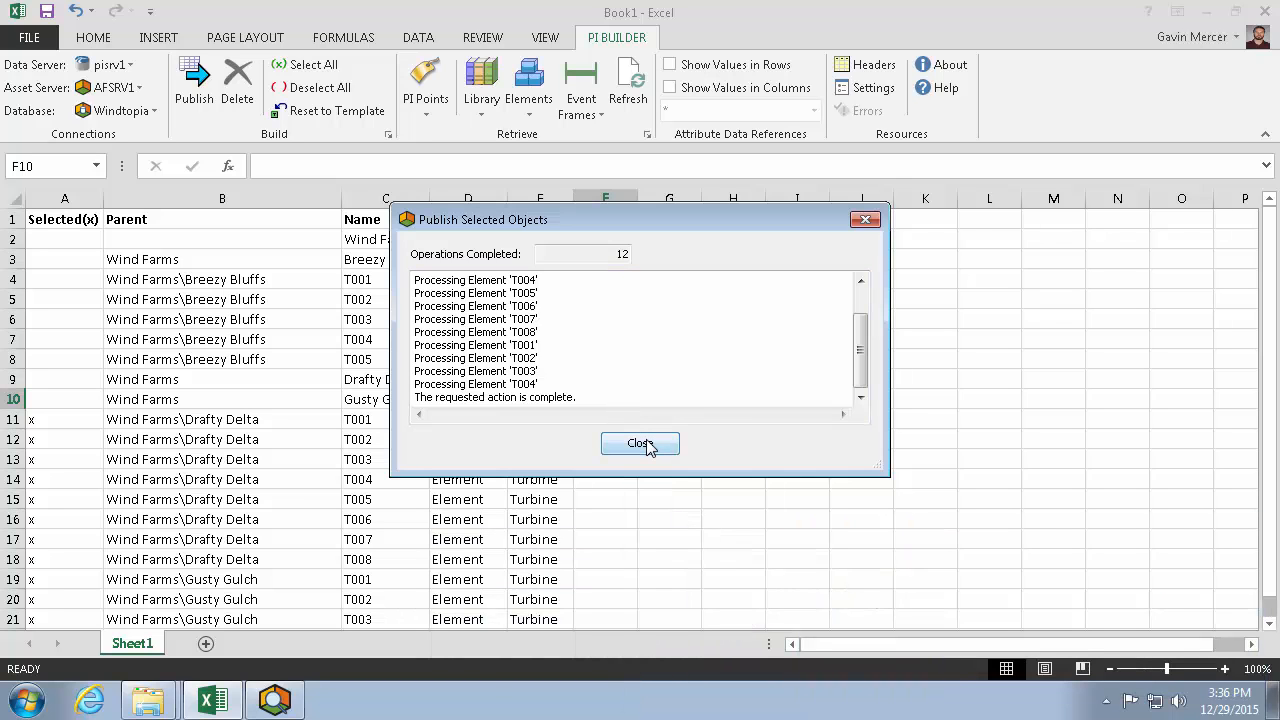
click(640, 444)
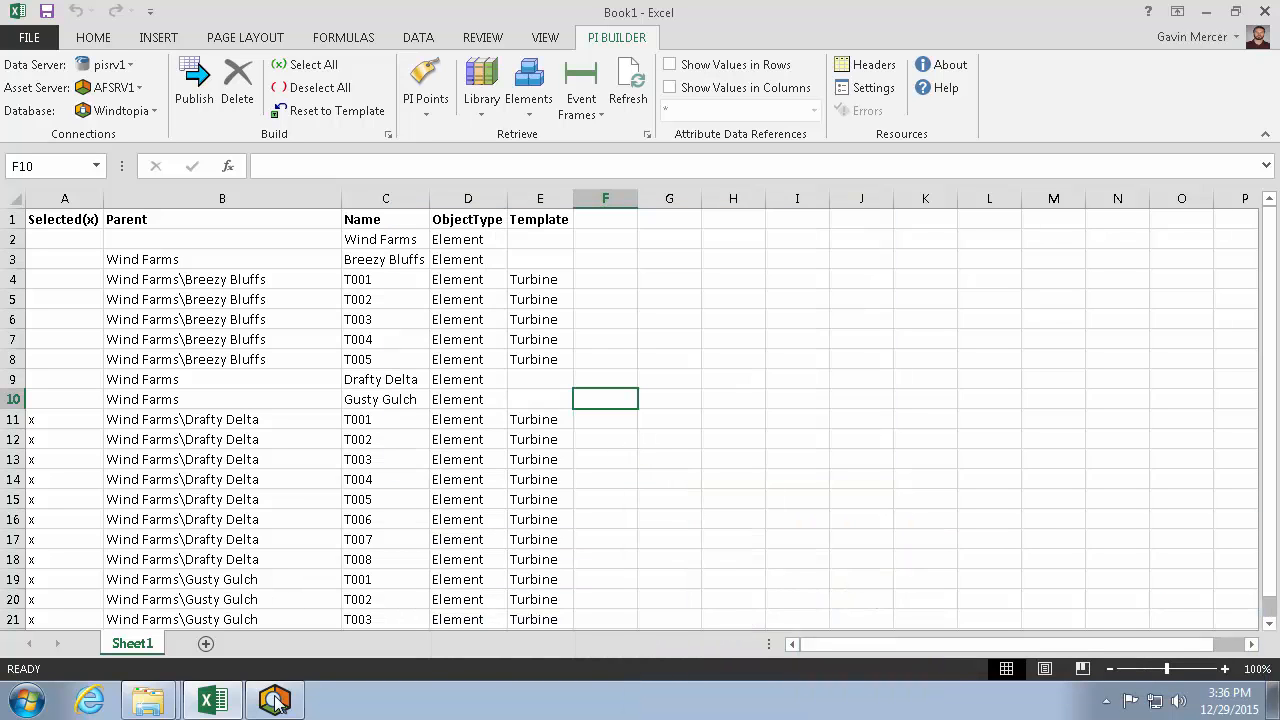
click(276, 698)
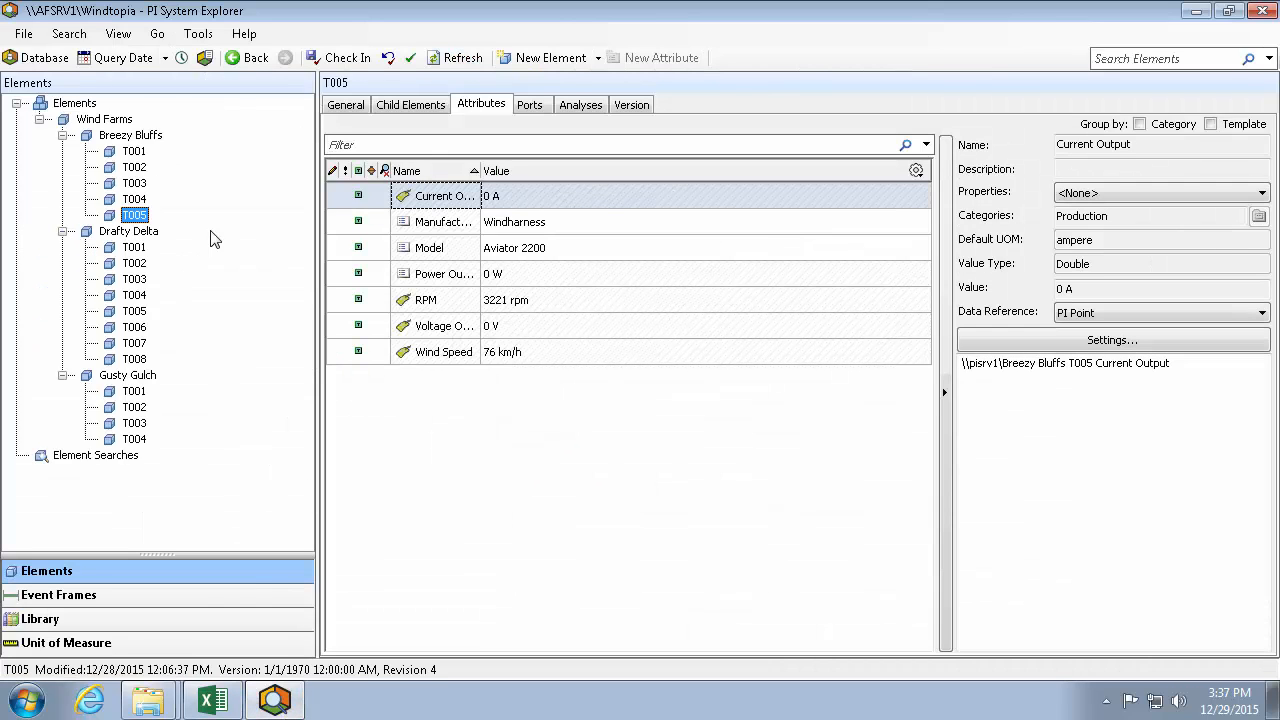
click(134, 248)
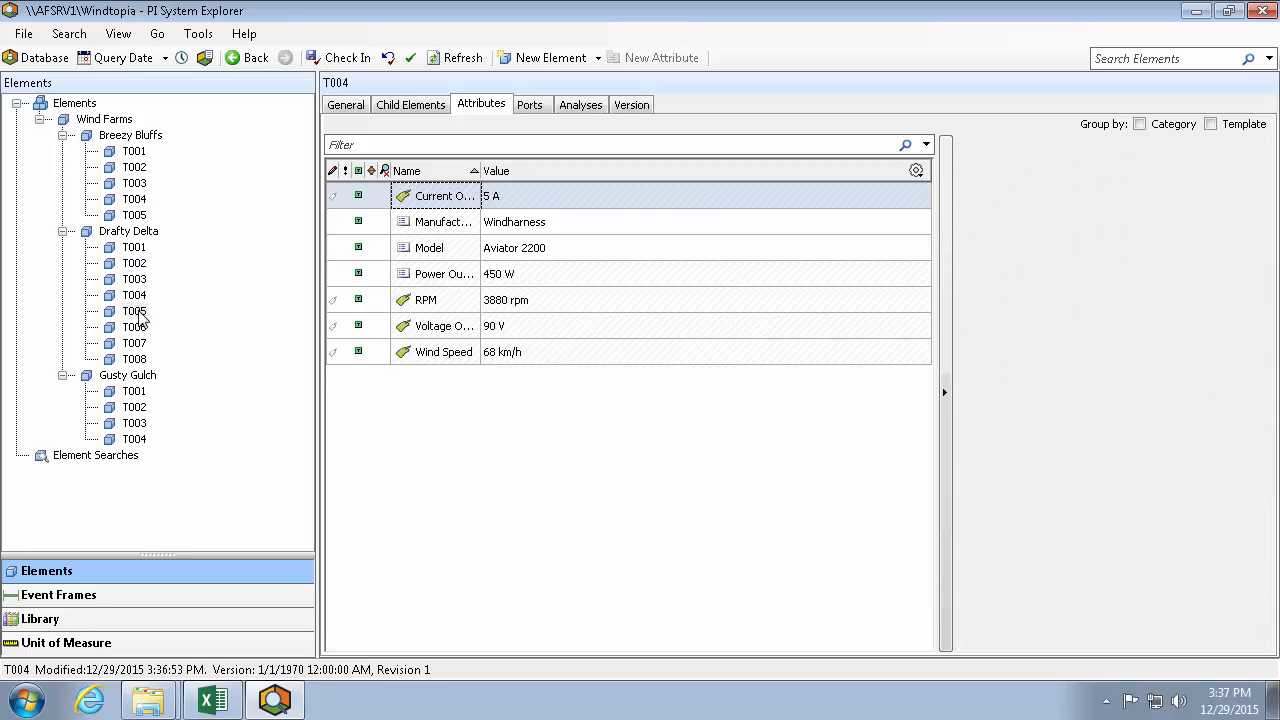
click(134, 328)
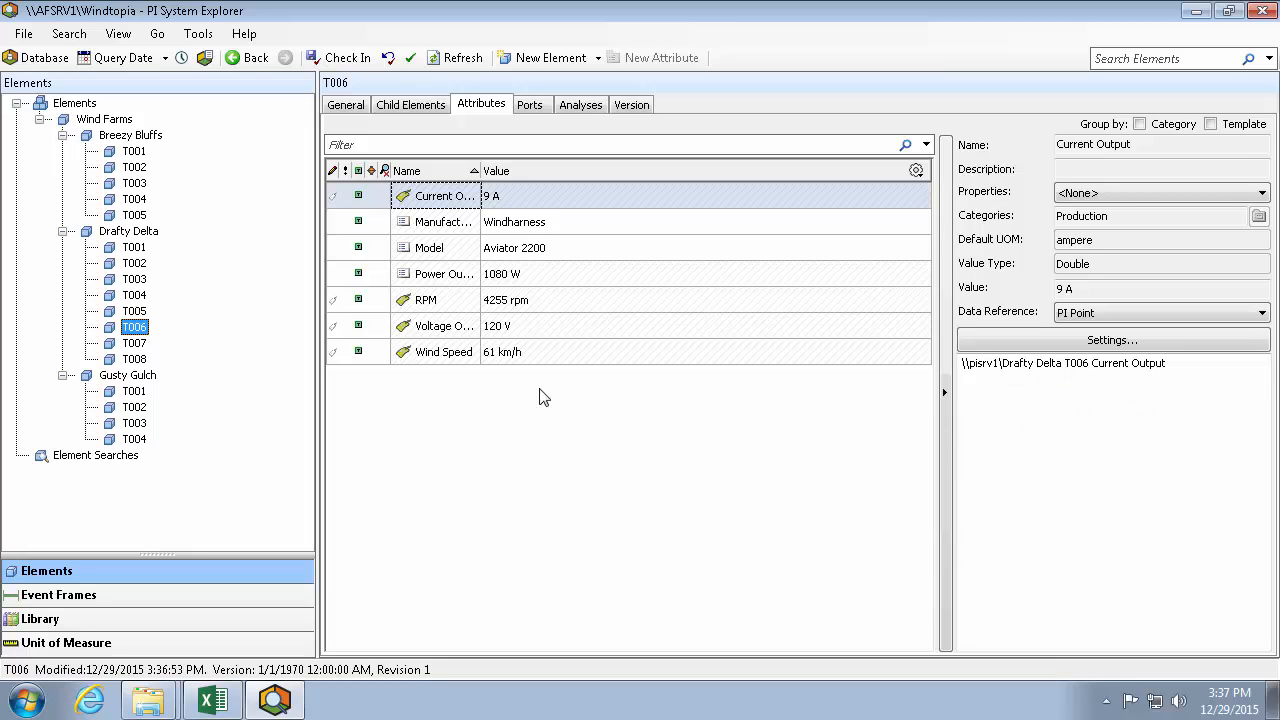
click(134, 344)
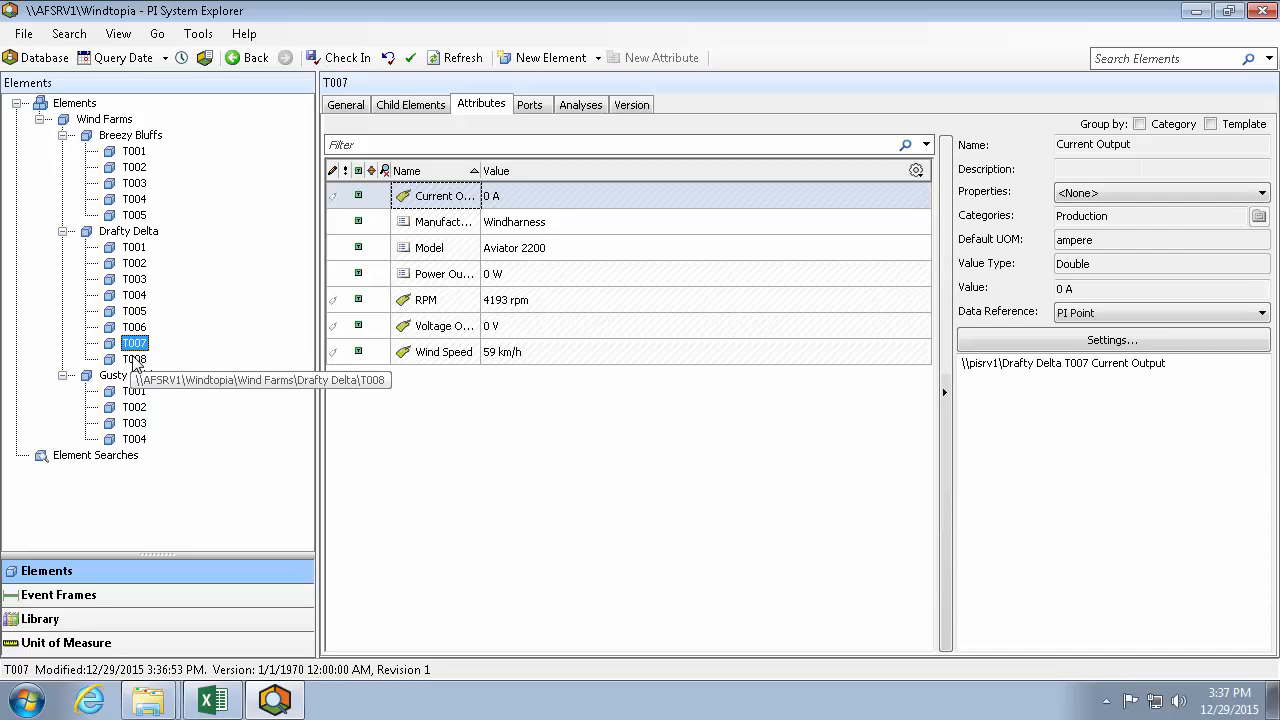
click(134, 360)
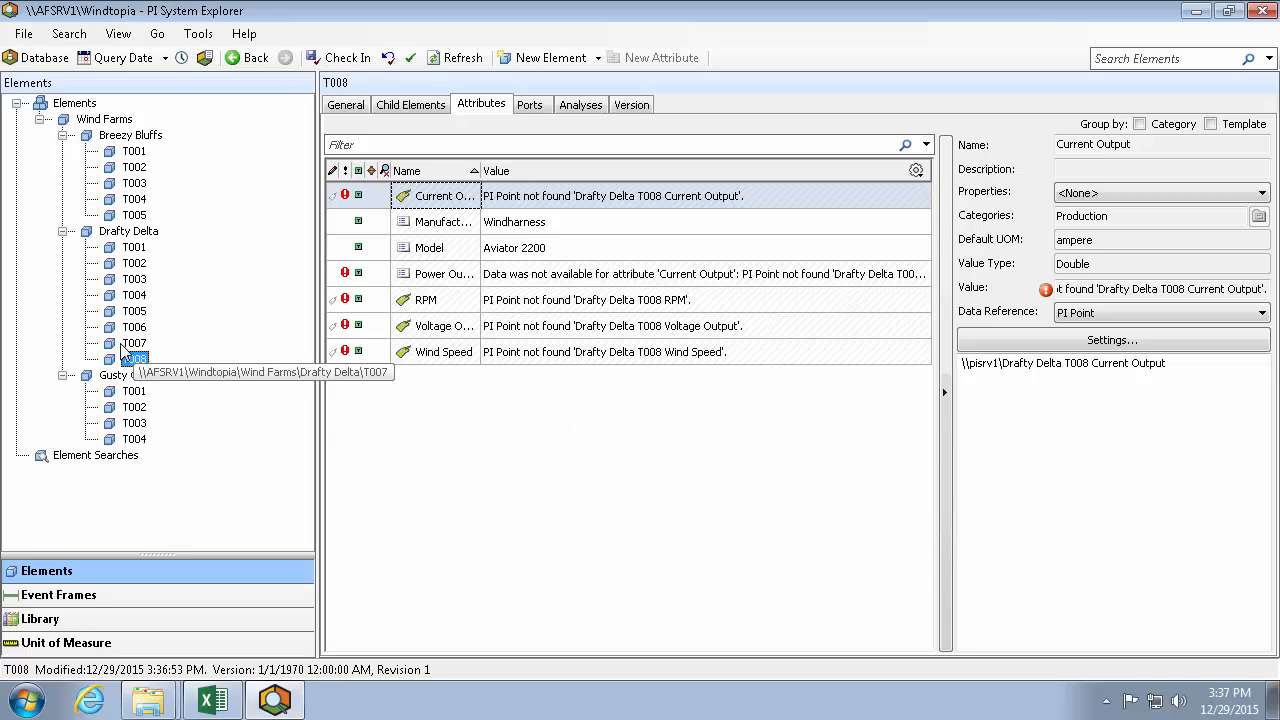
click(134, 344)
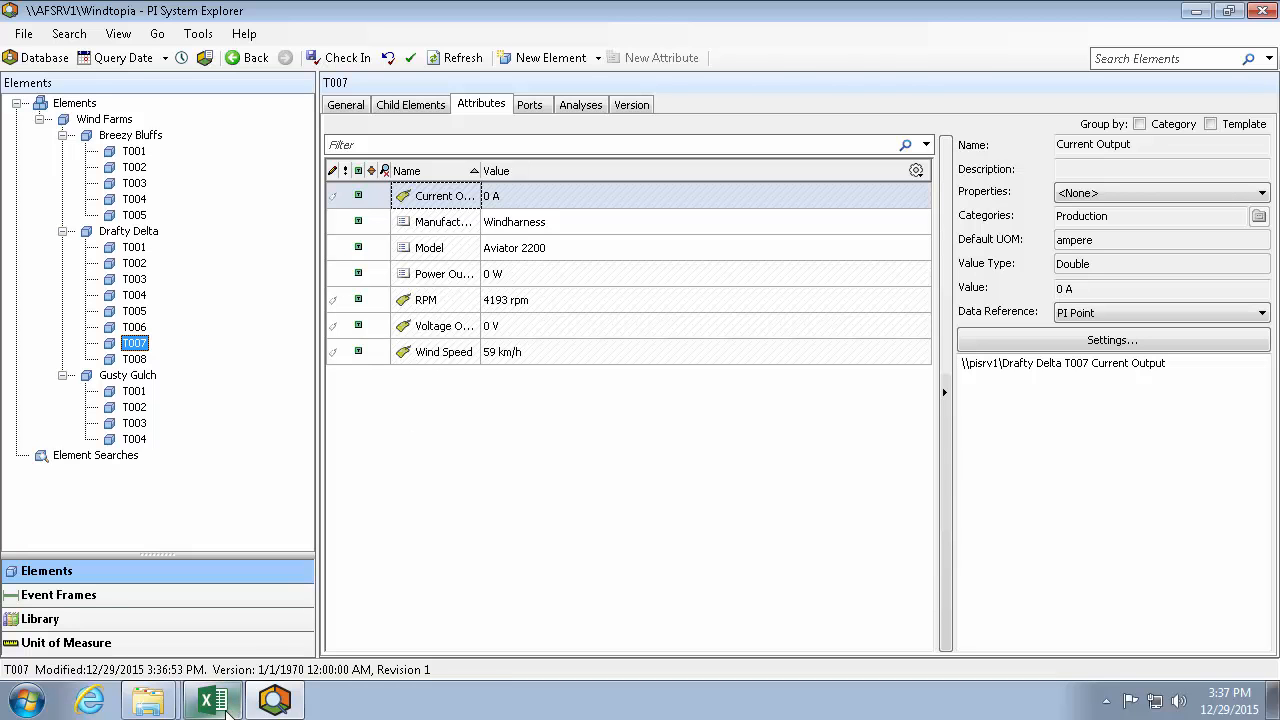
click(210, 700)
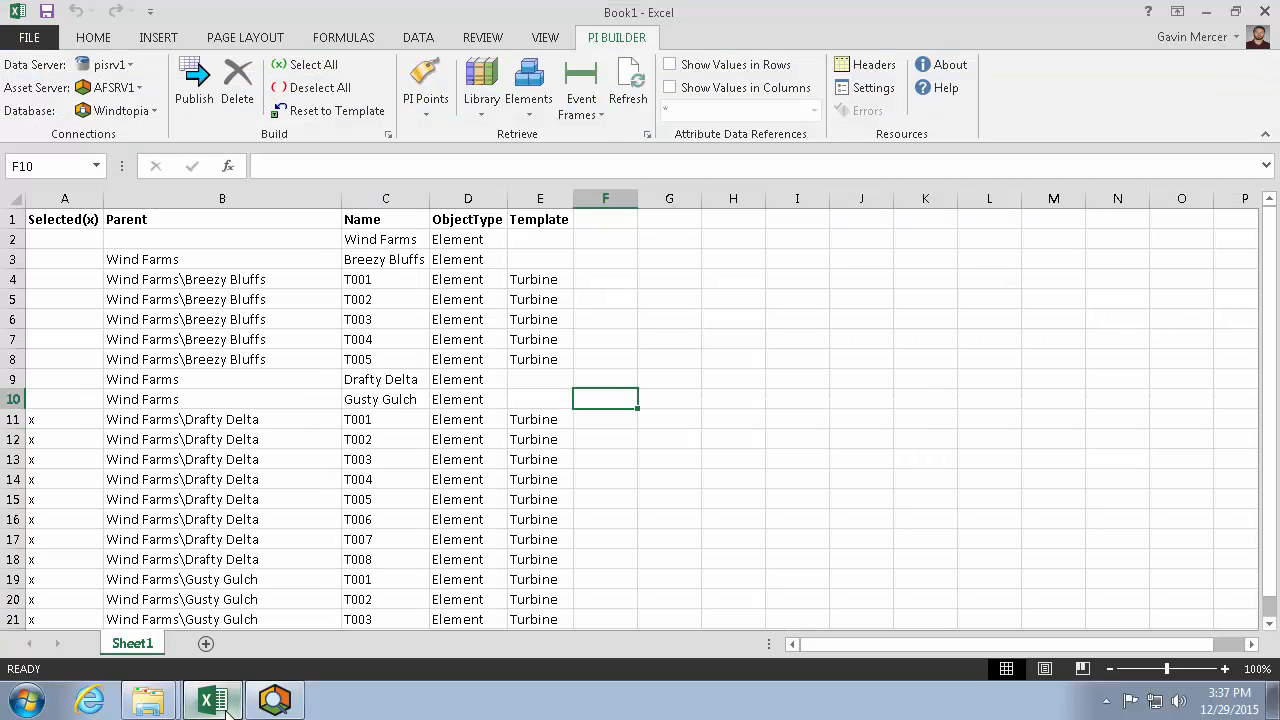
Step: Enable Allow delete in the PI Builder settings
click(64, 240)
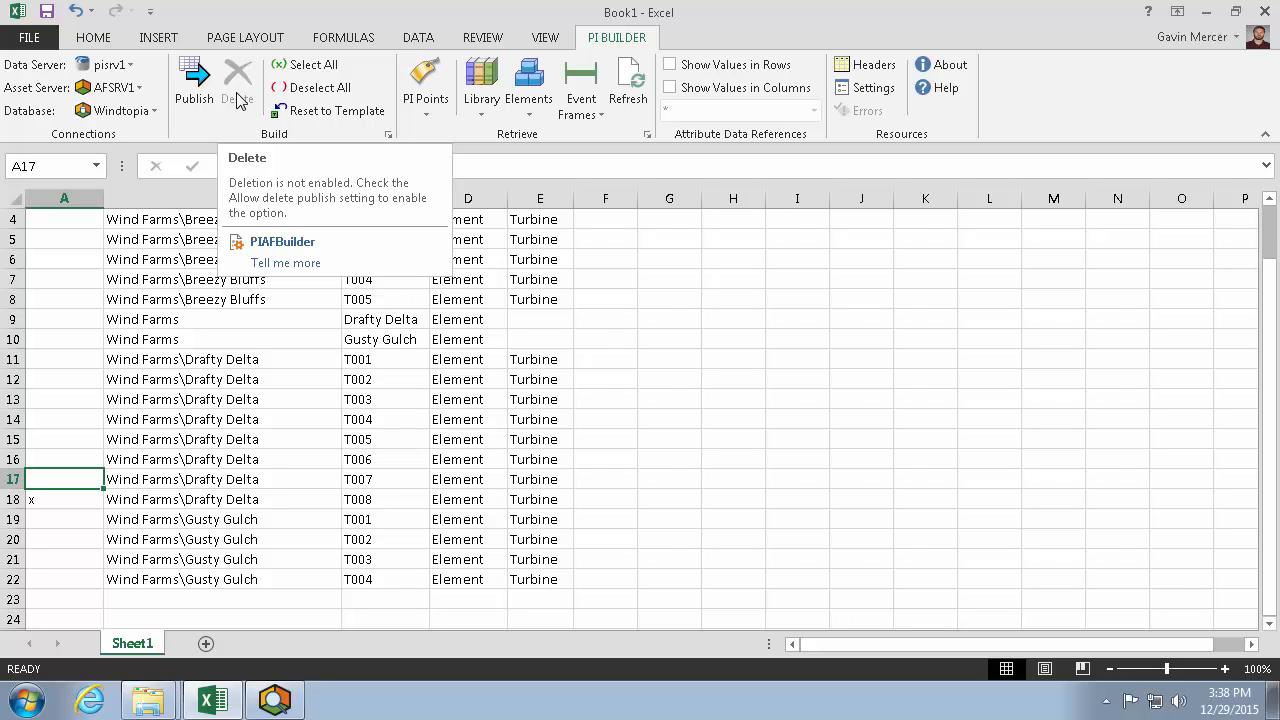
click(864, 88)
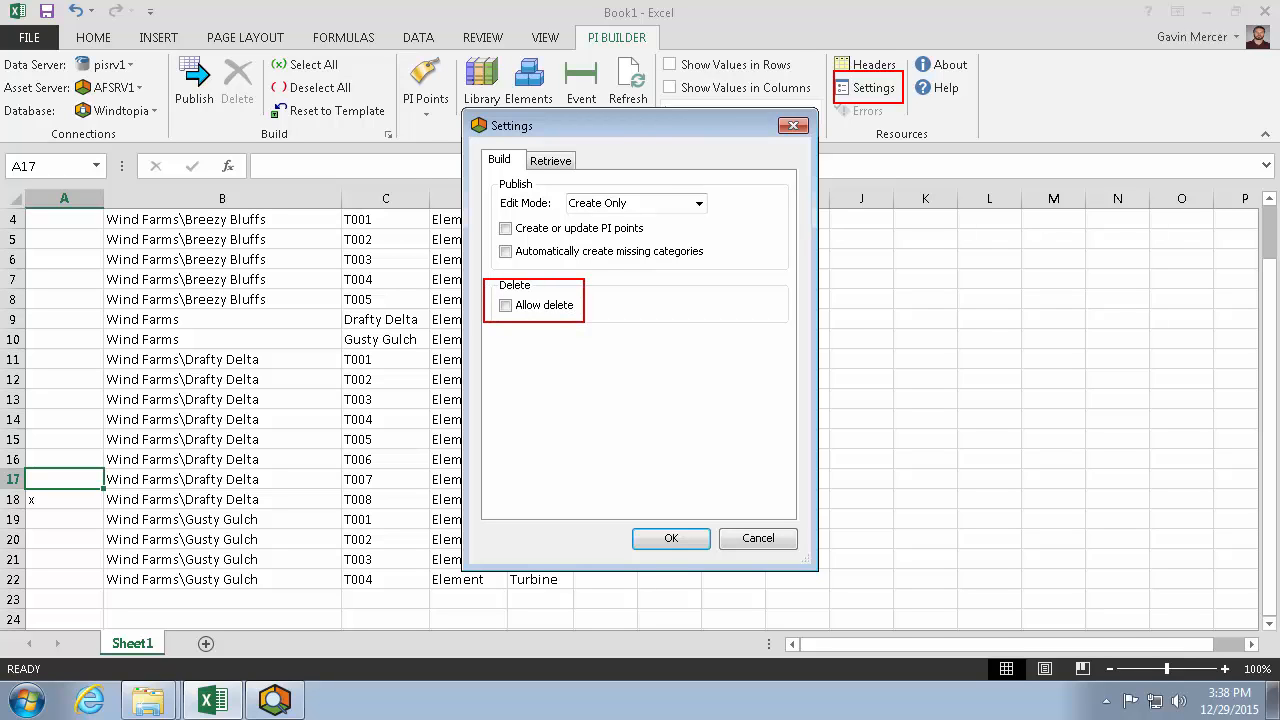
click(504, 304)
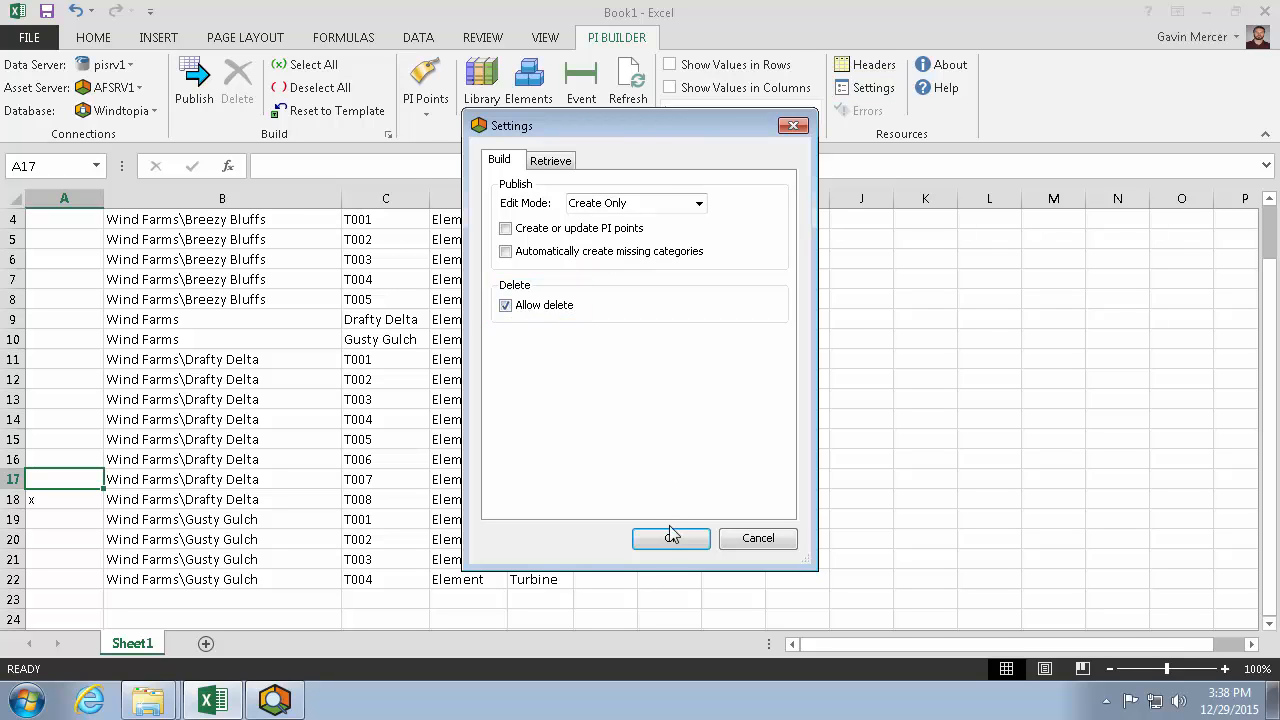
click(672, 538)
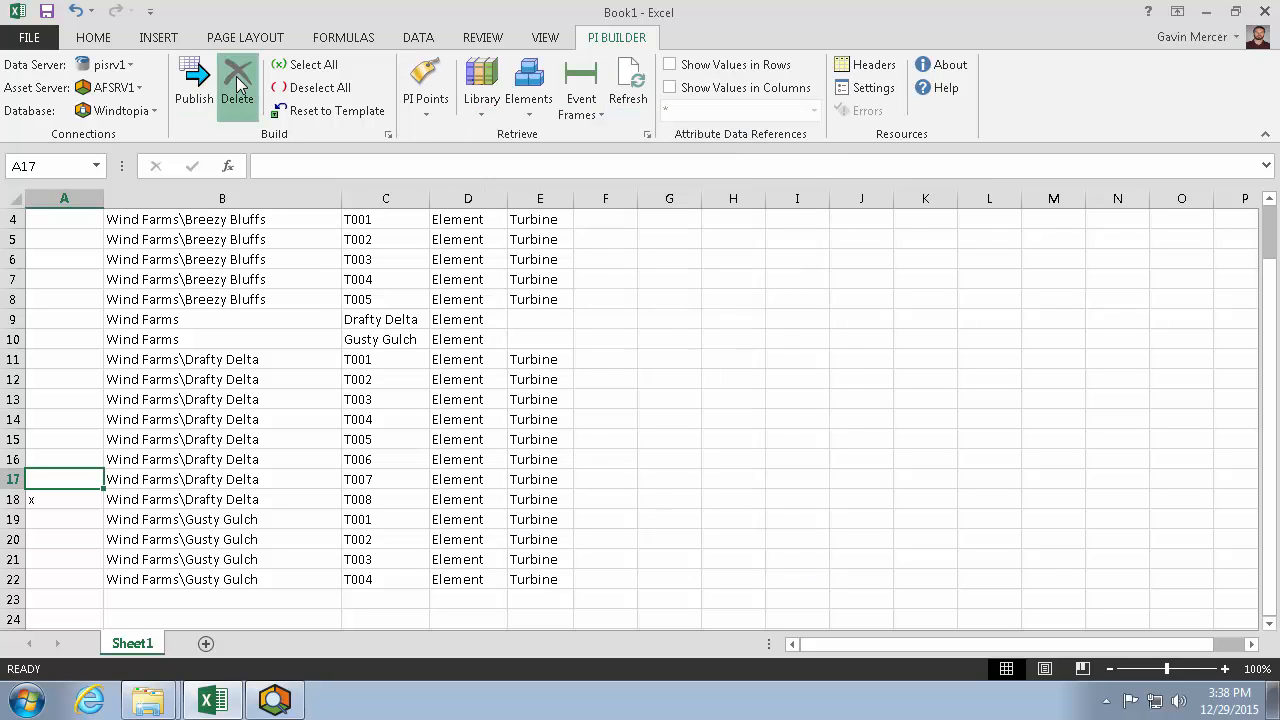
Step: Delete the marked Drafty Delta T008 element and confirm
click(236, 80)
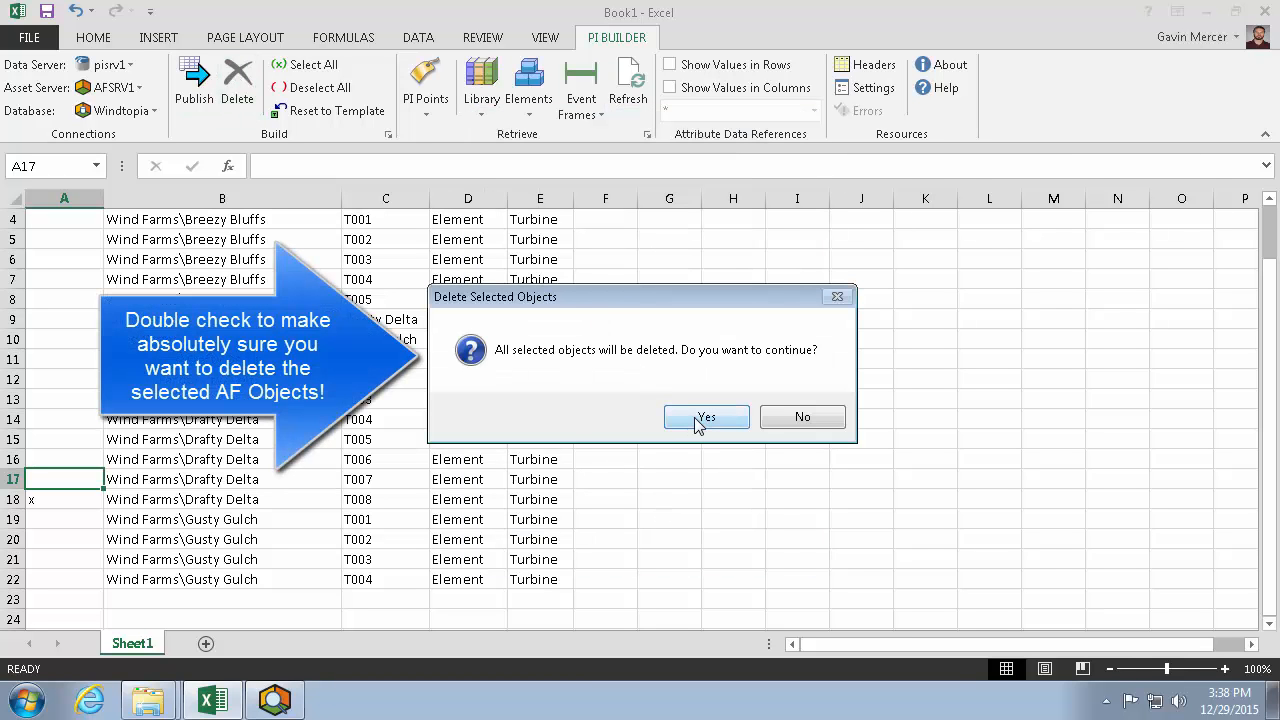
click(706, 418)
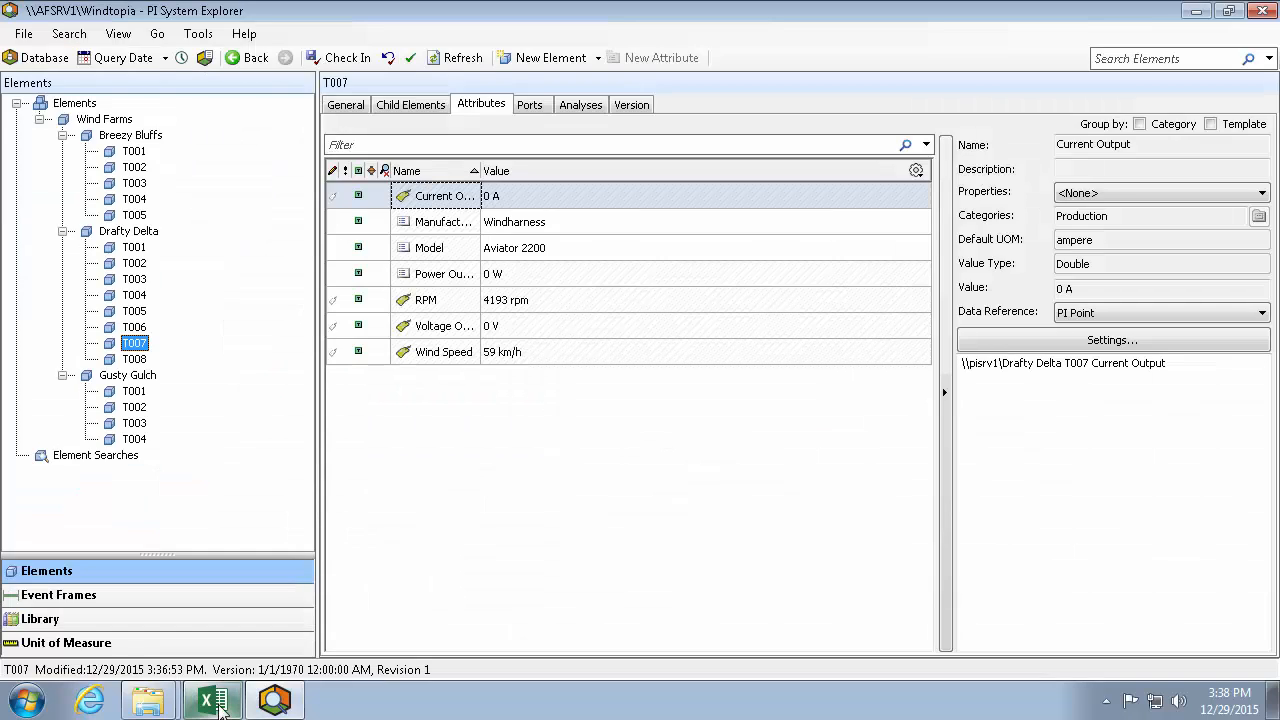
Step: Refresh the database and inspect Gusty Gulch turbines T001–T004's attributes
click(464, 56)
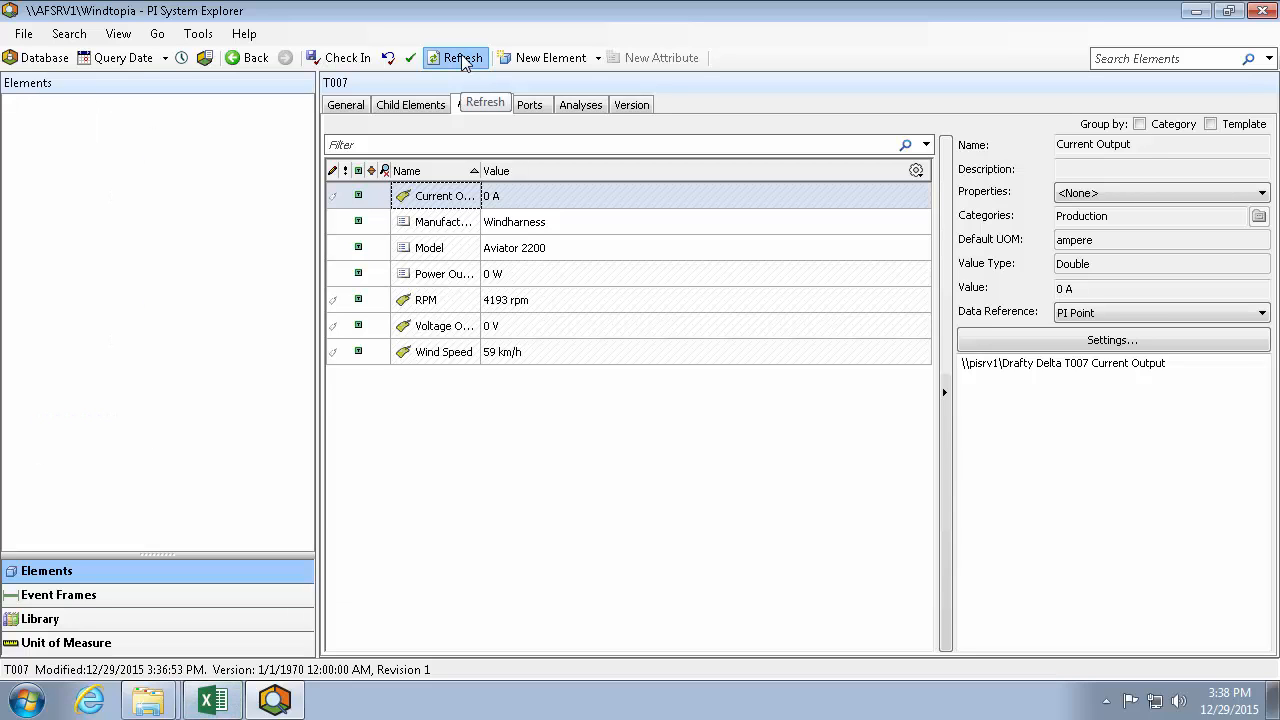
click(456, 56)
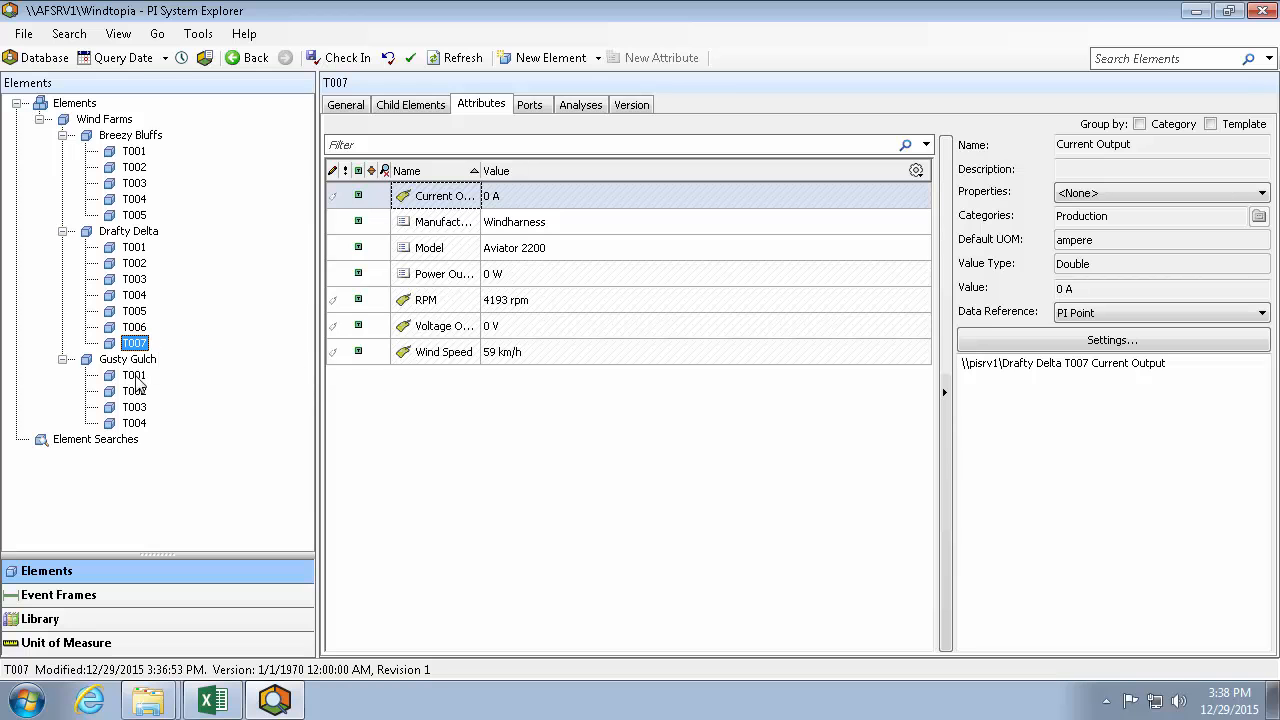
click(132, 376)
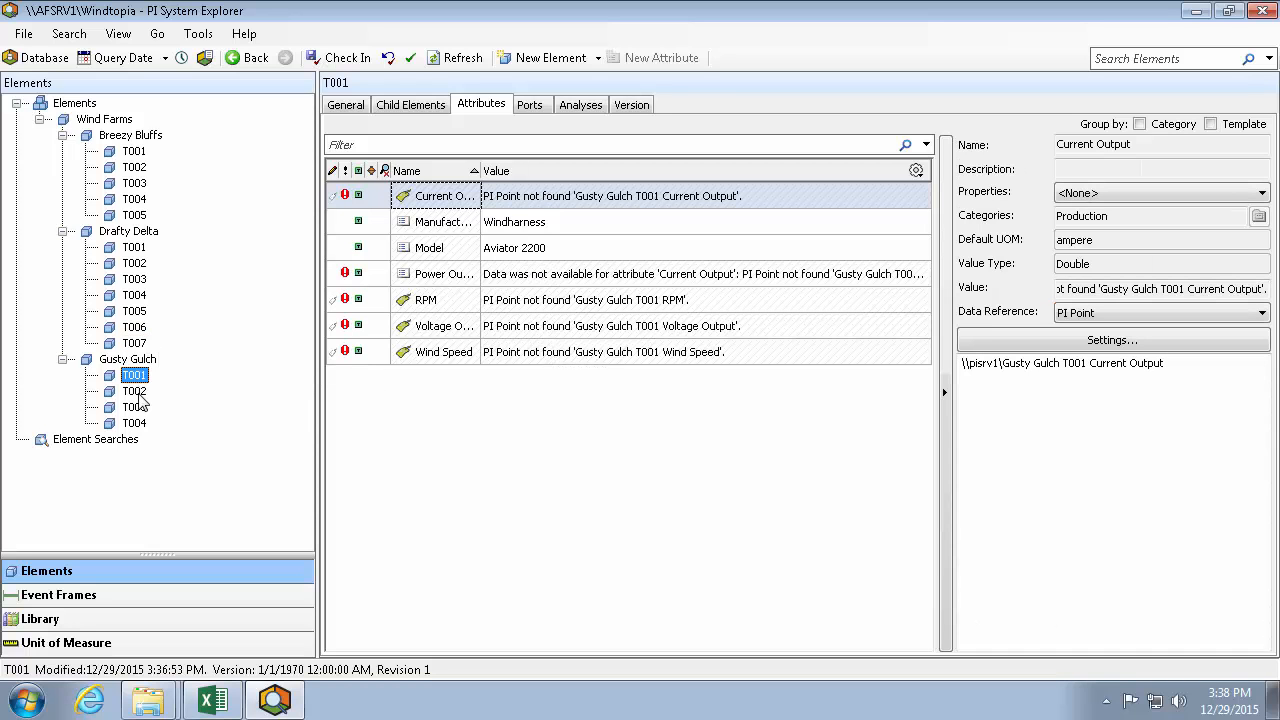
click(134, 406)
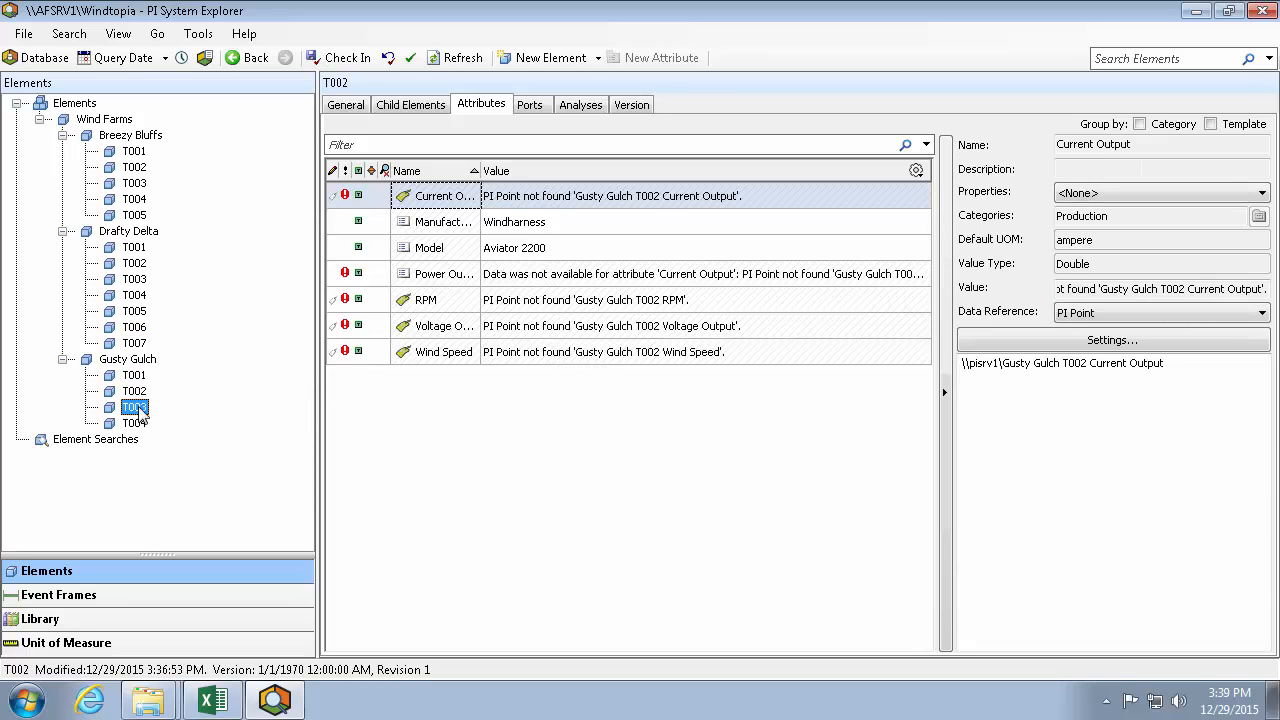
click(134, 406)
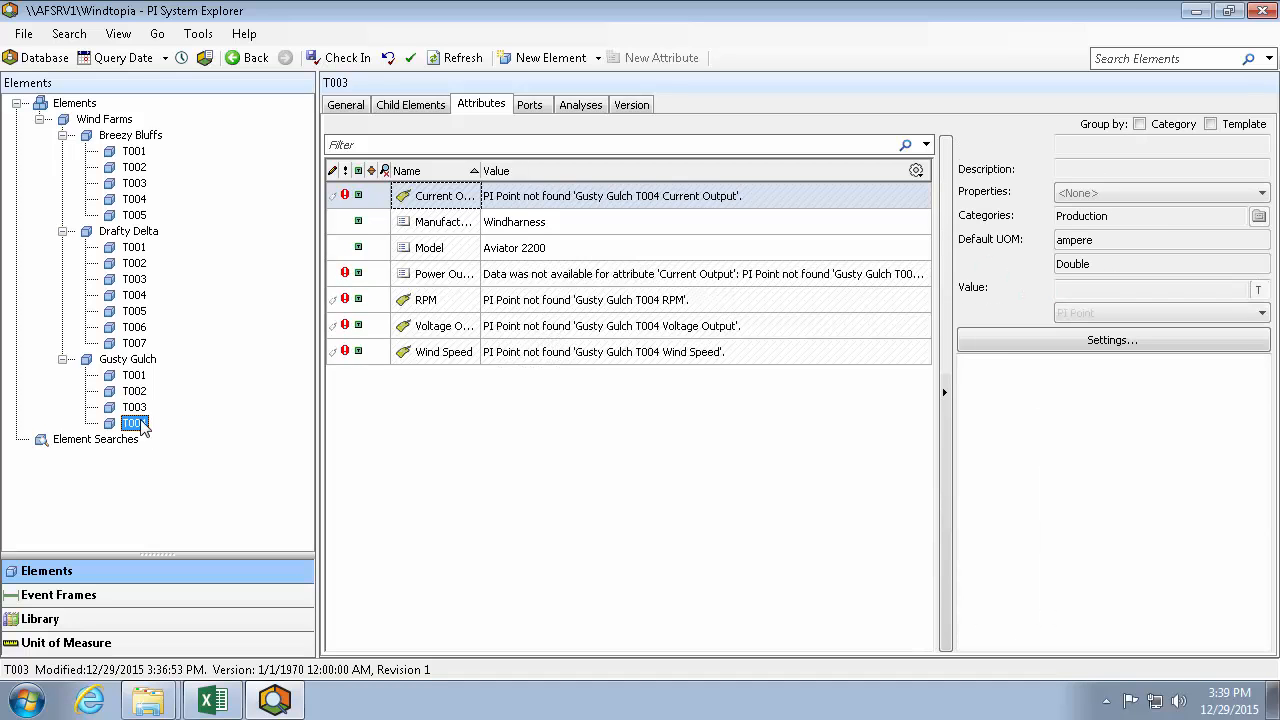
click(134, 422)
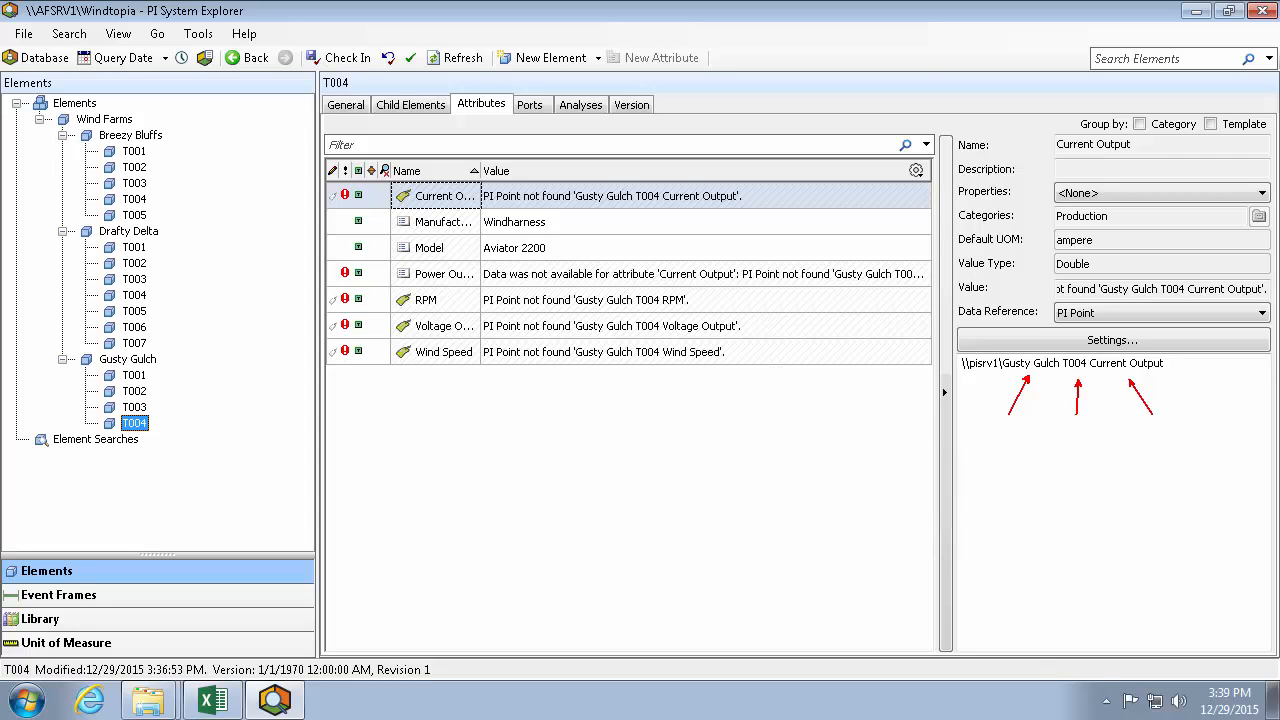
mouse_move(1050, 428)
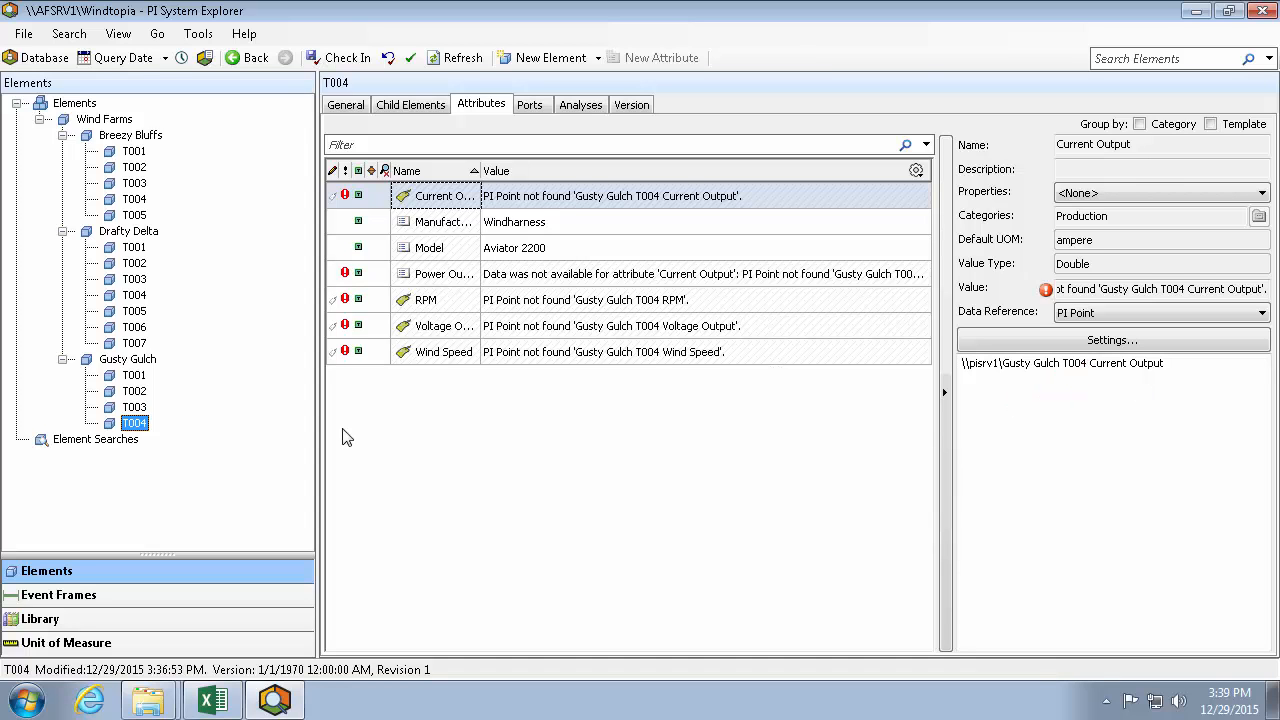
Step: Select the Current Output config string text and return to the Excel workbook
double_click(1072, 364)
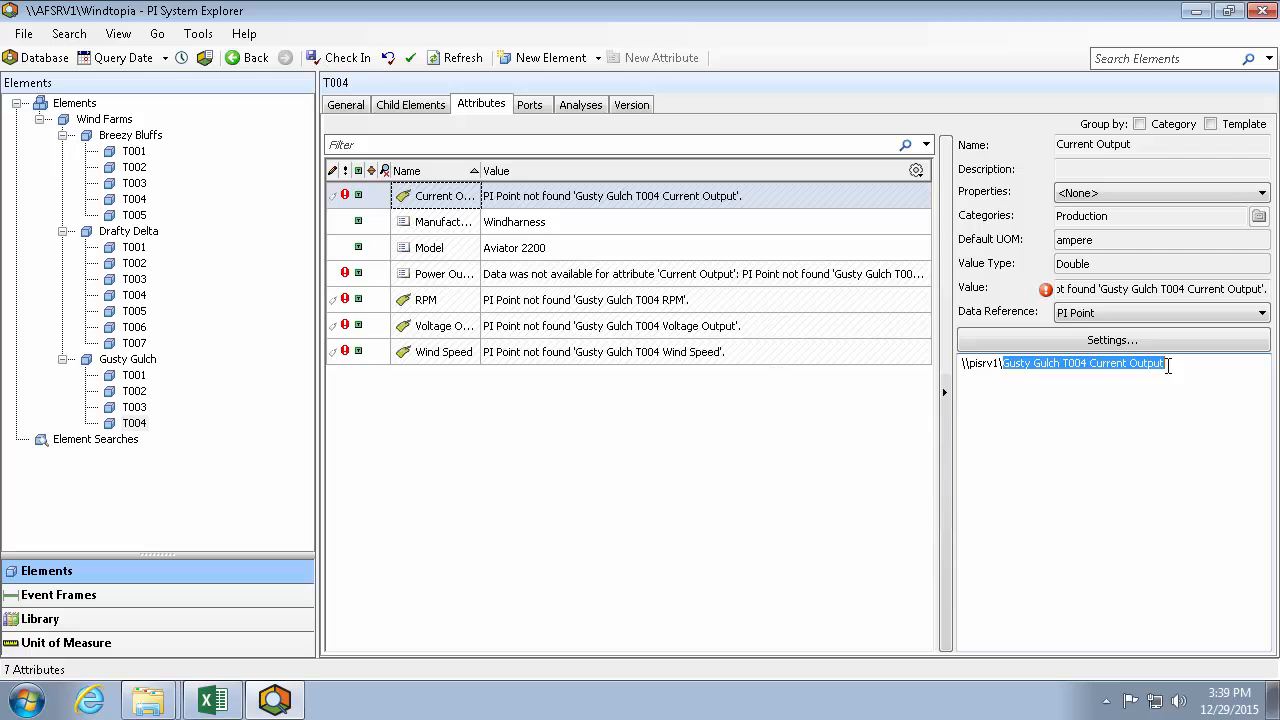
click(212, 698)
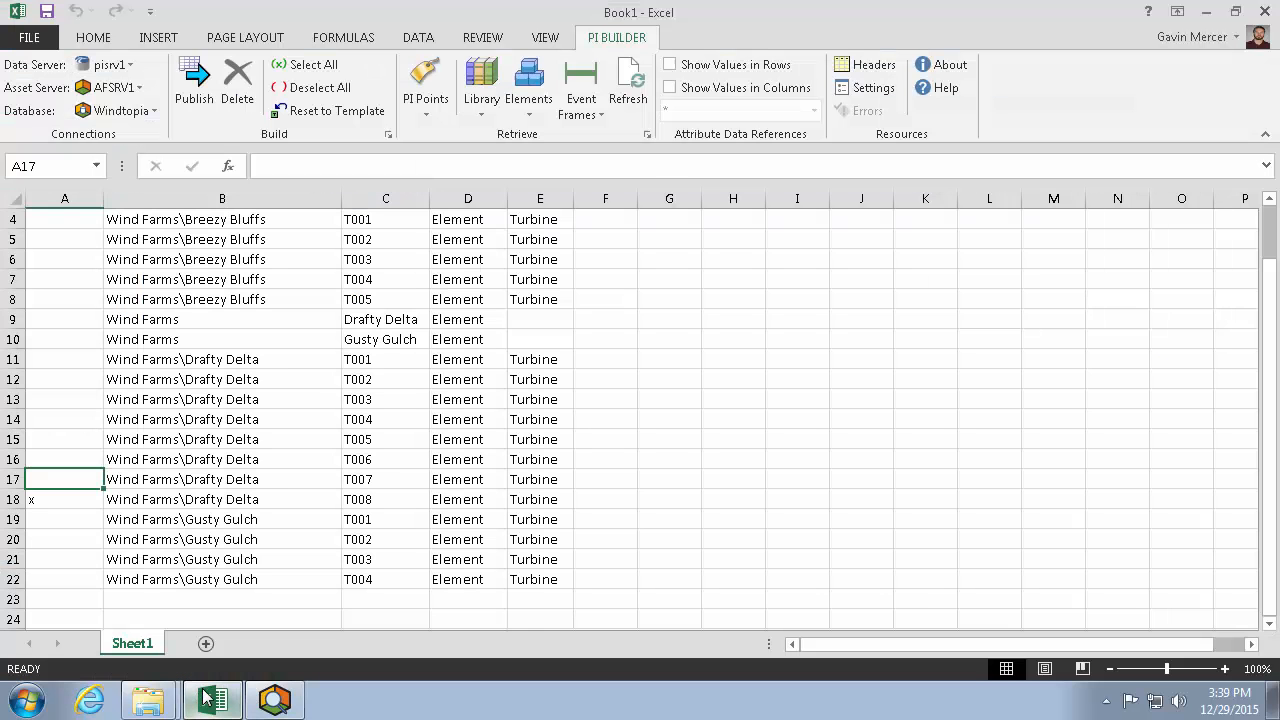
Step: On a new blank sheet, browse PI Builder elements under Wind Farms and choose Gusty Gulch
click(206, 644)
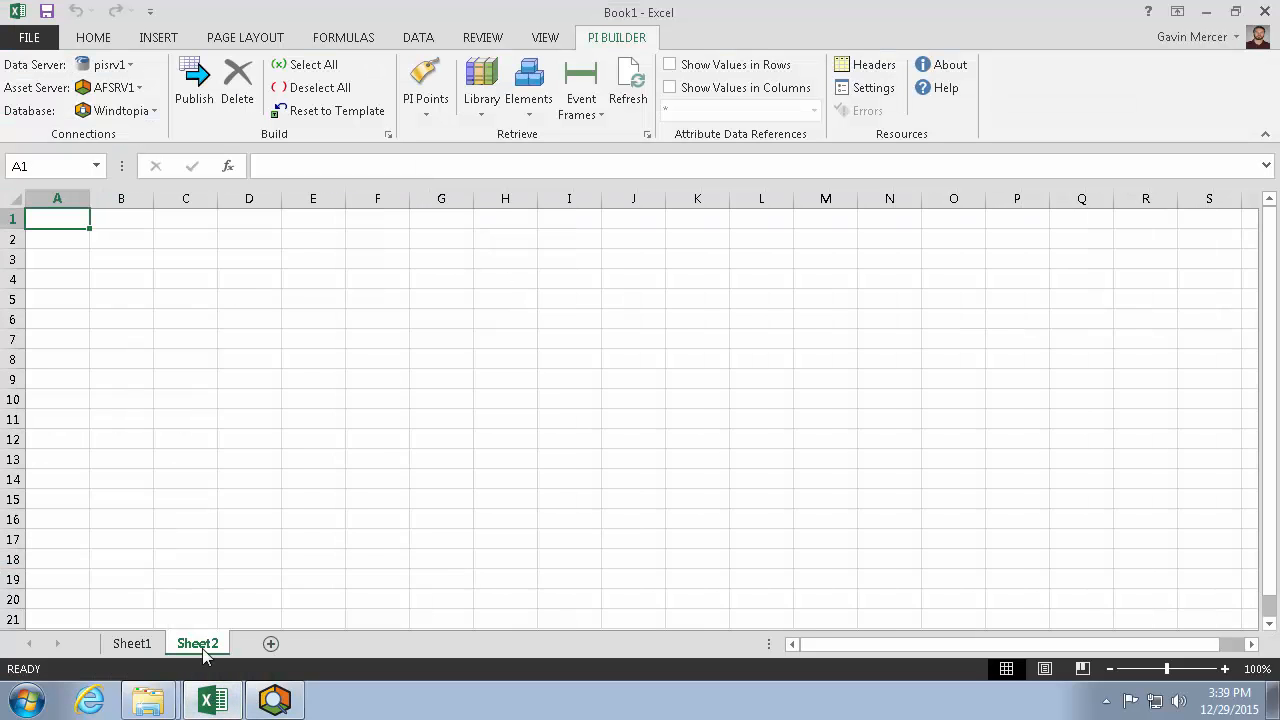
click(528, 84)
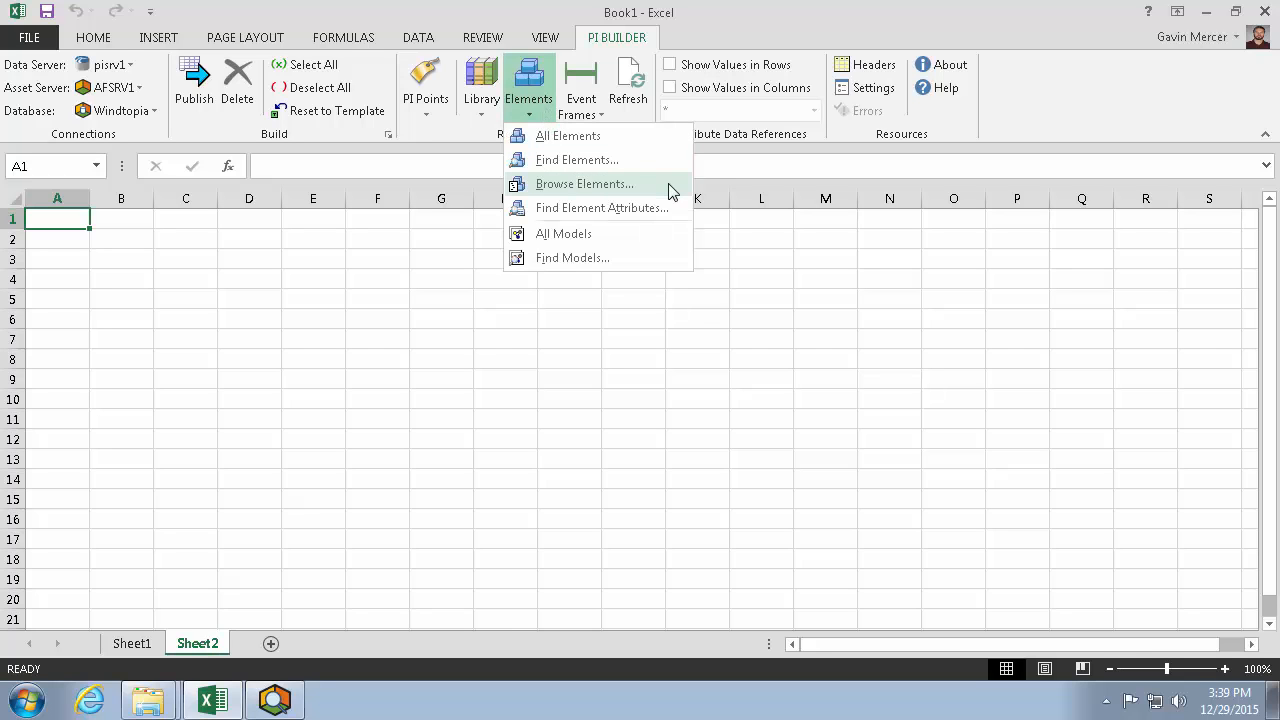
click(584, 184)
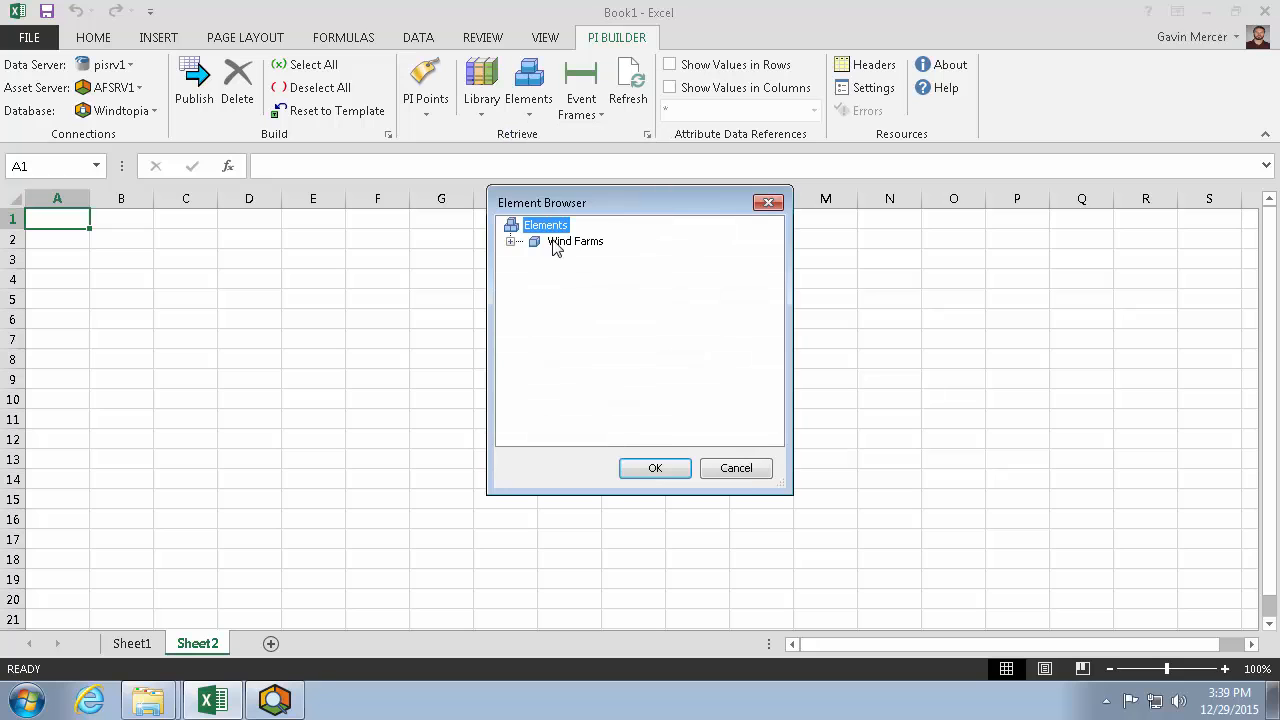
click(534, 240)
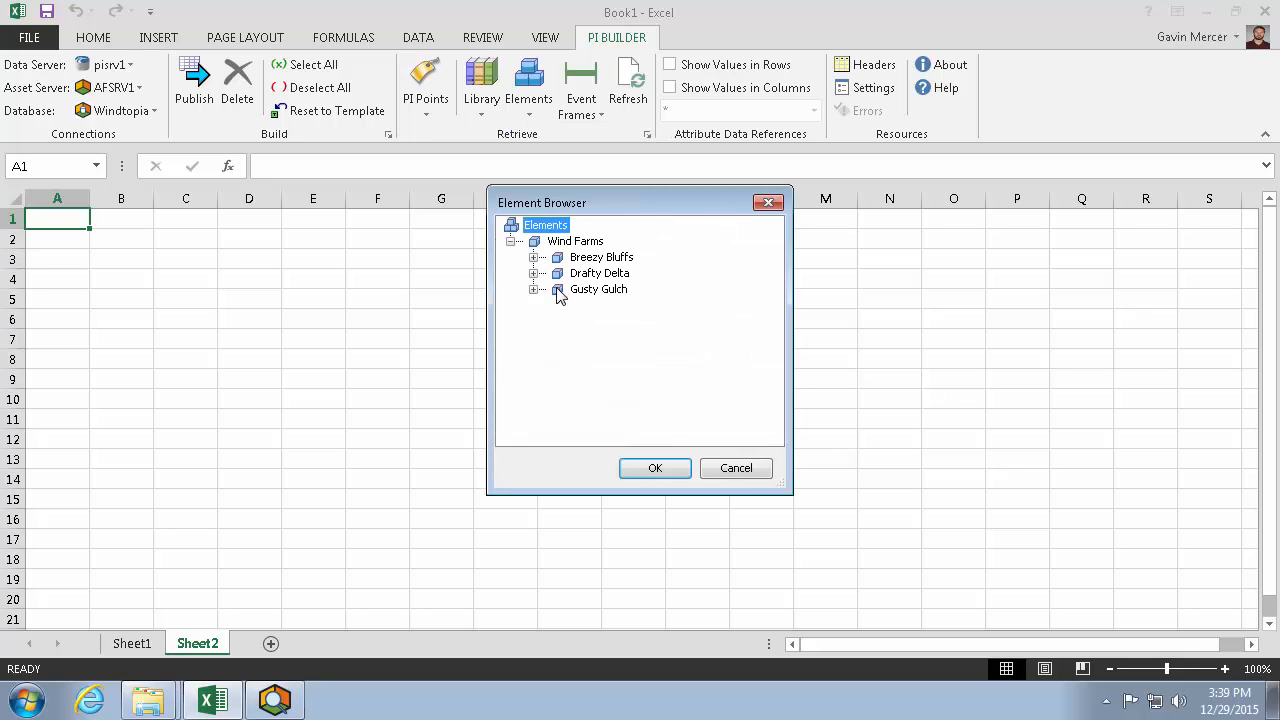
click(656, 468)
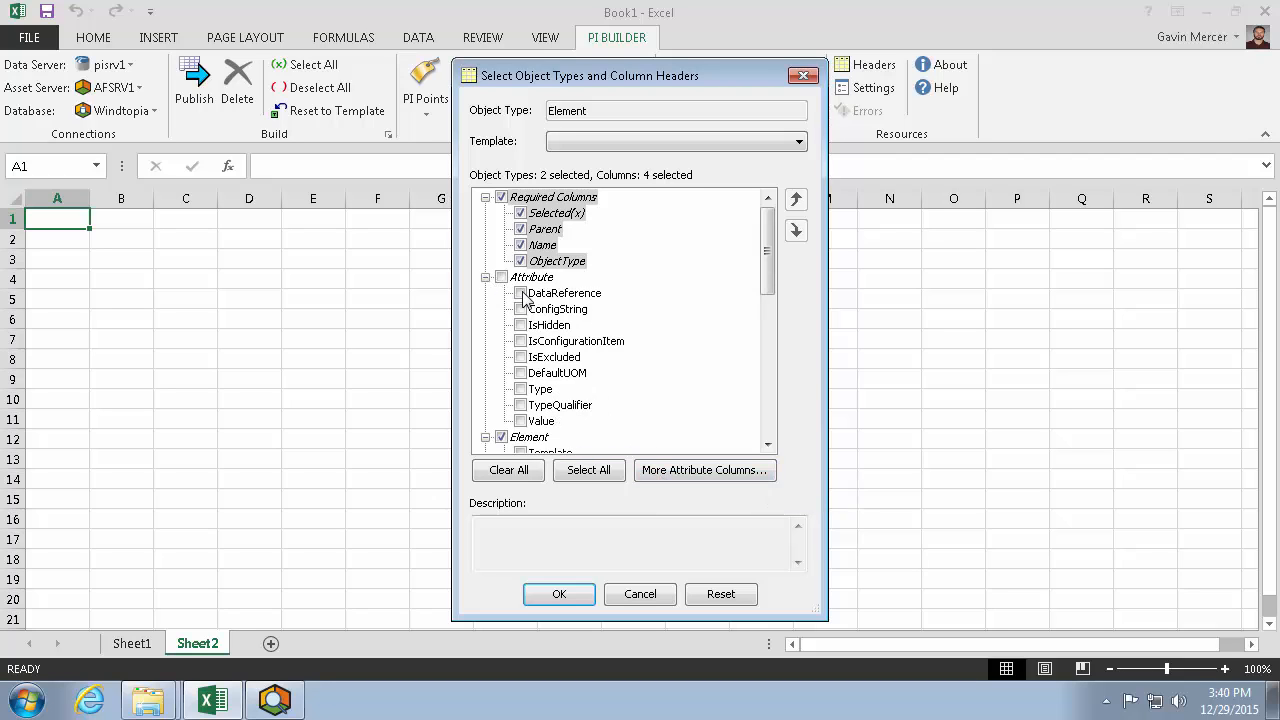
Step: Include DataReference and ConfigString columns and retrieve turbines T001–T004 with their attributes
click(500, 276)
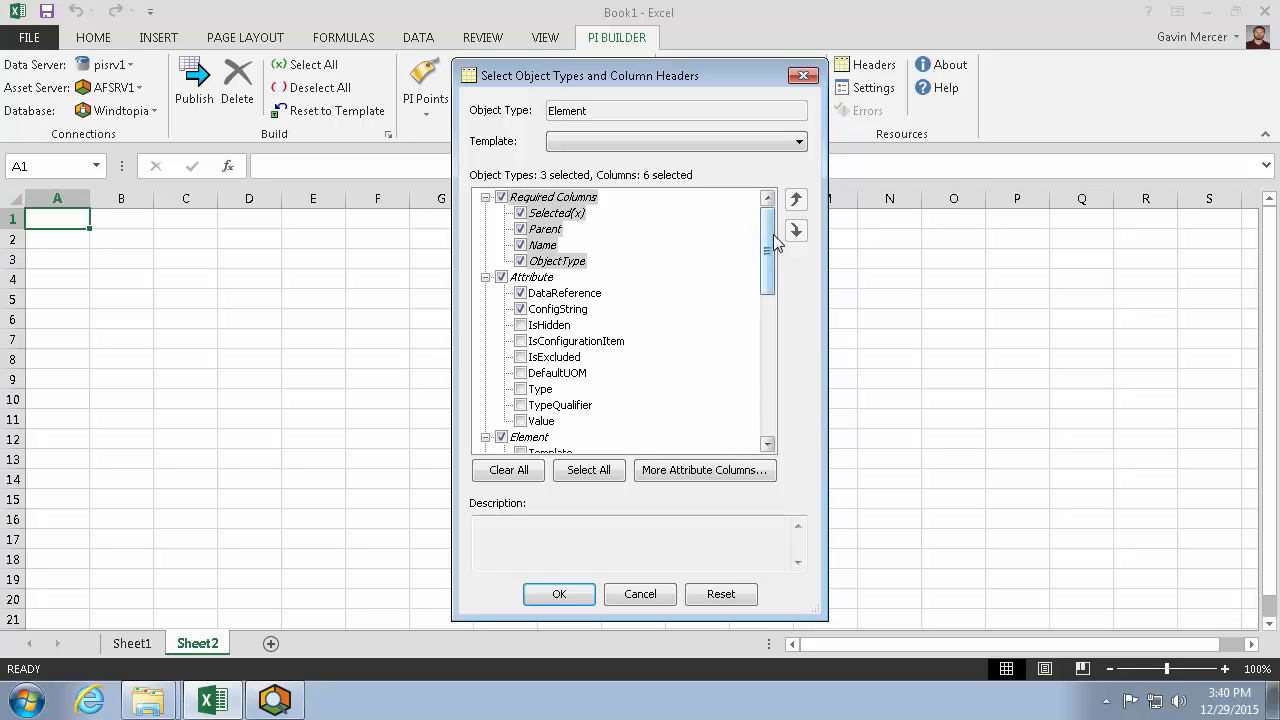
click(560, 594)
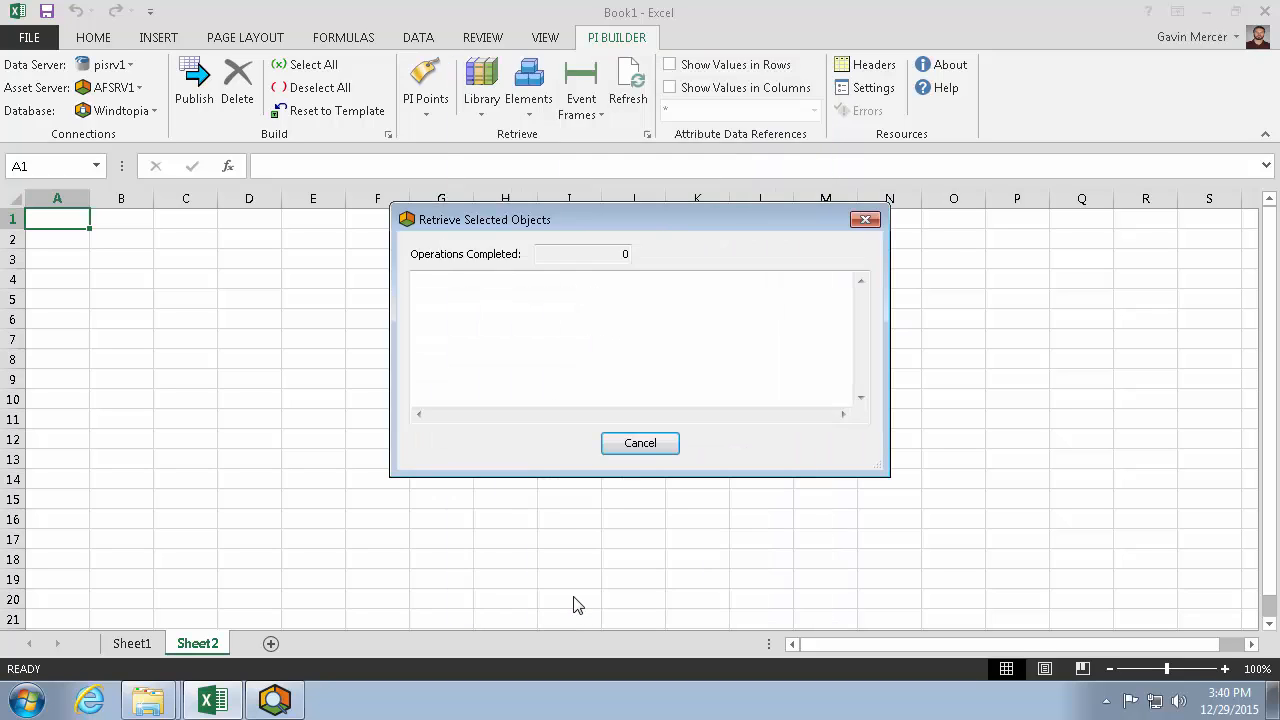
click(640, 444)
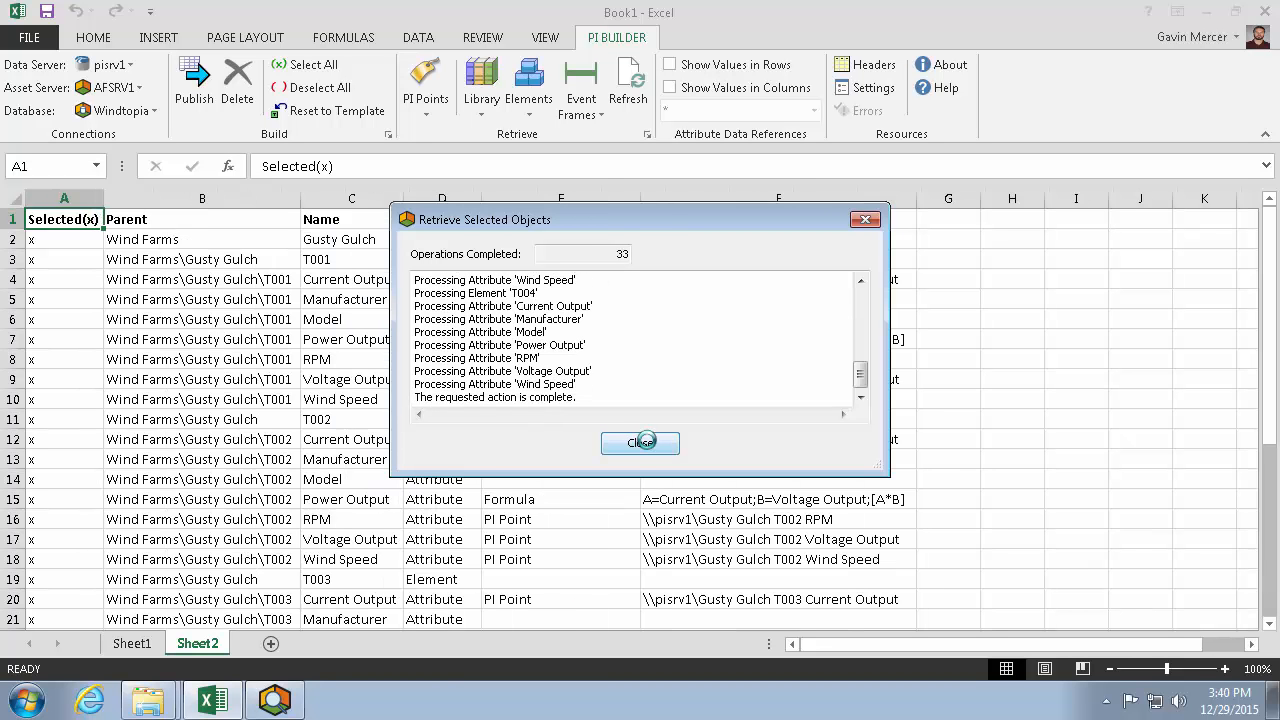
click(640, 444)
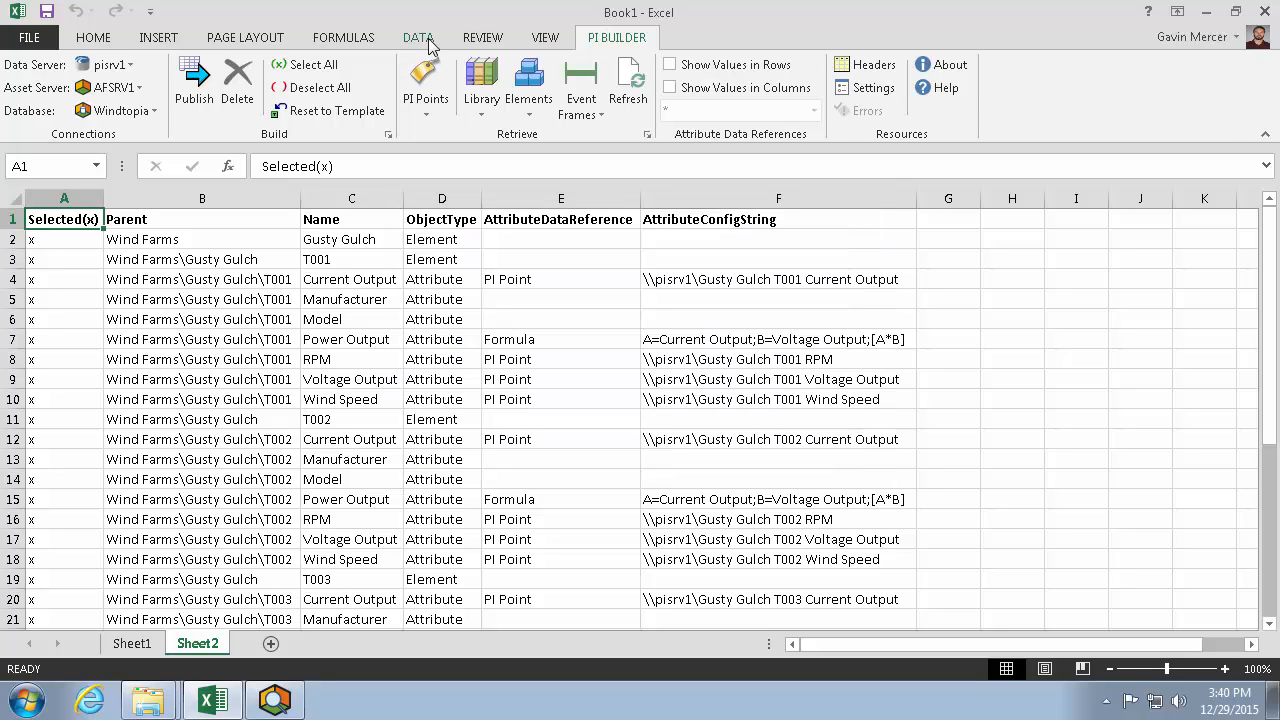
Step: Filter AttributeDataReference to PI Point only, leaving 16 rows, and select their config string cells
click(418, 36)
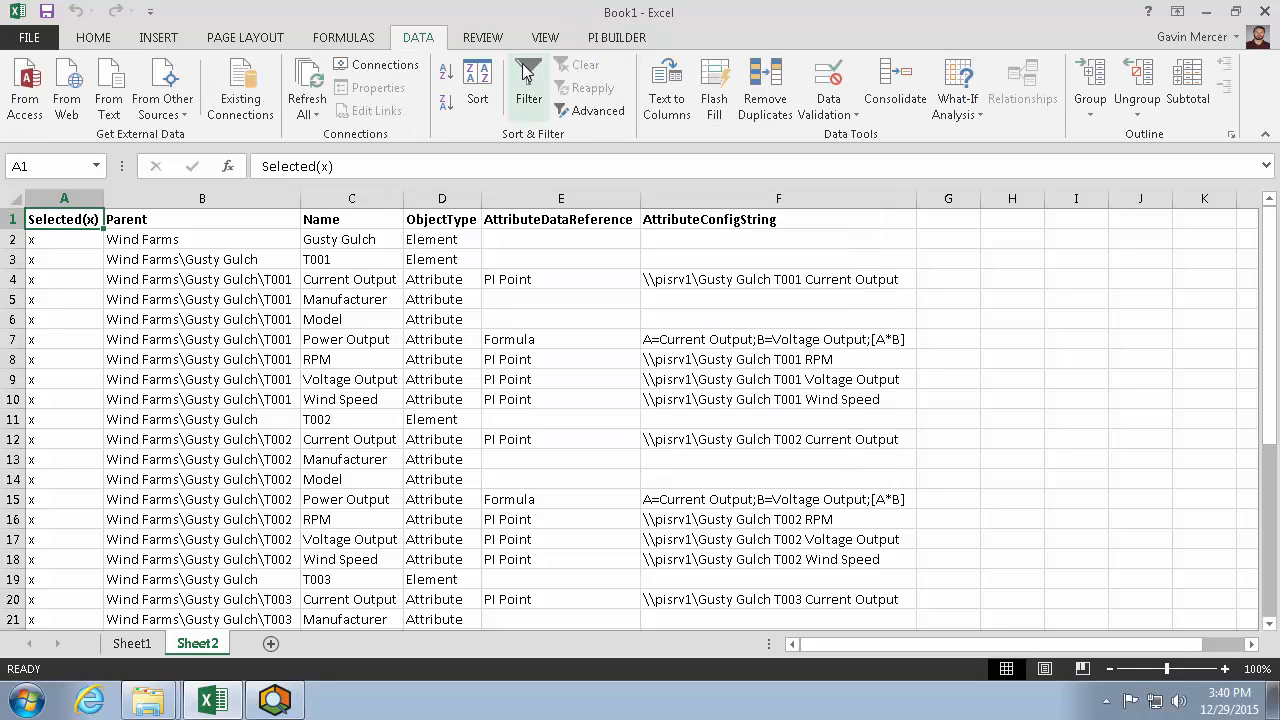
click(528, 80)
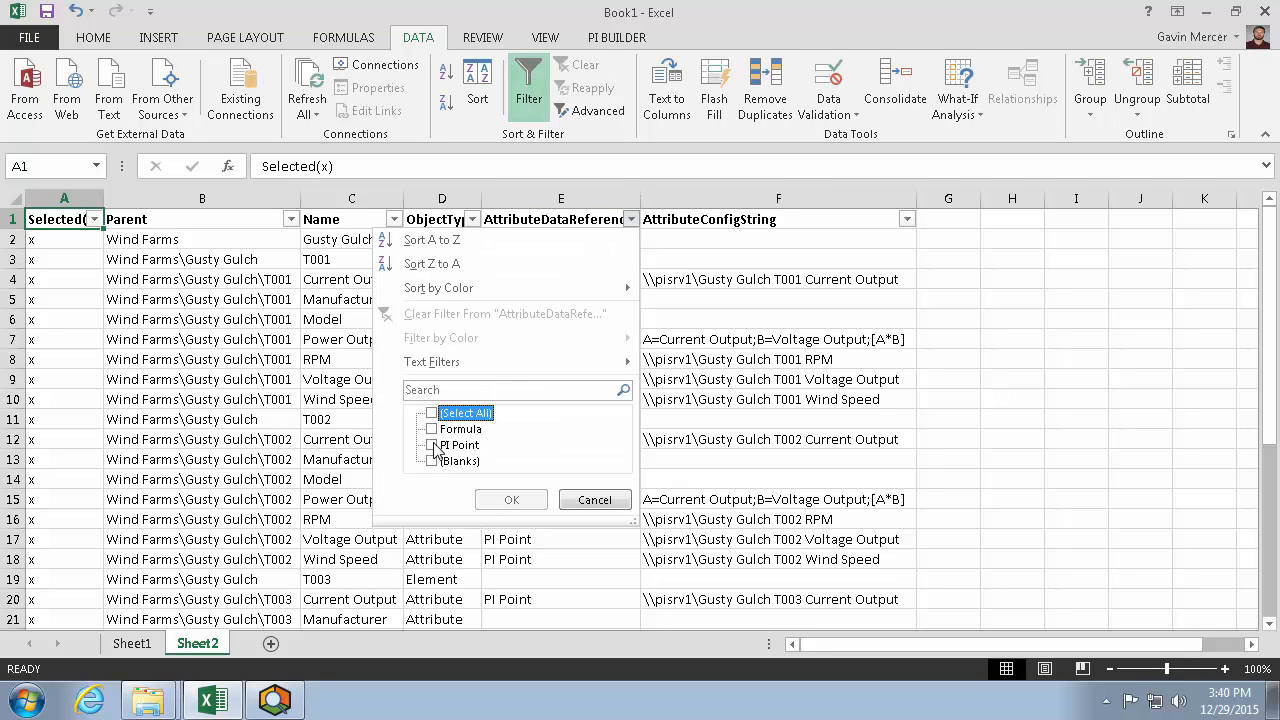
click(512, 500)
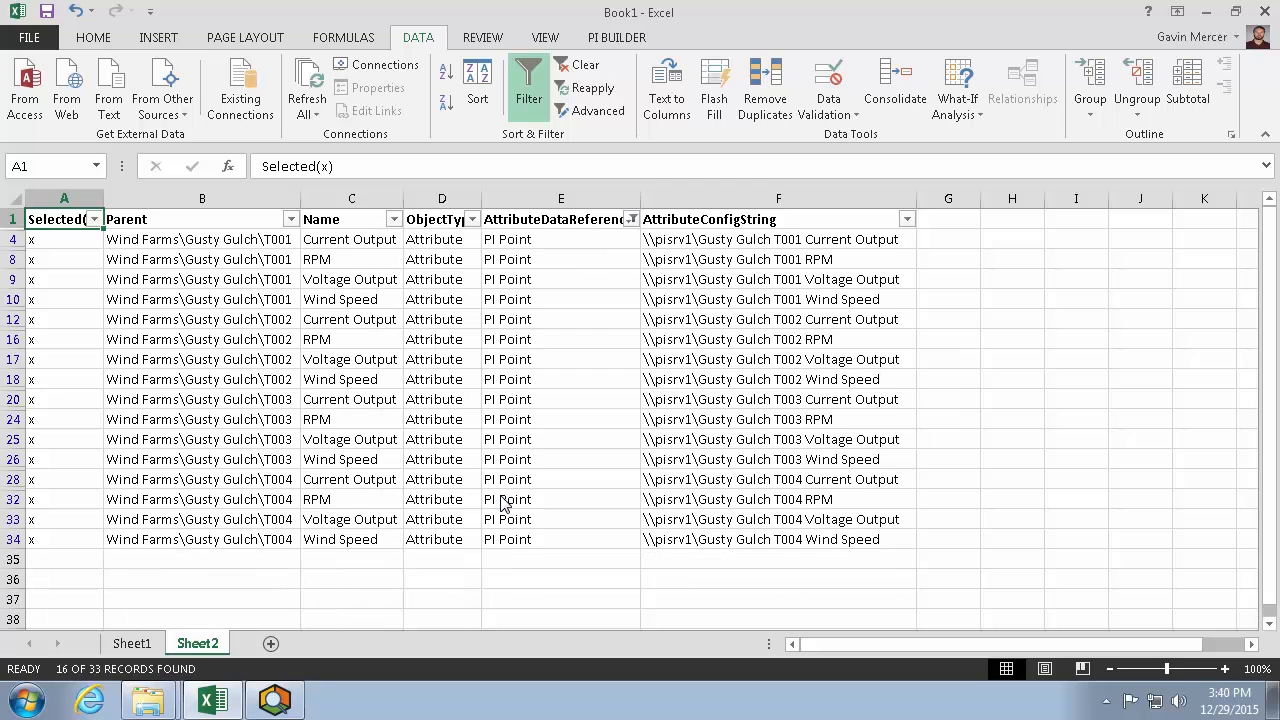
mouse_move(312, 284)
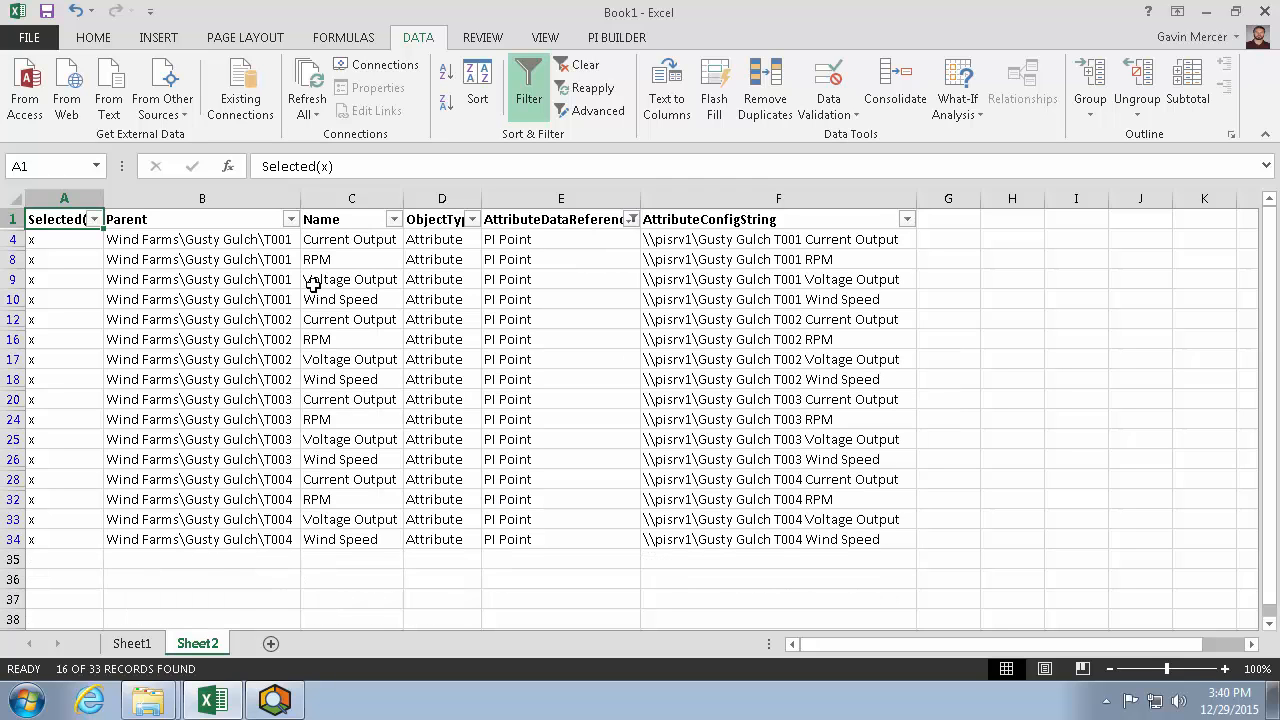
click(200, 198)
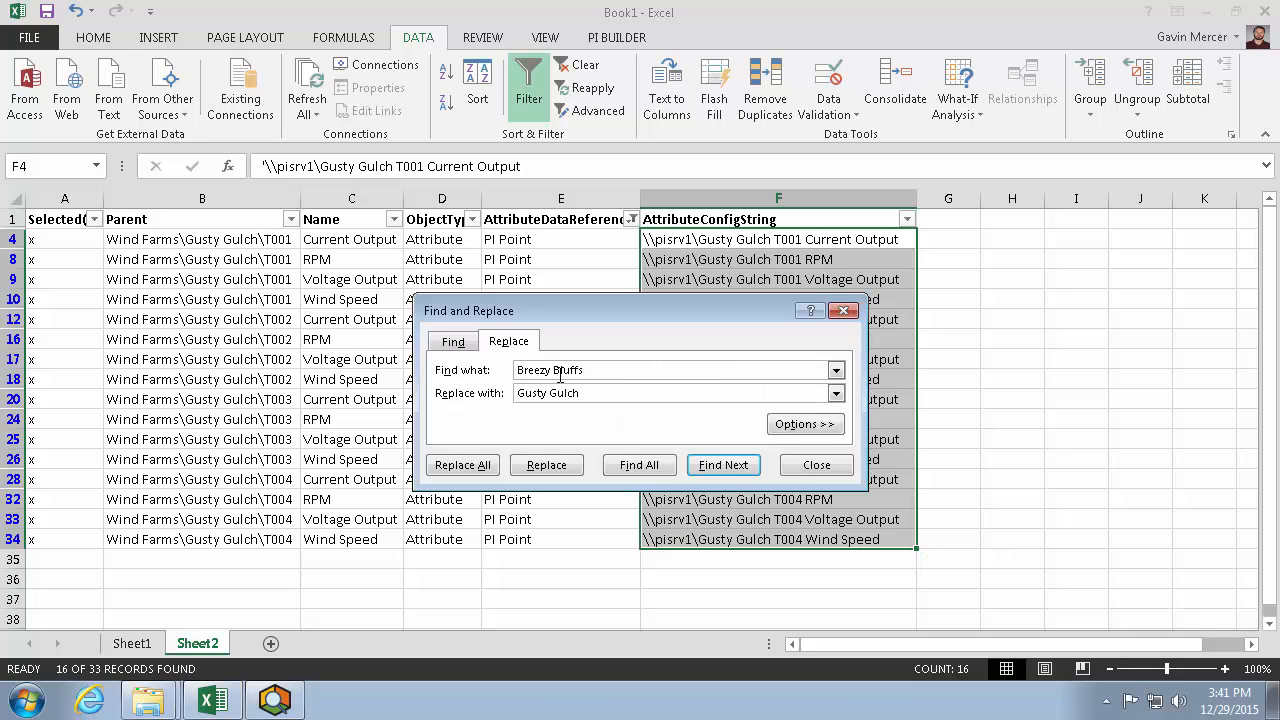
Step: Replace 'Gusty Gulch' with 'GG' in the filtered config strings
triple_click(548, 368)
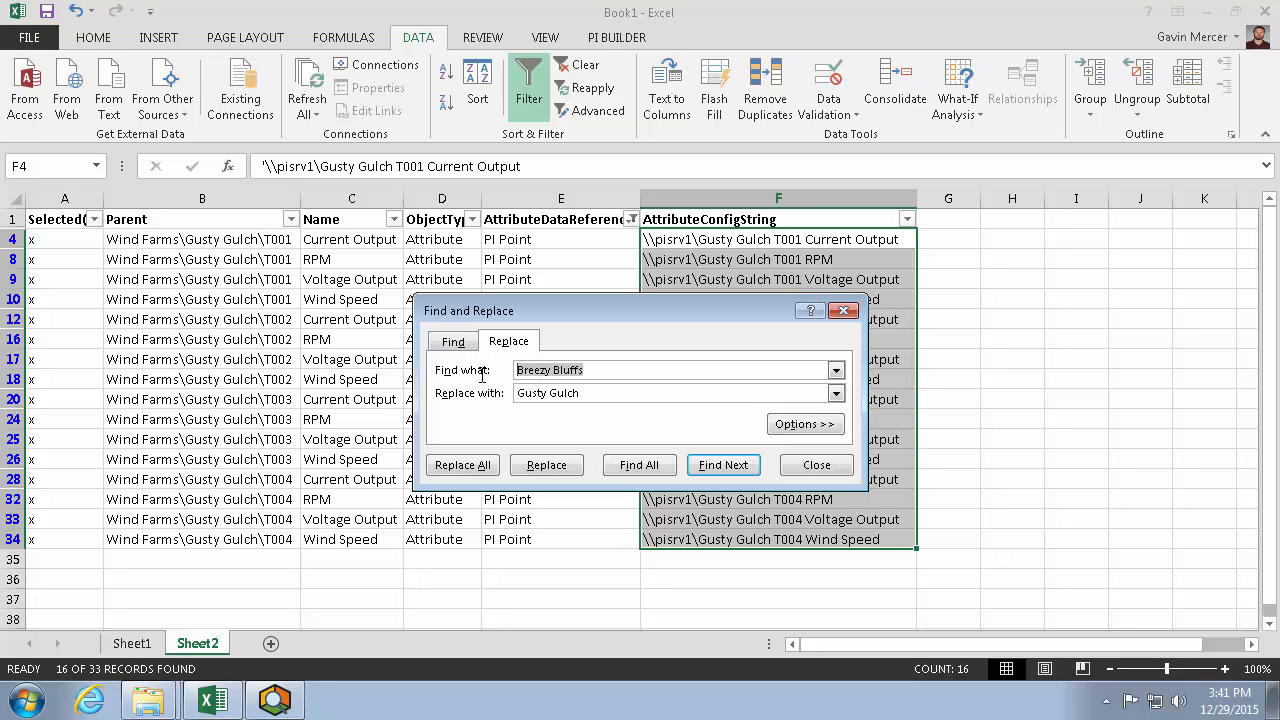
text(Gusty Gulch)
click(678, 392)
text(GG)
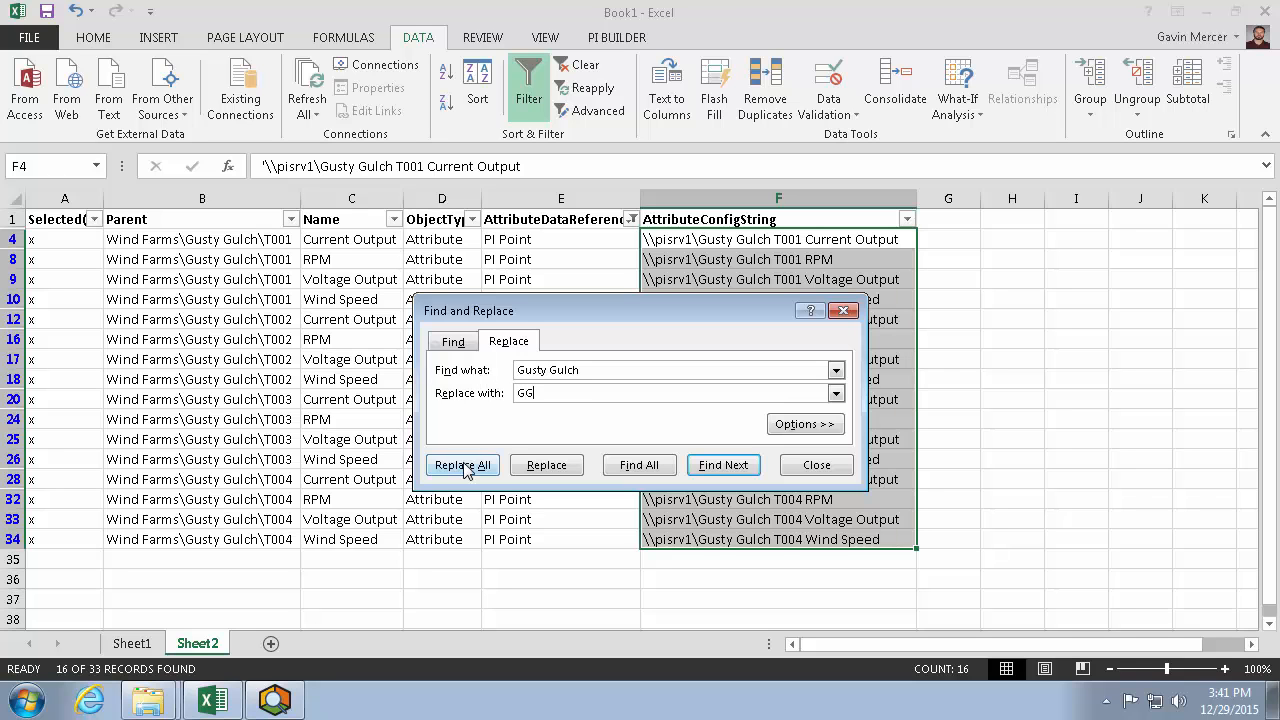
click(462, 464)
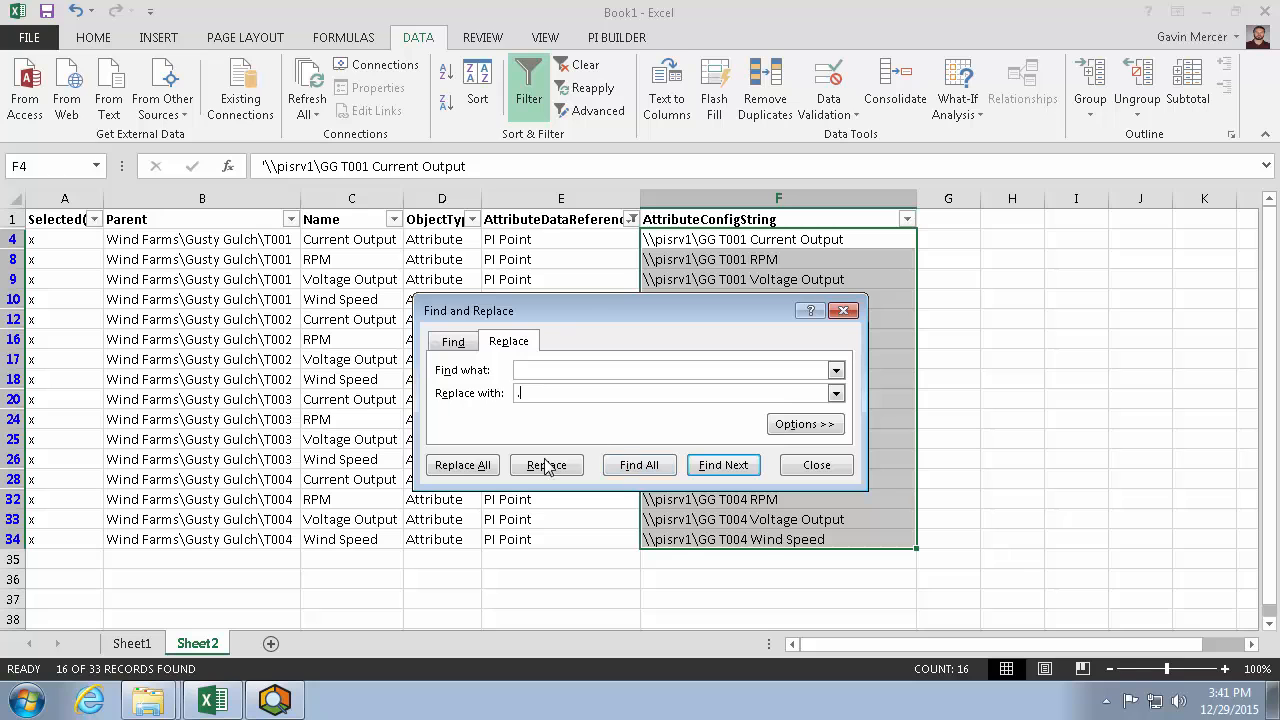
Step: Replace spaces with dots (44 replacements), giving strings like \\pisrv1\GG.T001.Current.Output
click(462, 464)
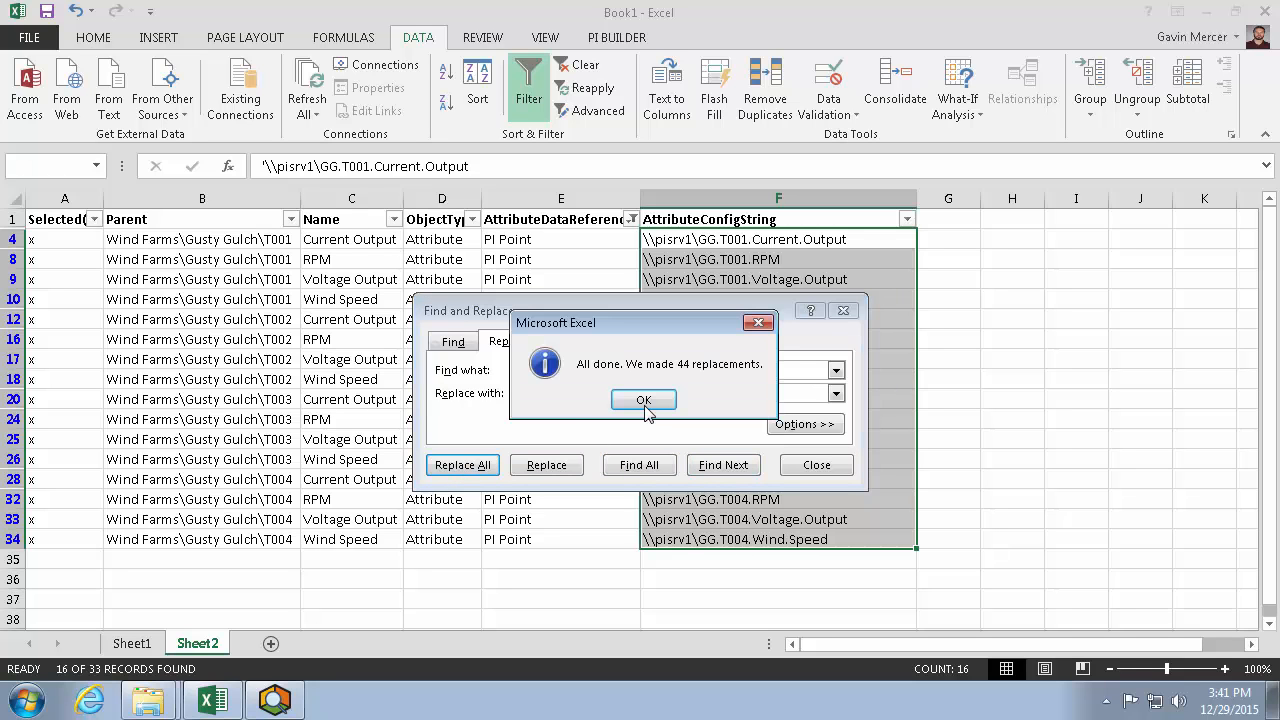
click(644, 400)
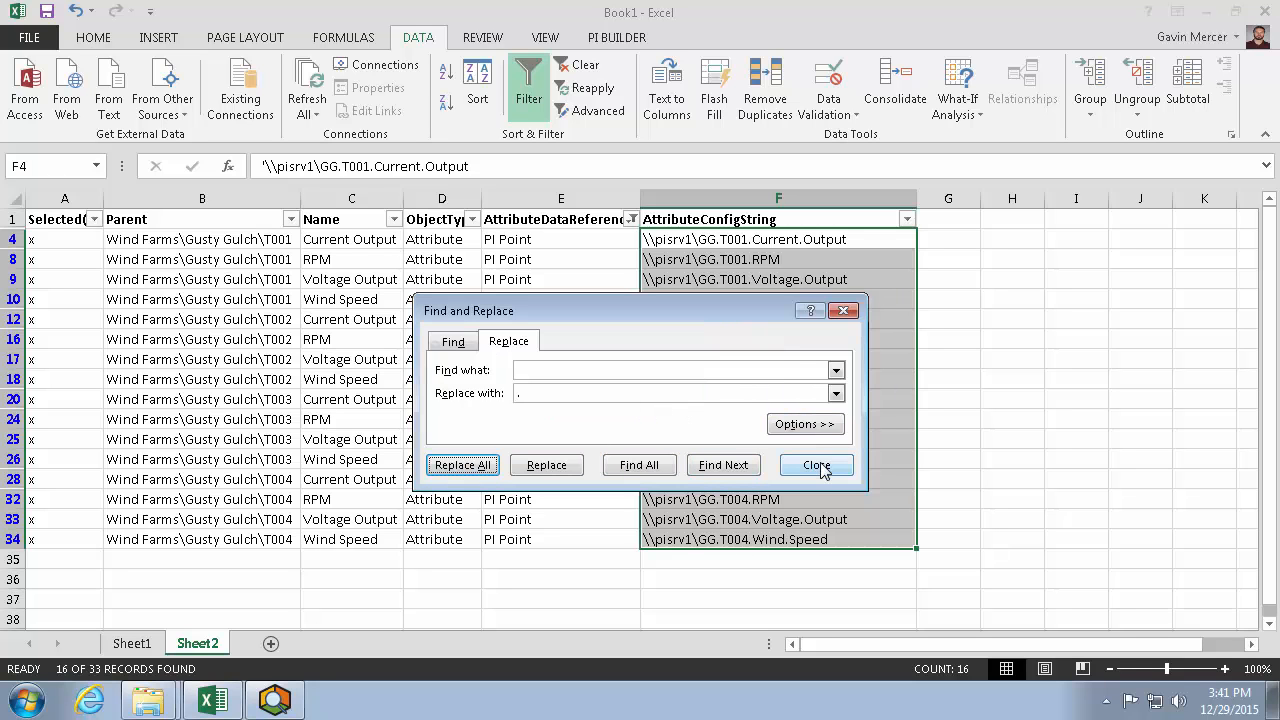
click(816, 464)
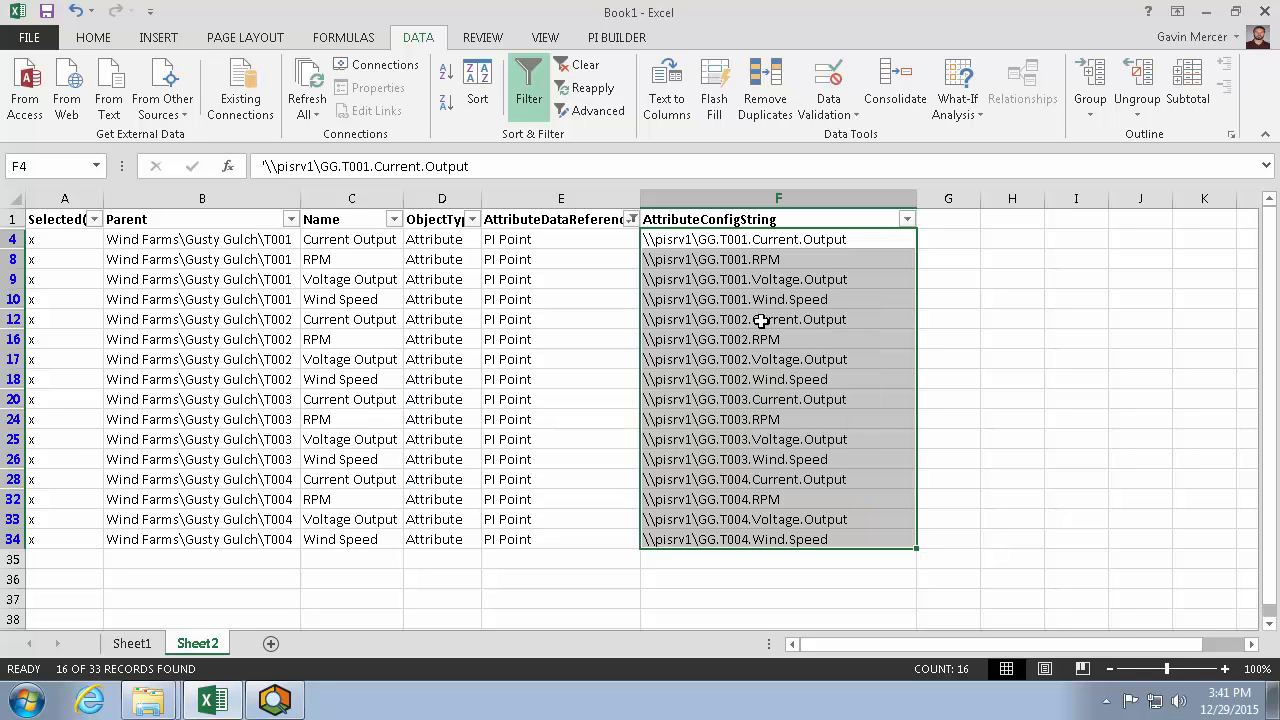
mouse_move(780, 352)
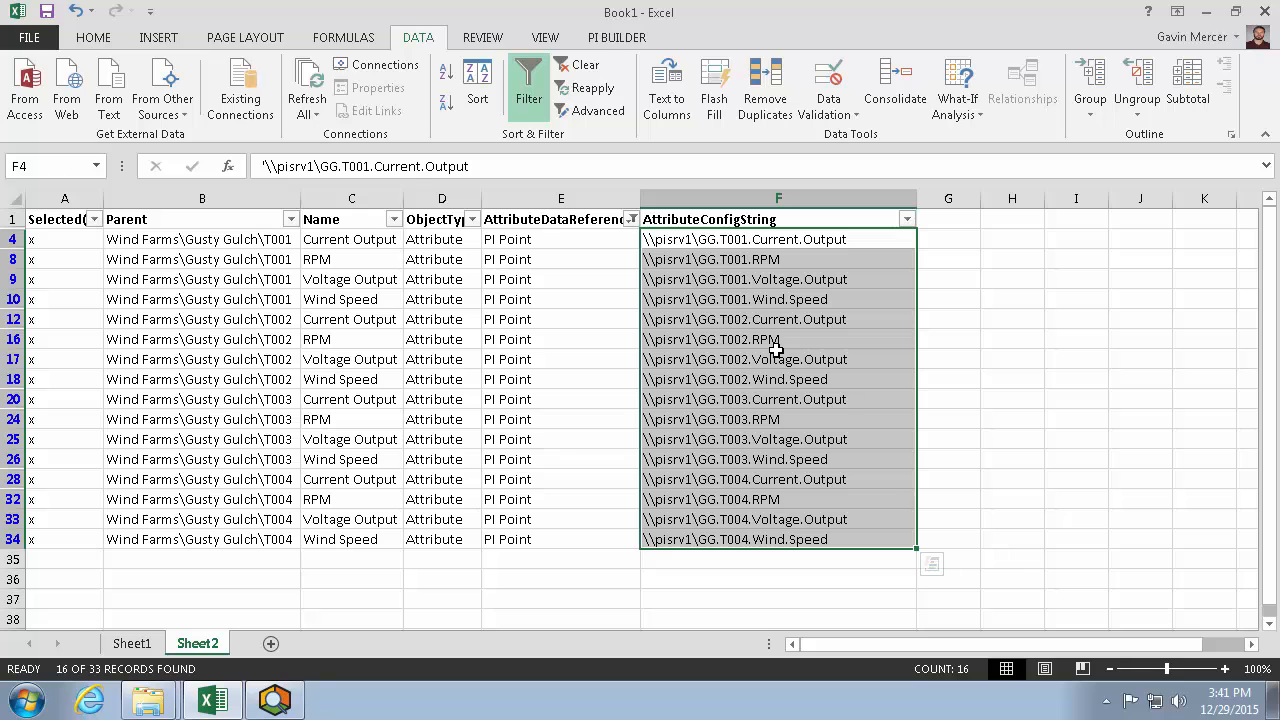
Step: Publish the edited rows in Edit Only mode (33 operations) and switch to PI System Explorer
click(616, 36)
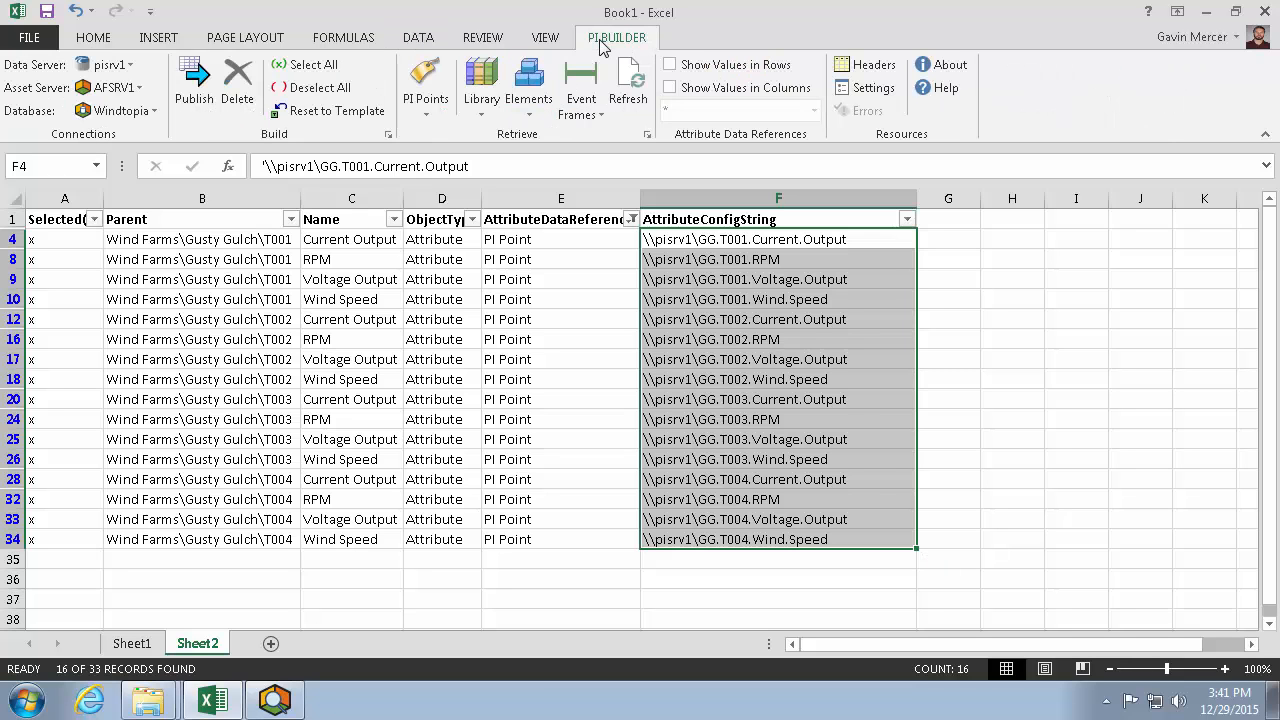
click(194, 80)
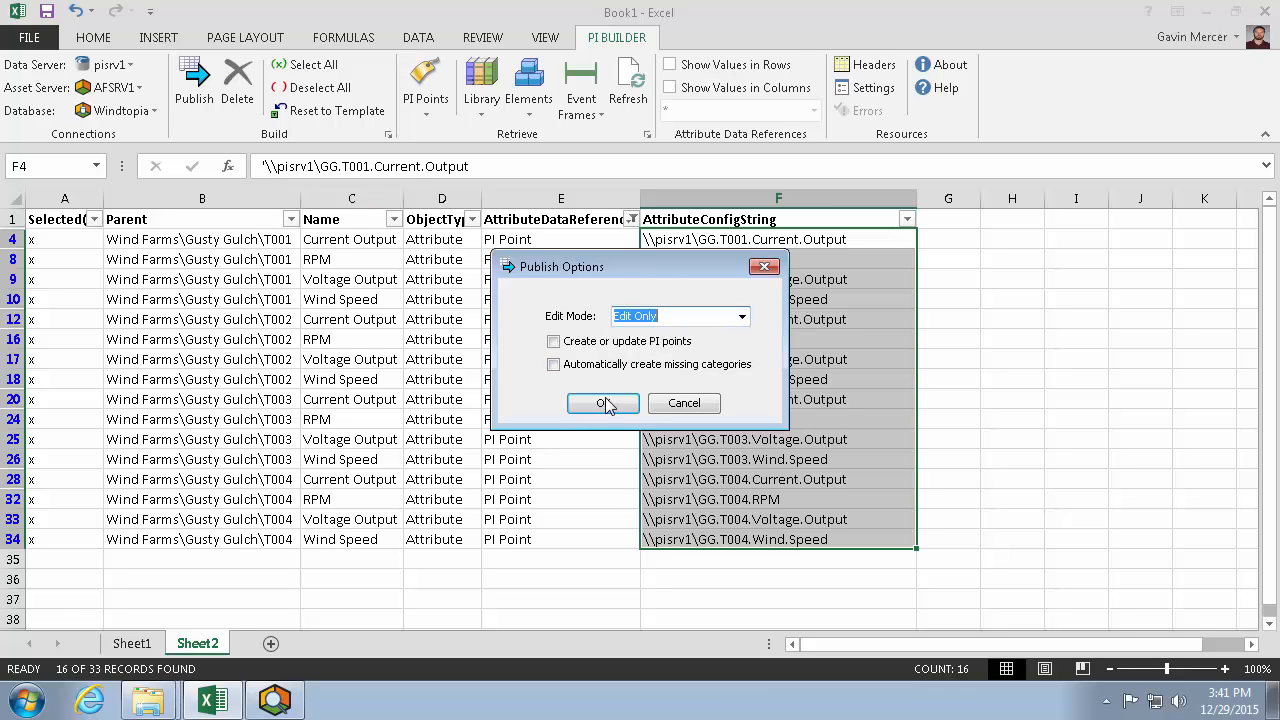
click(602, 404)
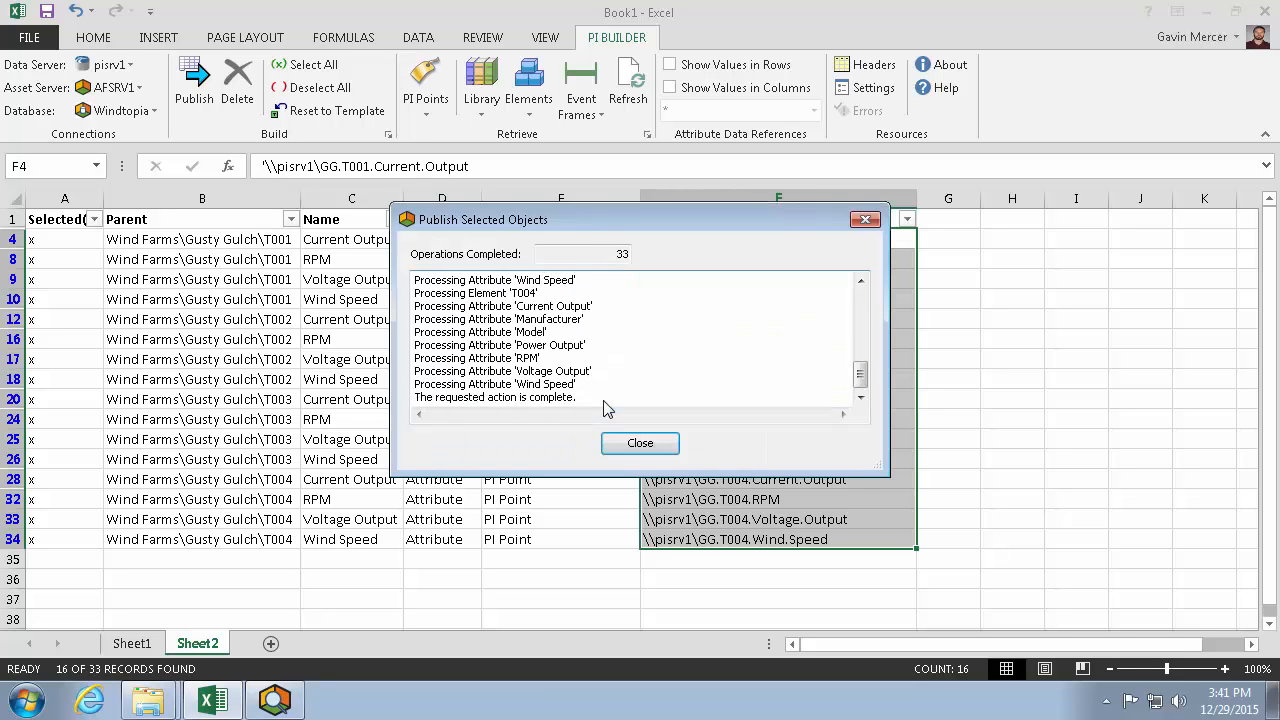
click(640, 444)
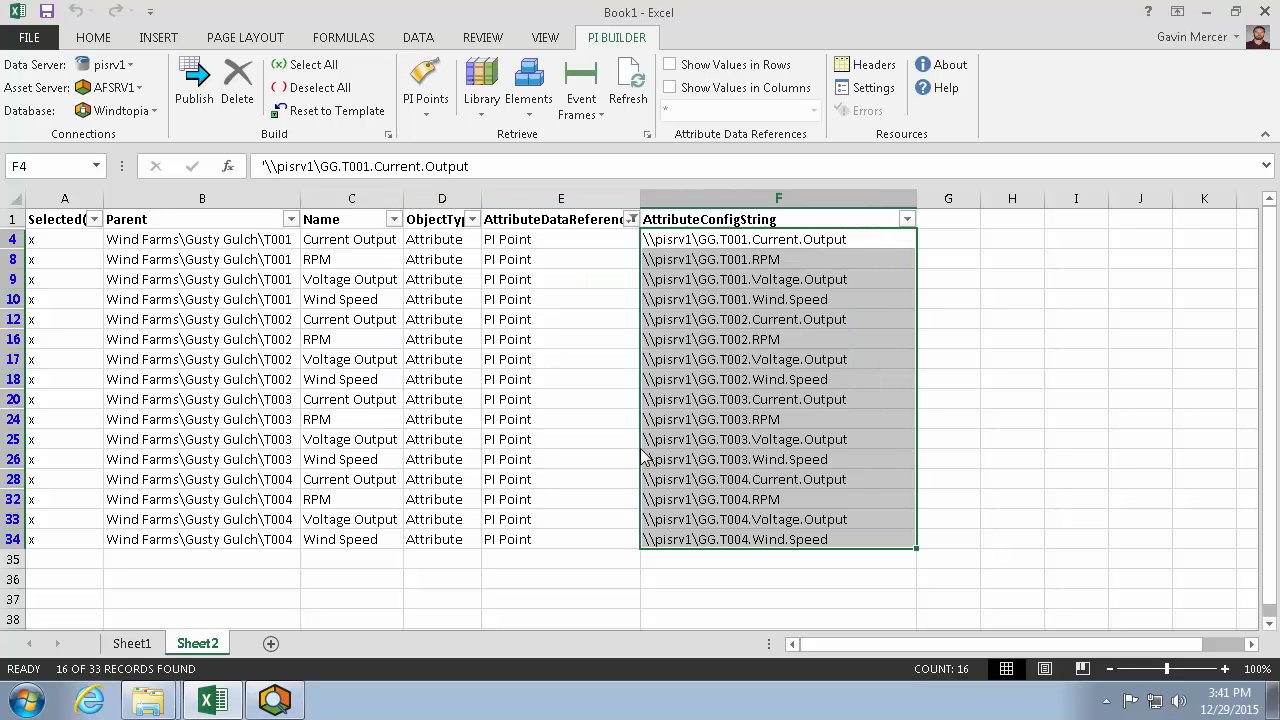
click(276, 700)
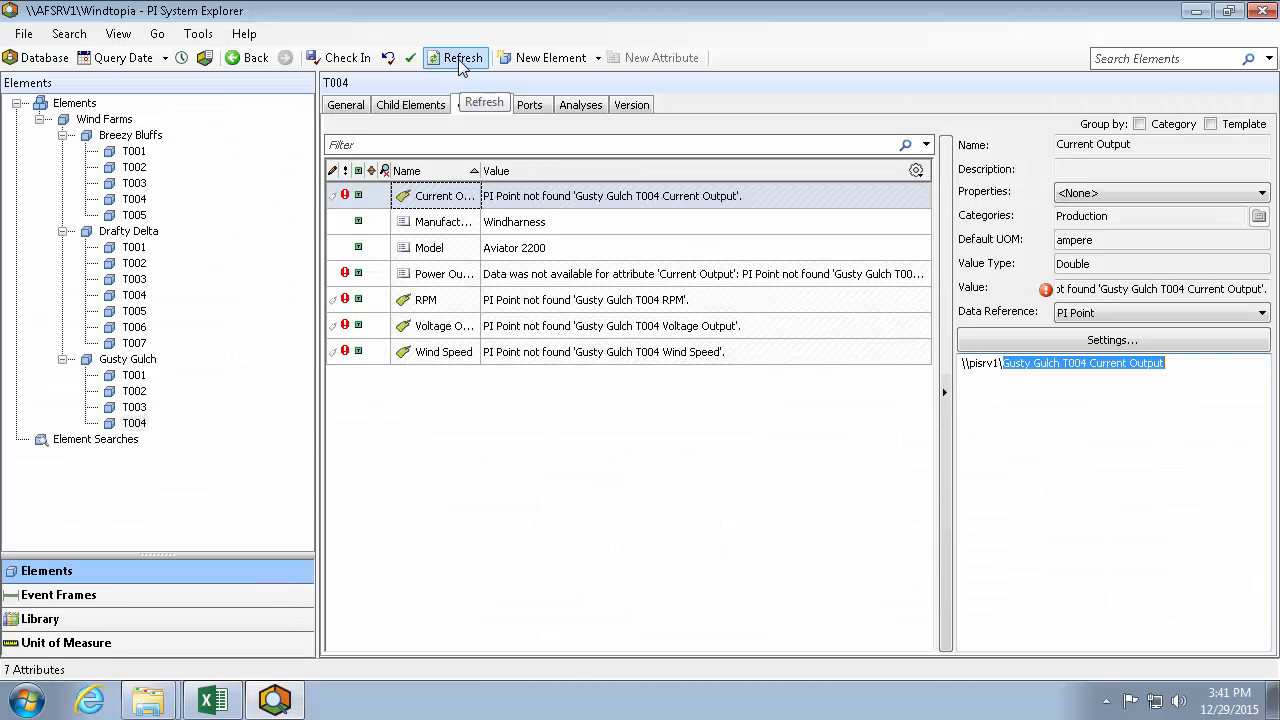
Step: Refresh, then inspect Gusty Gulch T001 and T002 attributes showing live values like 6 A and 2326 rpm
click(456, 56)
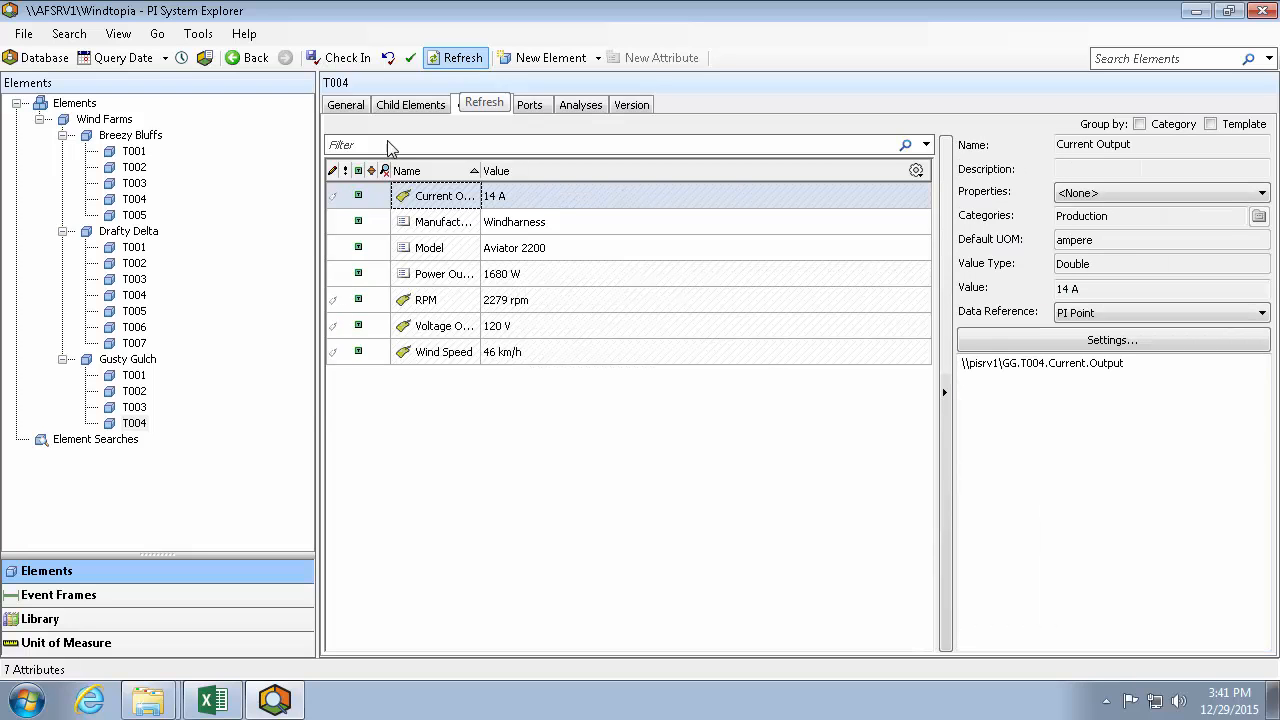
click(134, 376)
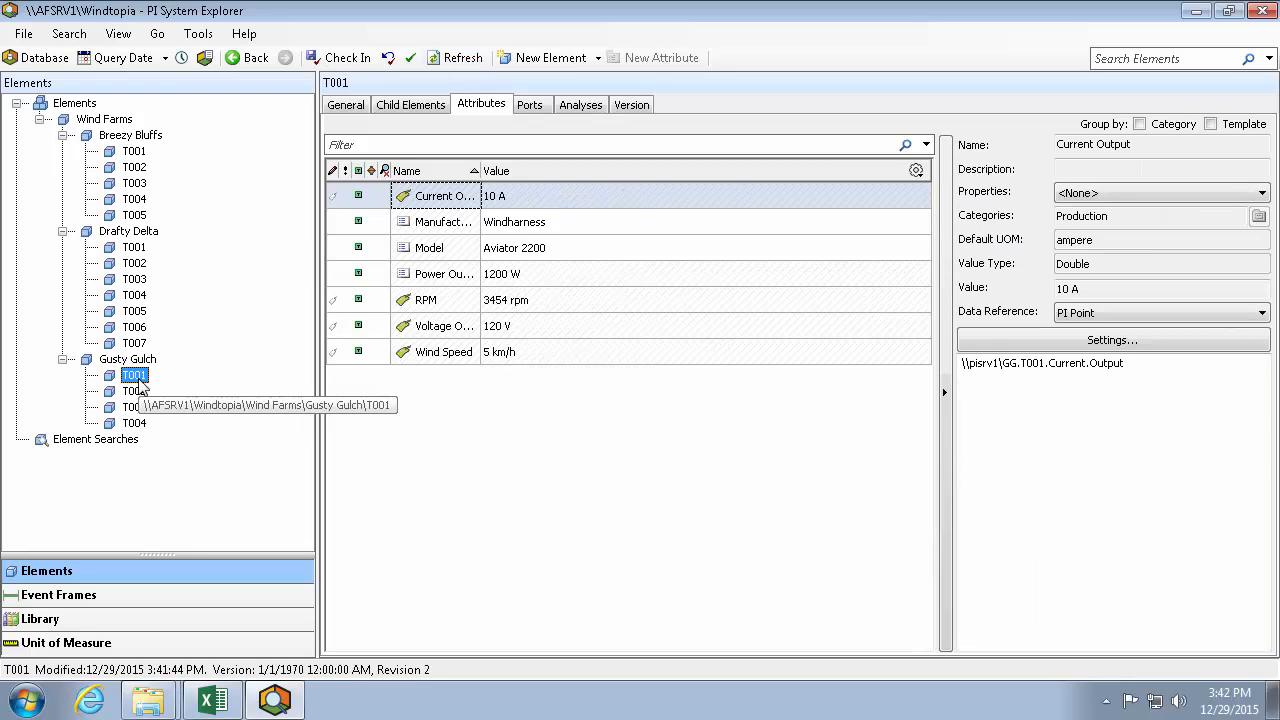
click(136, 390)
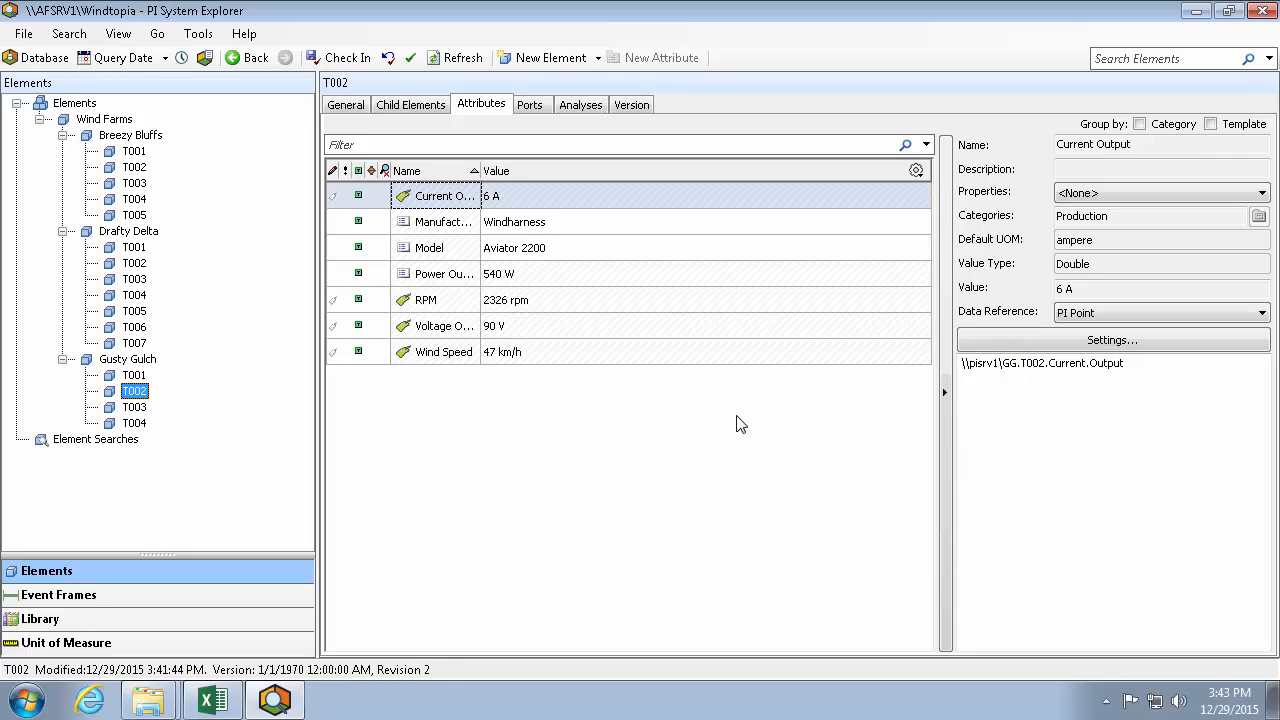
mouse_move(744, 428)
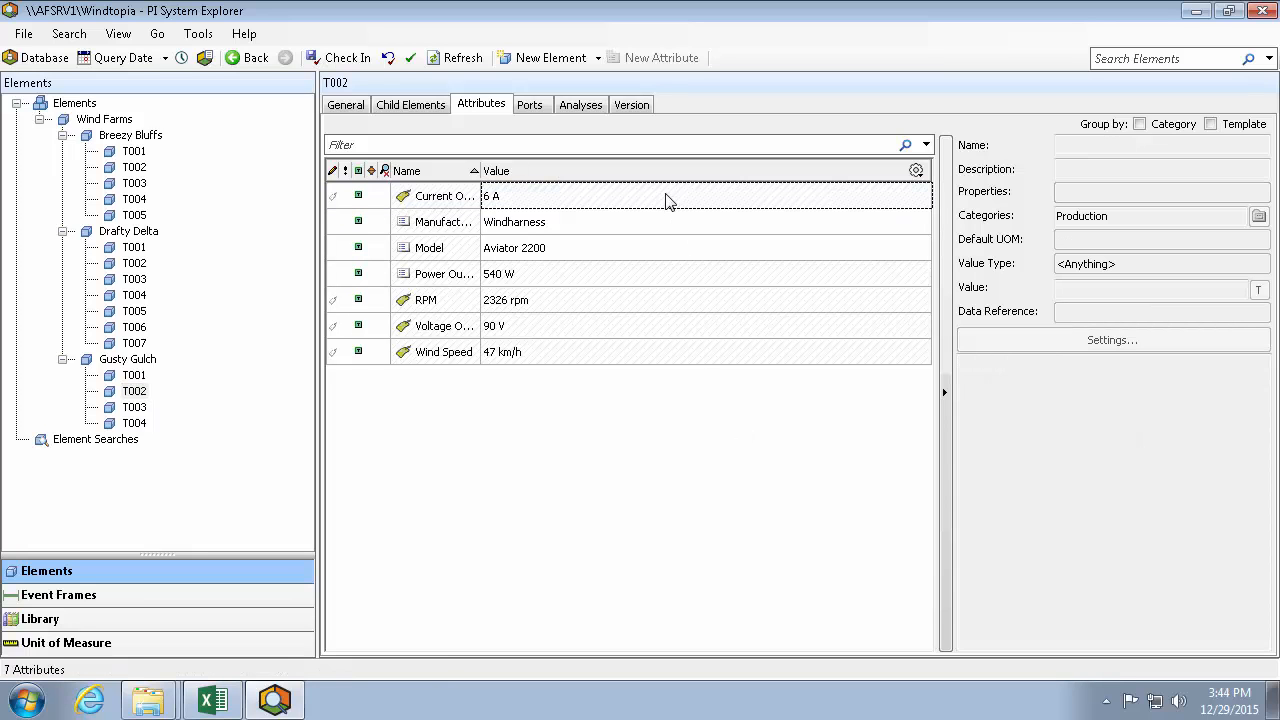
click(436, 196)
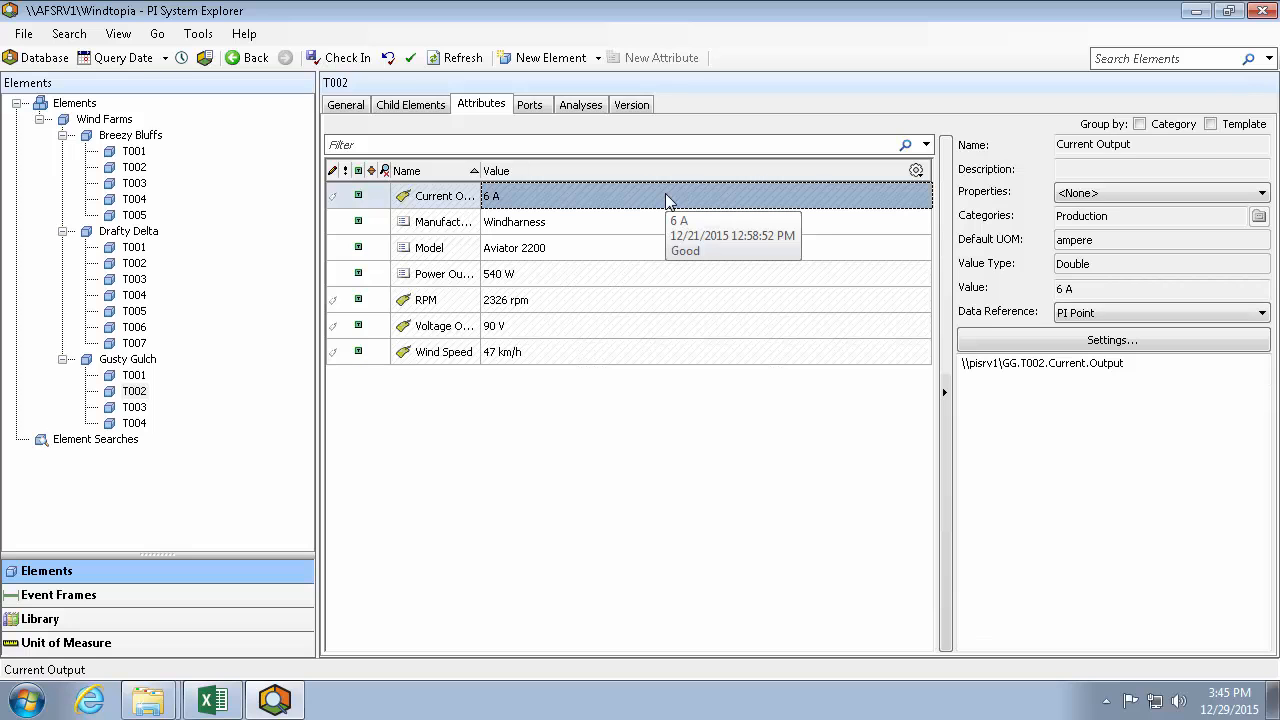
mouse_move(644, 198)
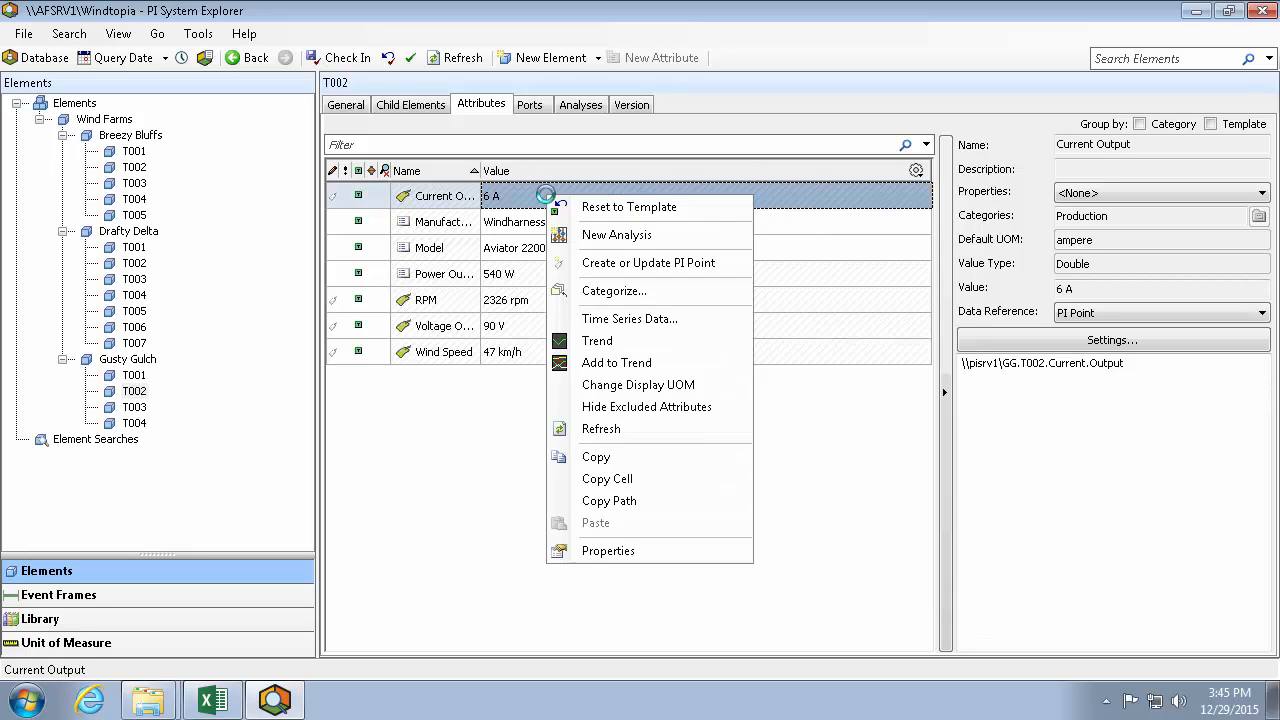
mouse_move(628, 206)
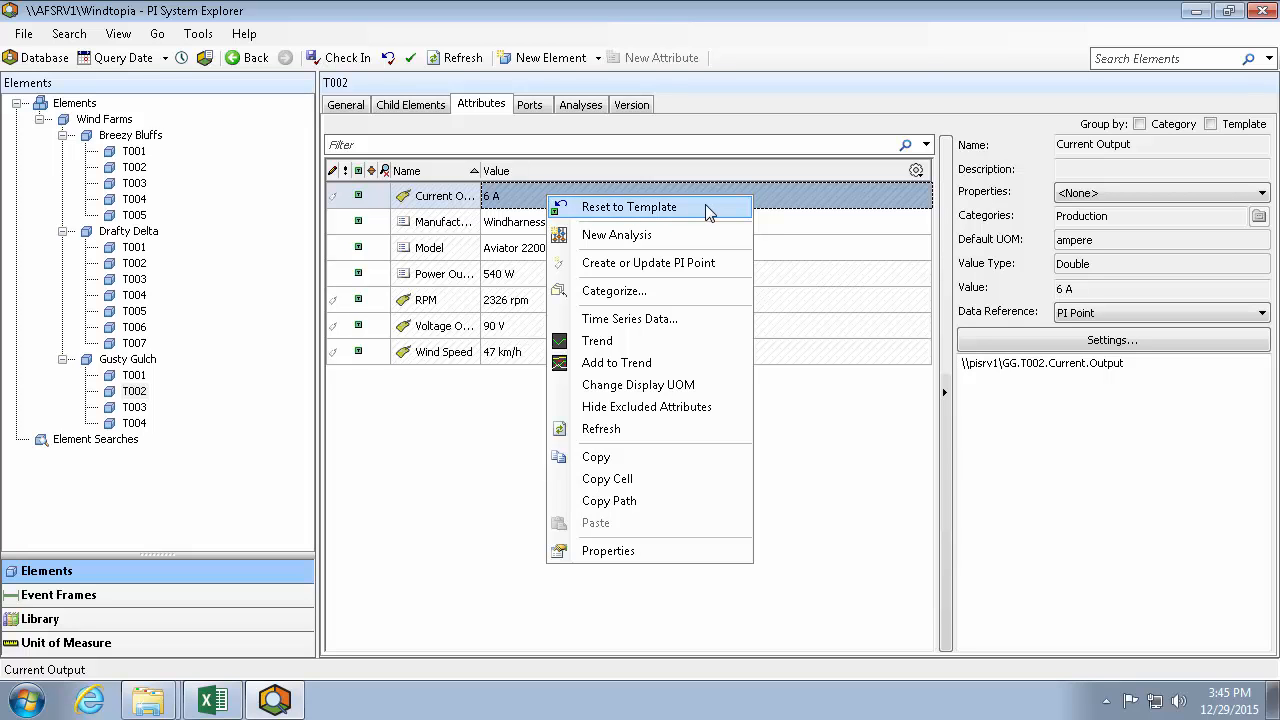
mouse_move(700, 212)
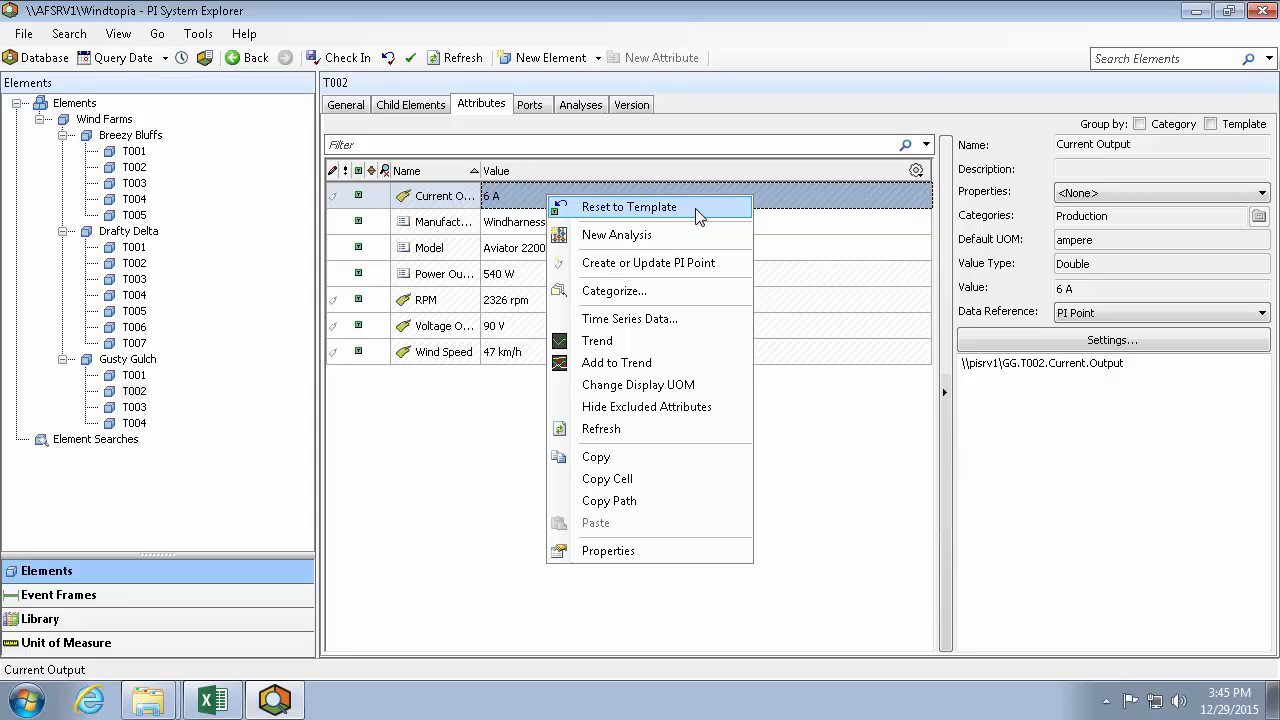
mouse_move(712, 224)
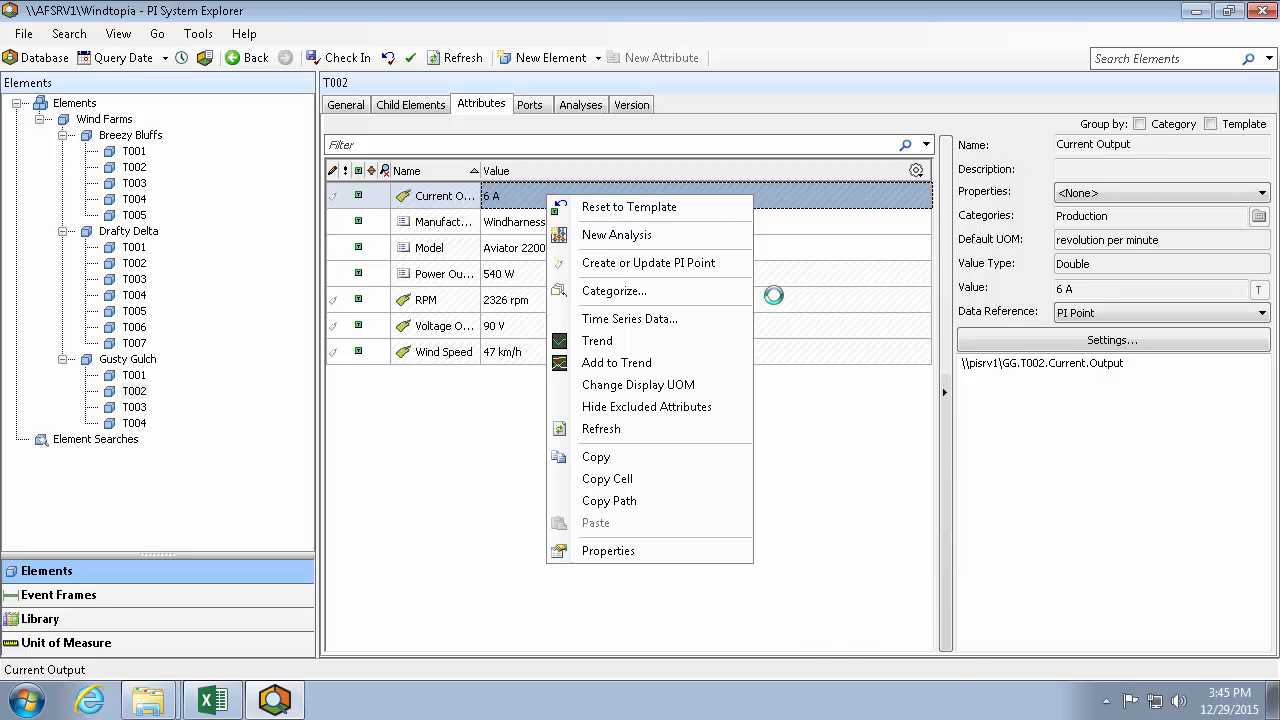
right_click(444, 324)
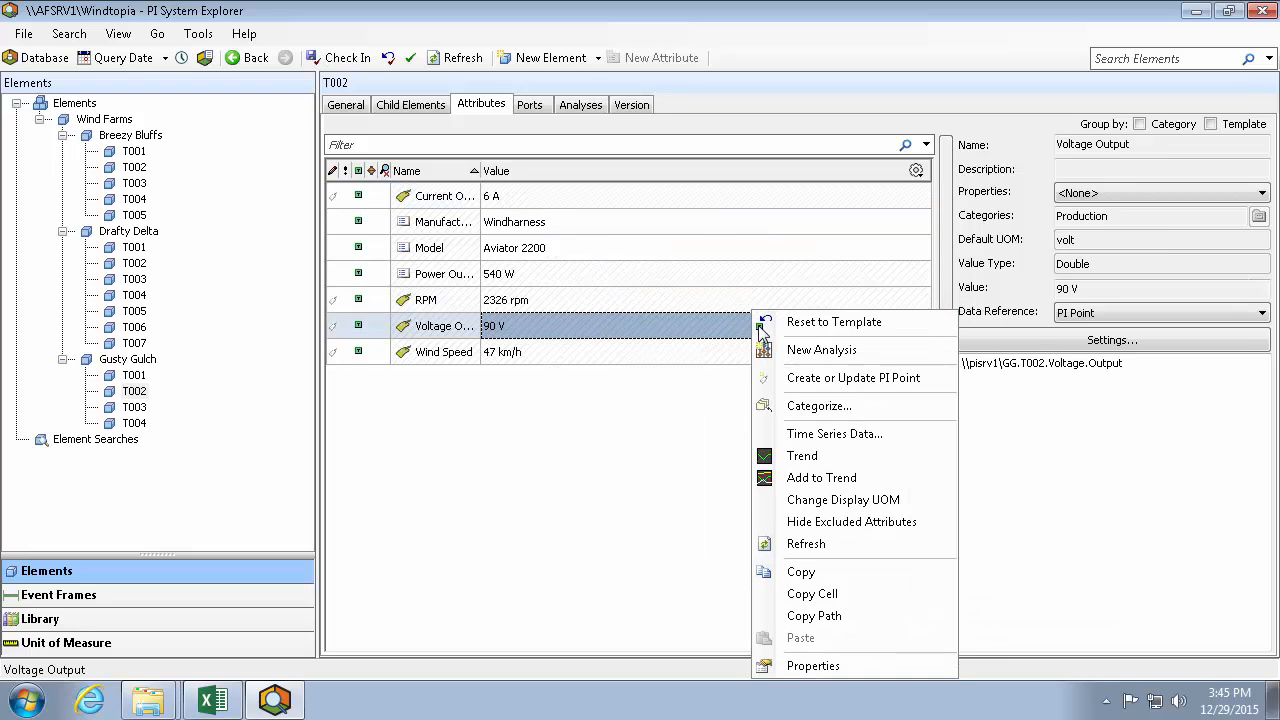
mouse_move(834, 320)
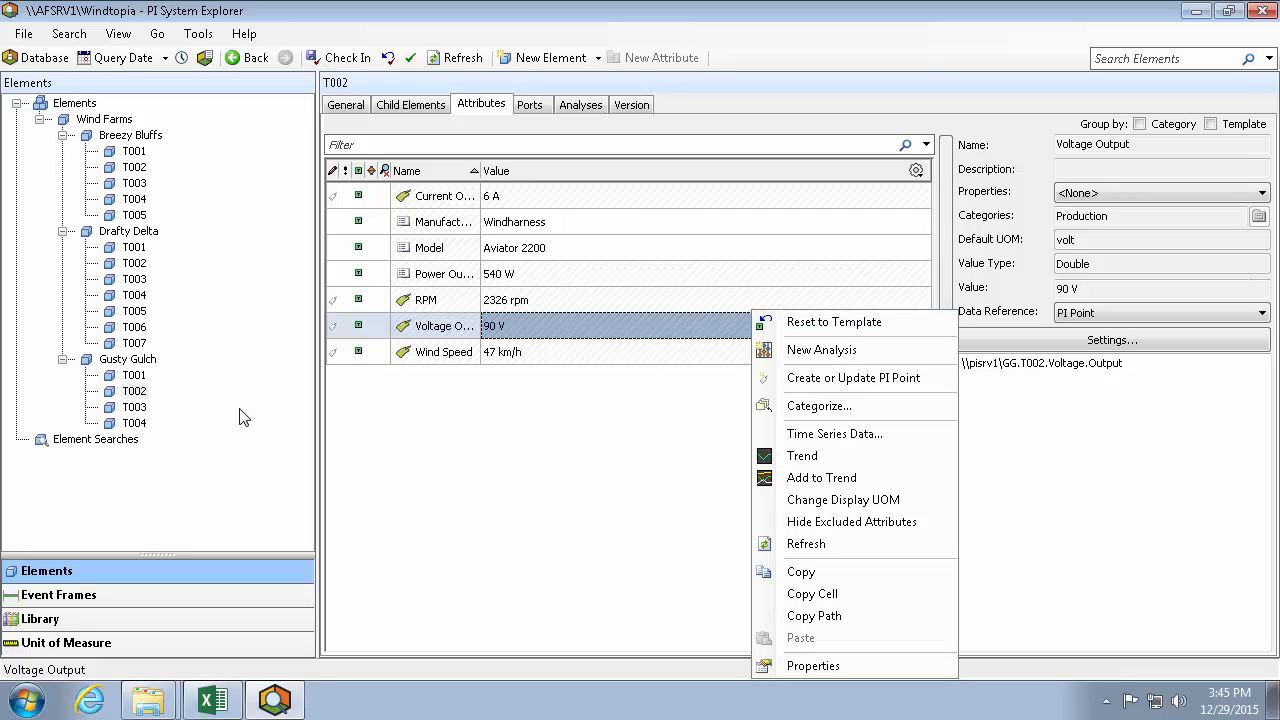
click(210, 700)
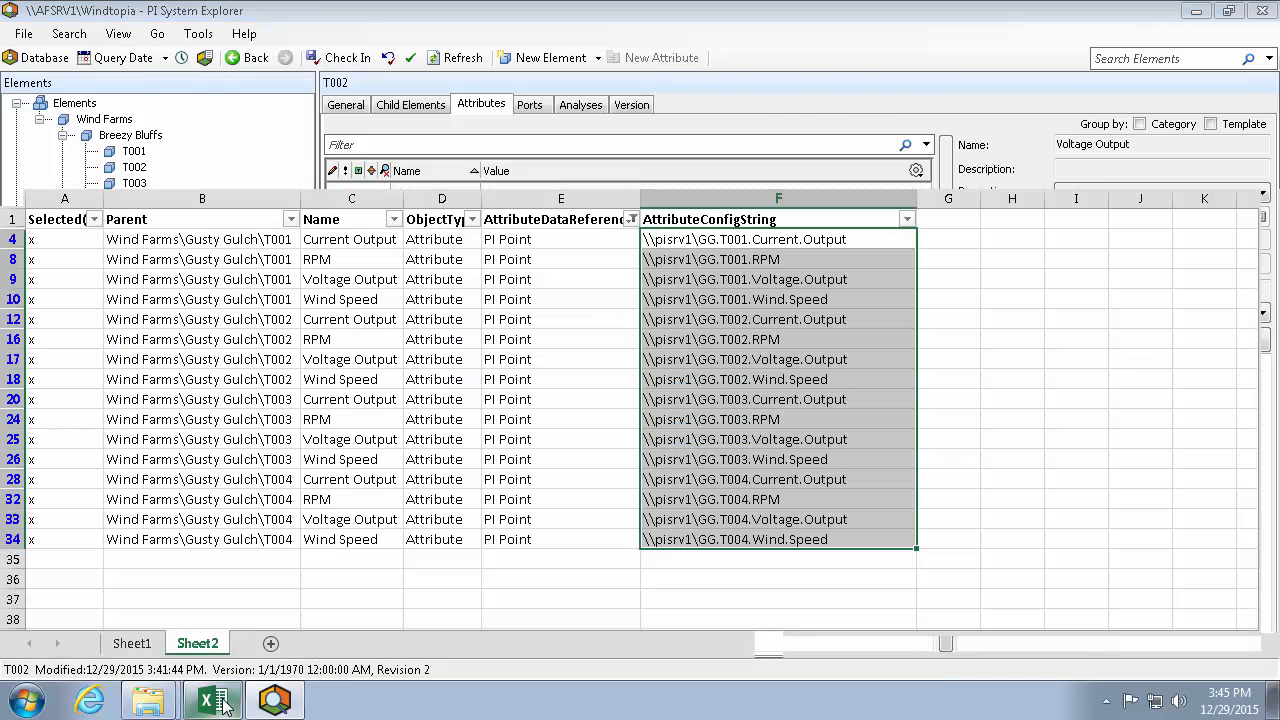
Step: Reset the filtered rows to <Template> data references and publish in Edit Only mode (33 operations)
click(210, 698)
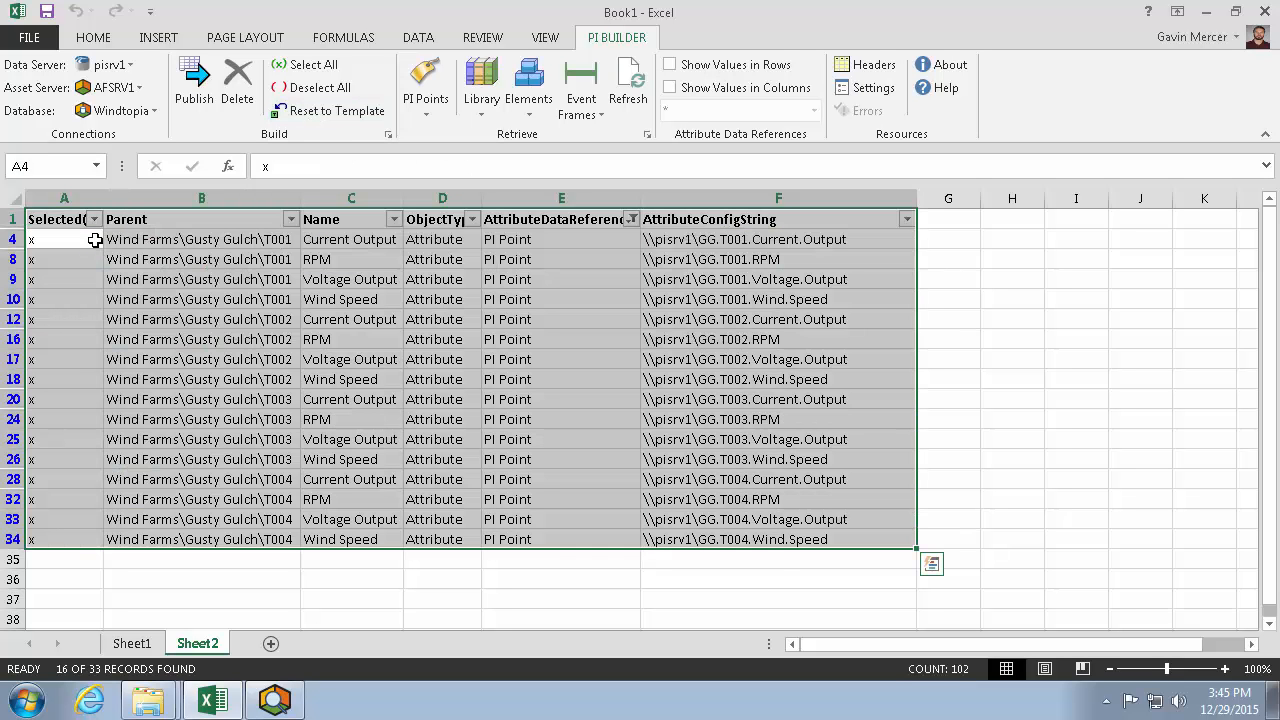
mouse_move(84, 242)
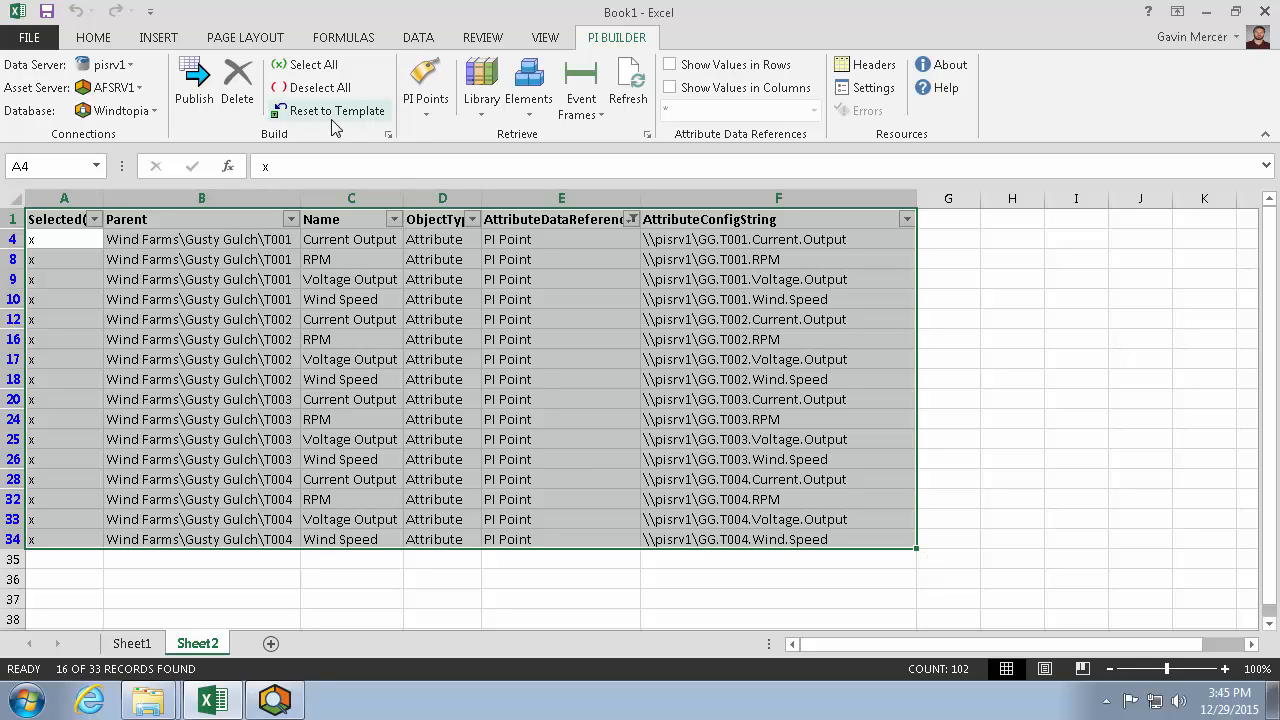
click(336, 110)
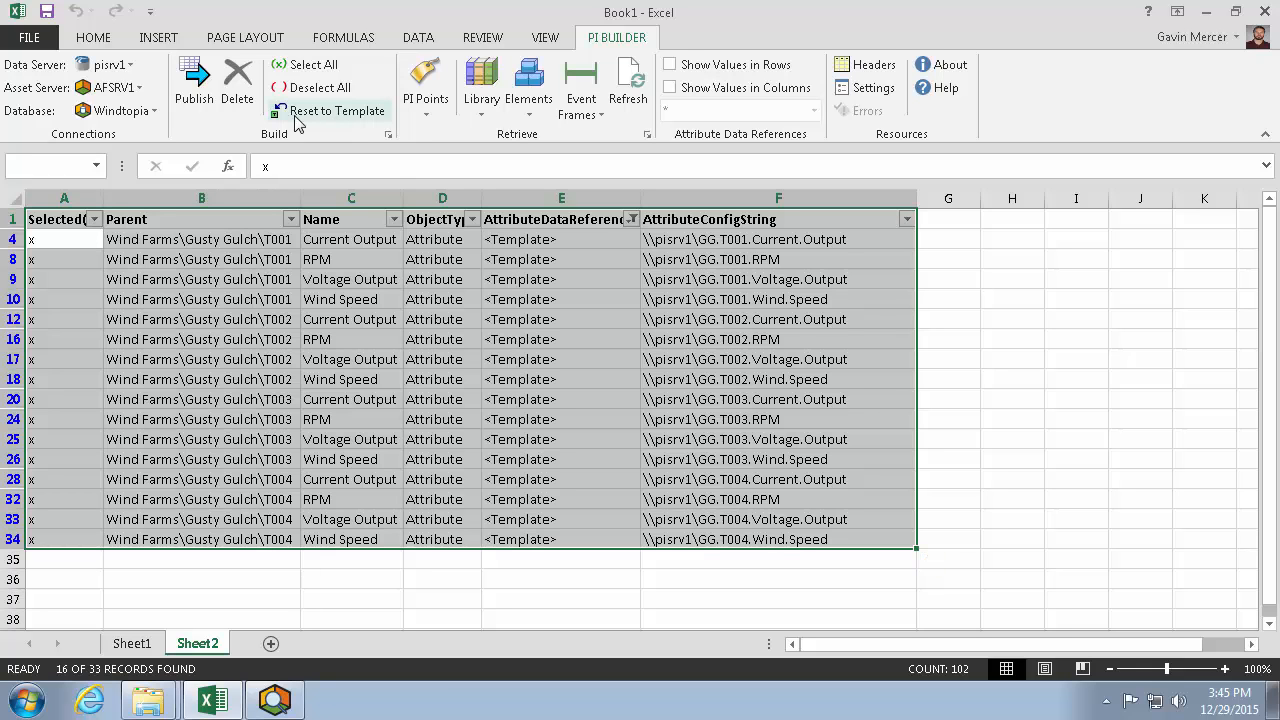
click(192, 76)
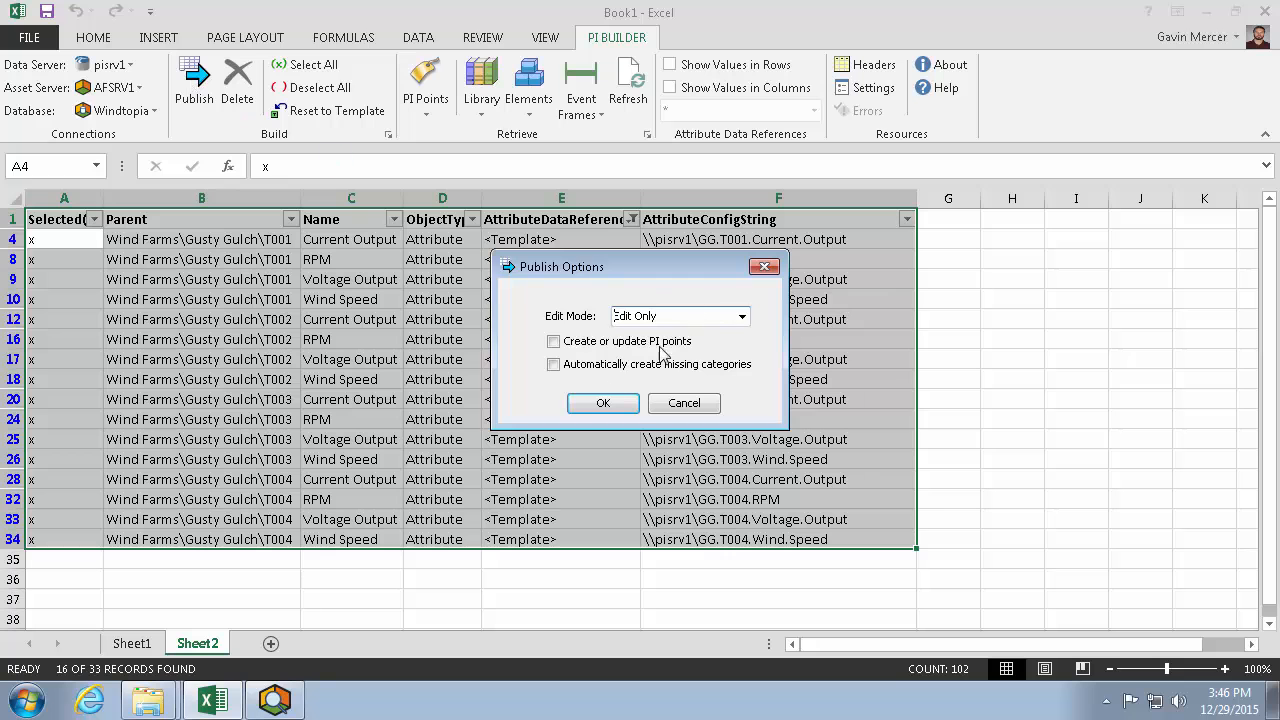
click(604, 404)
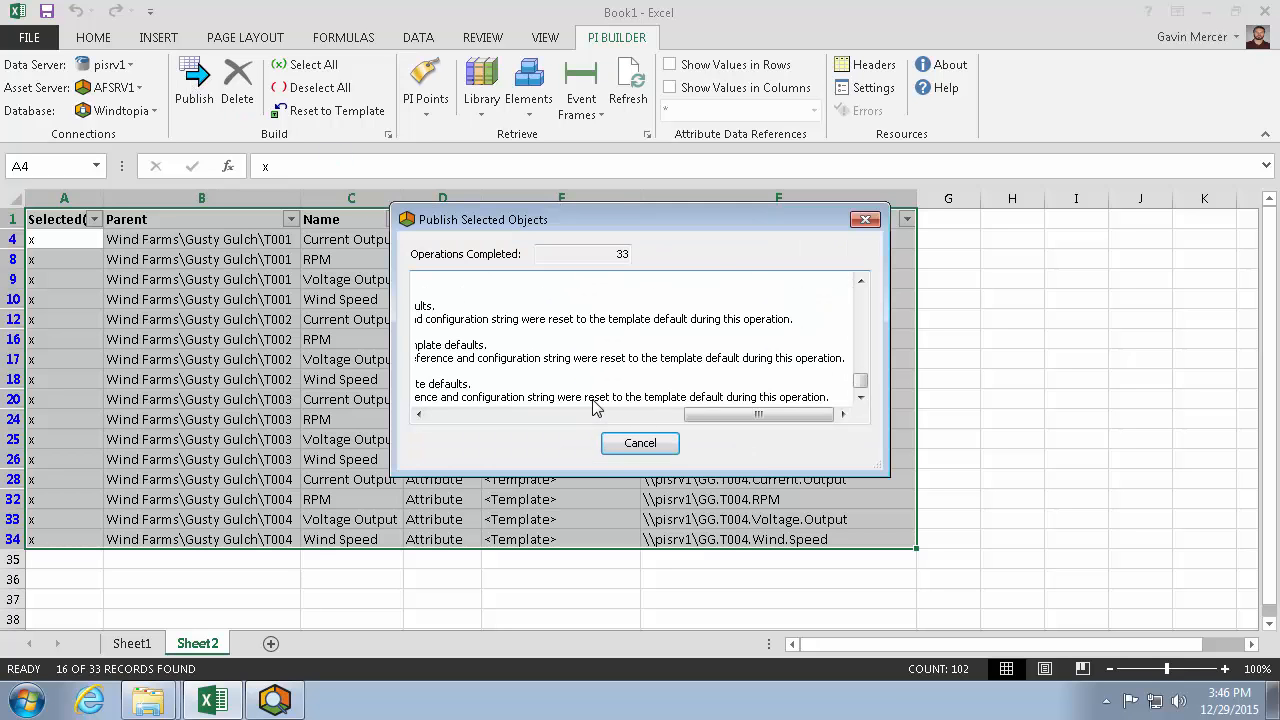
click(640, 444)
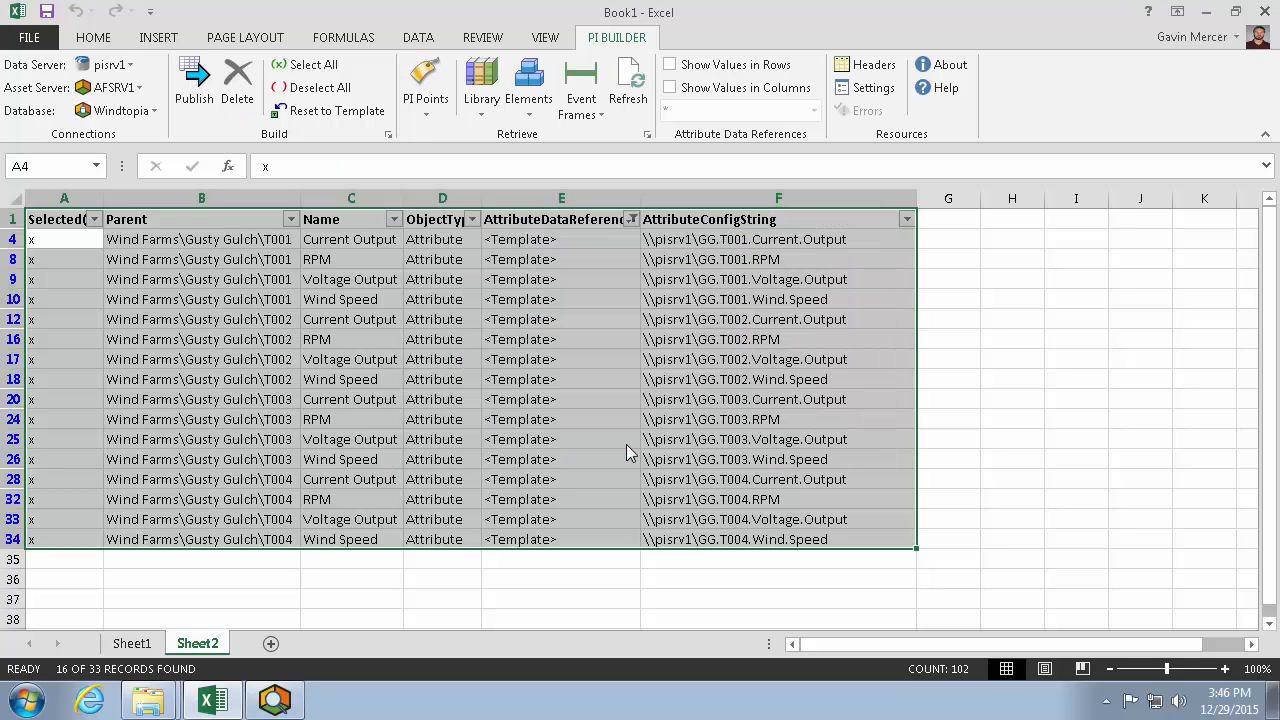
Step: Refresh Sheet2 from the server so the original Gusty Gulch config strings reappear
click(628, 82)
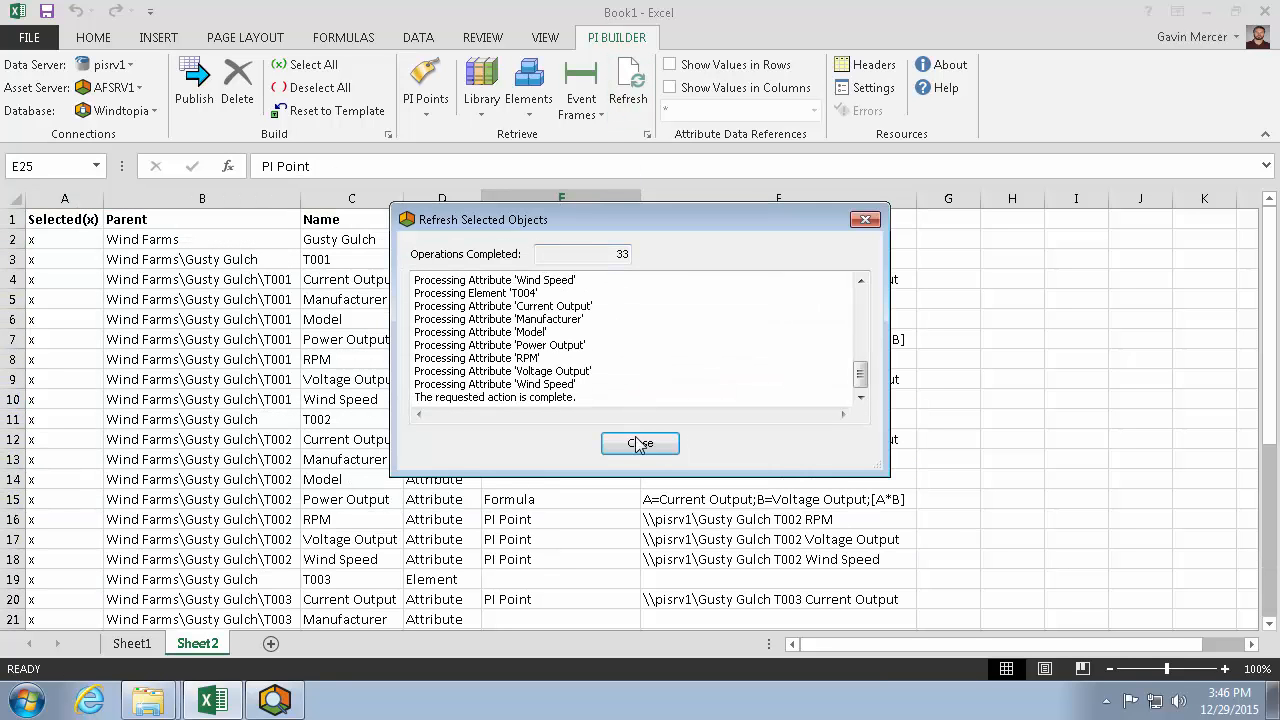
click(640, 444)
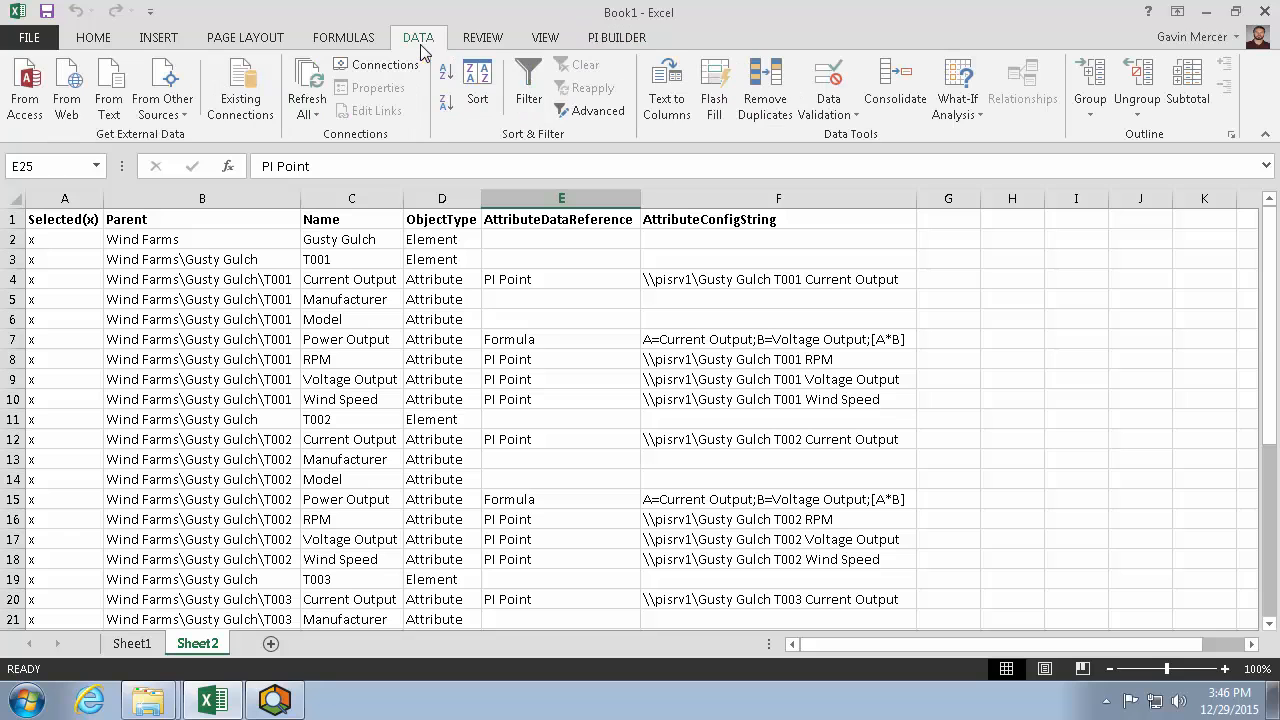